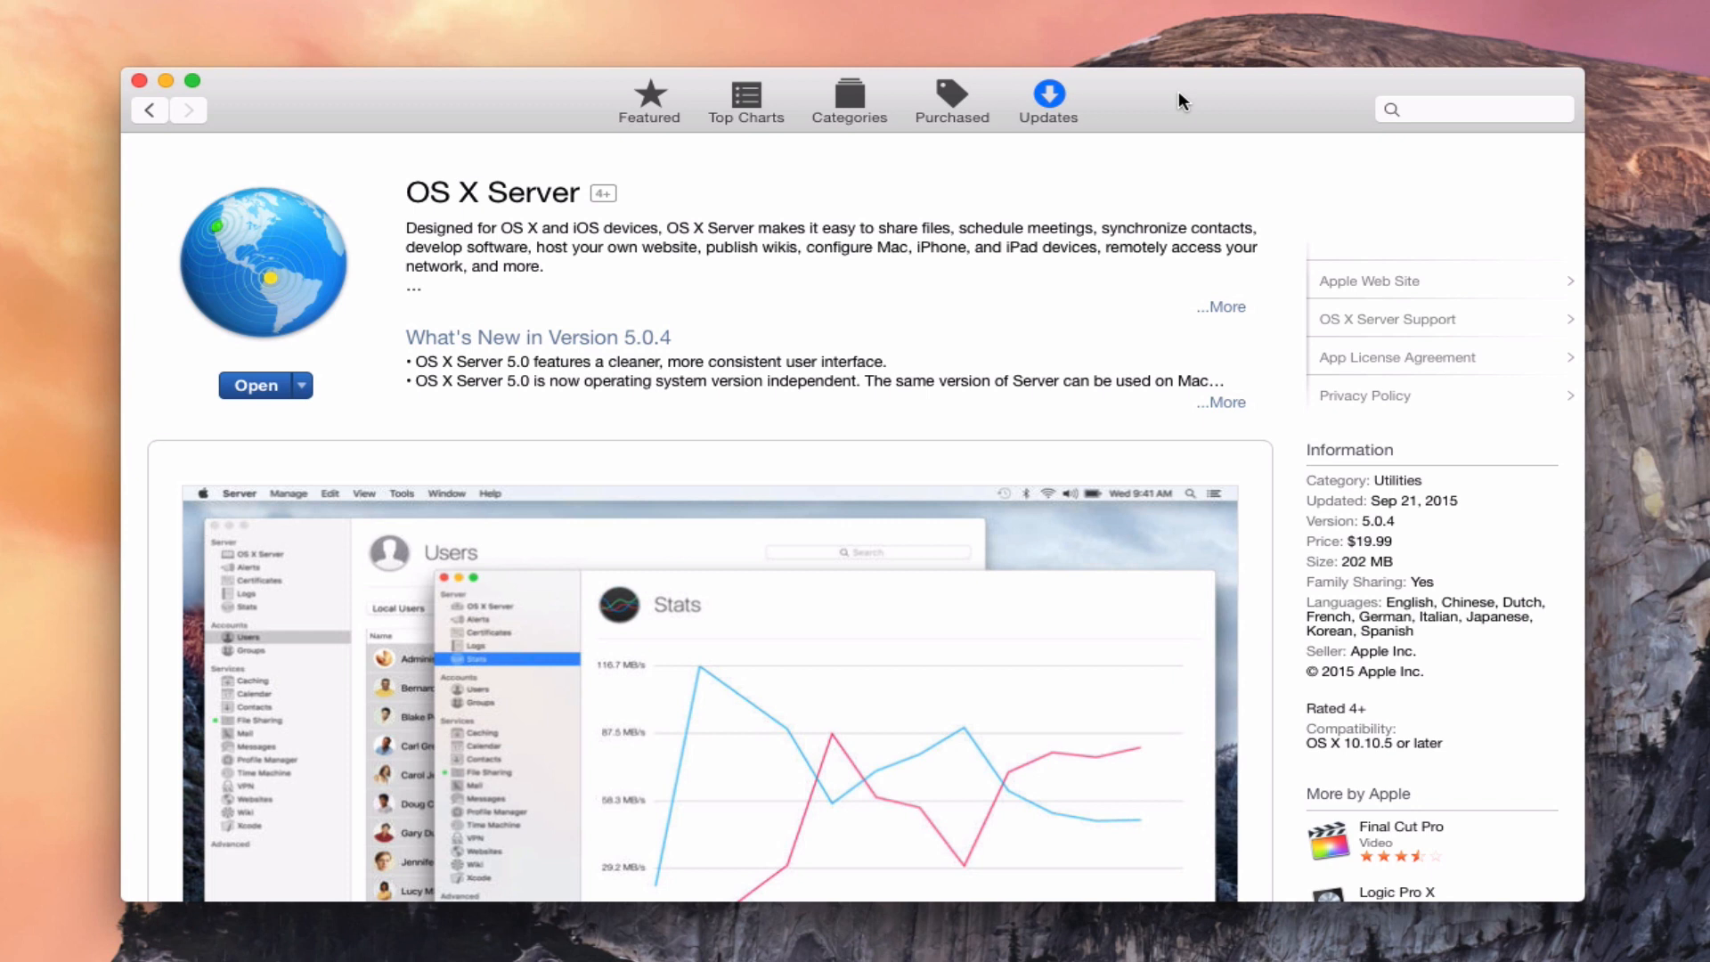
mouse_move(1192, 104)
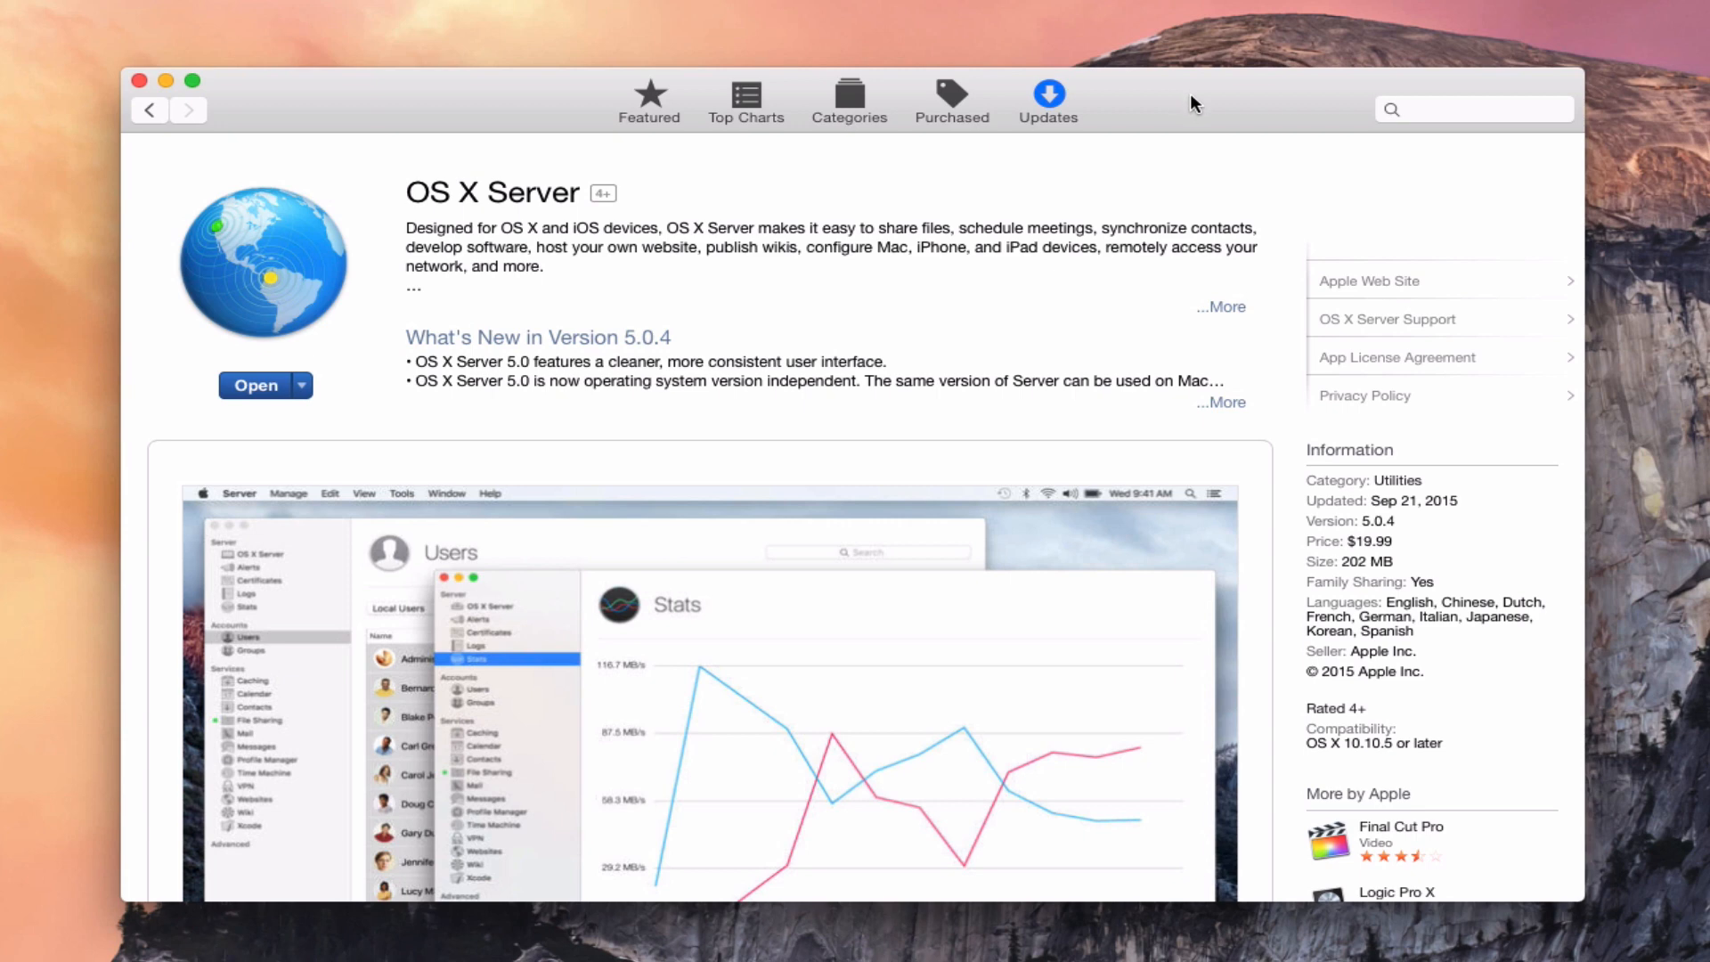
Scroll through the OS X Server store page toward its Open control
scroll("down", 3)
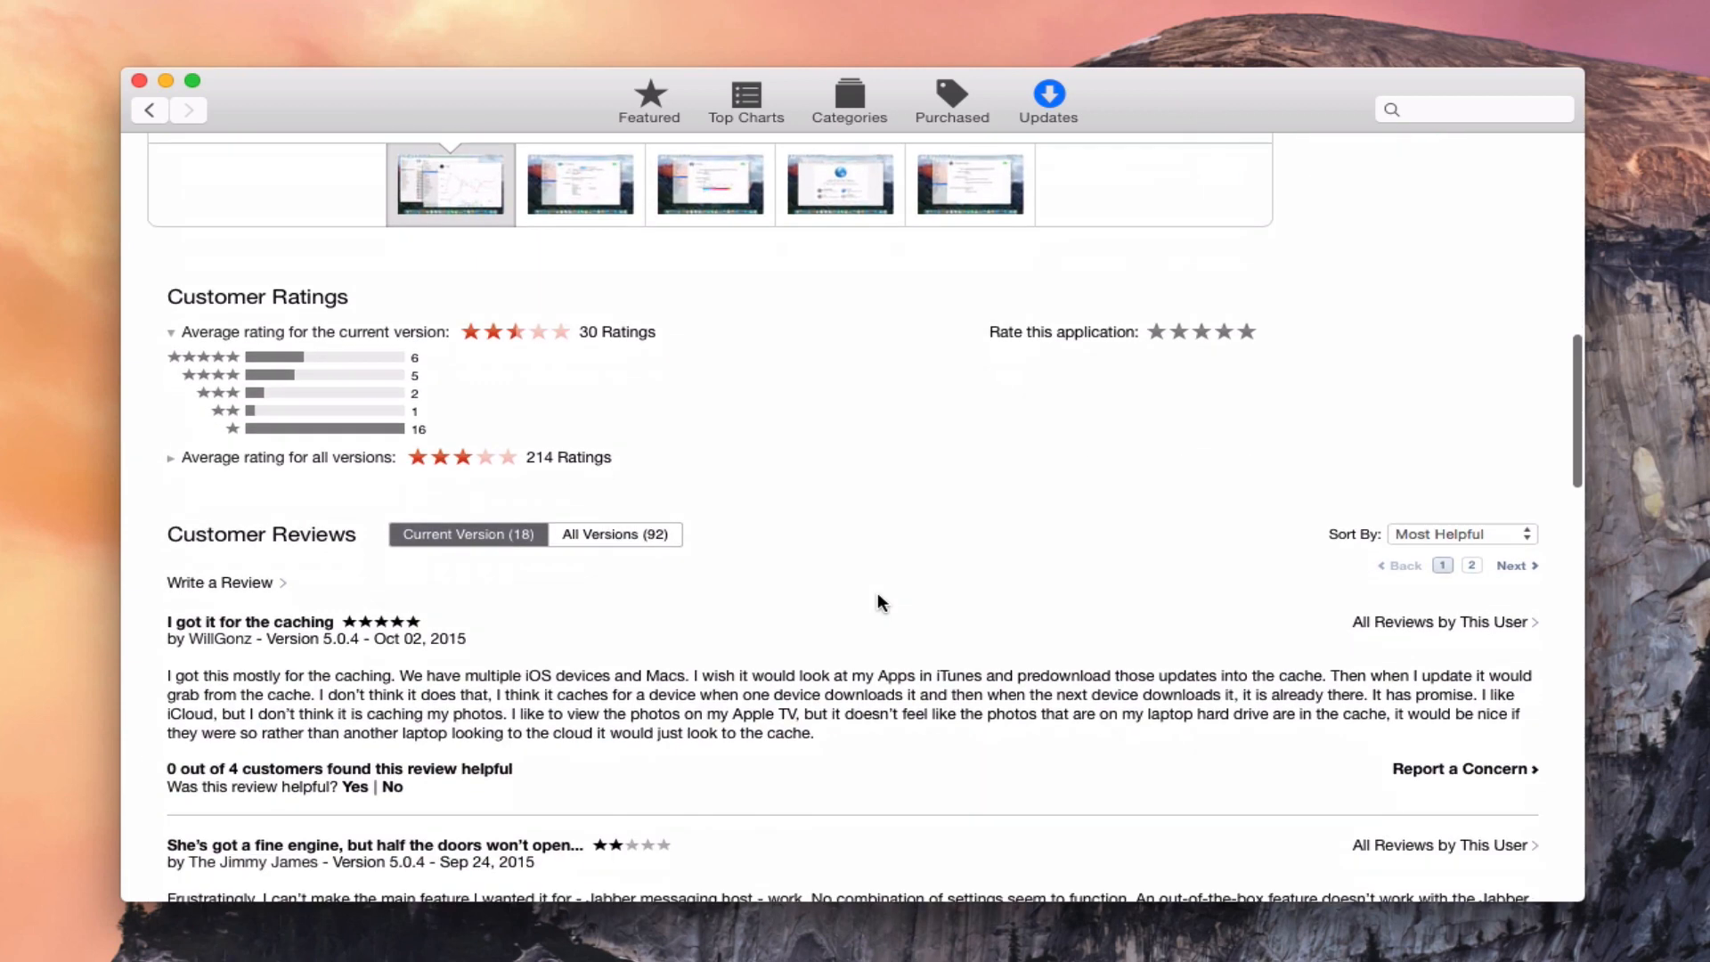
scroll("down", 3)
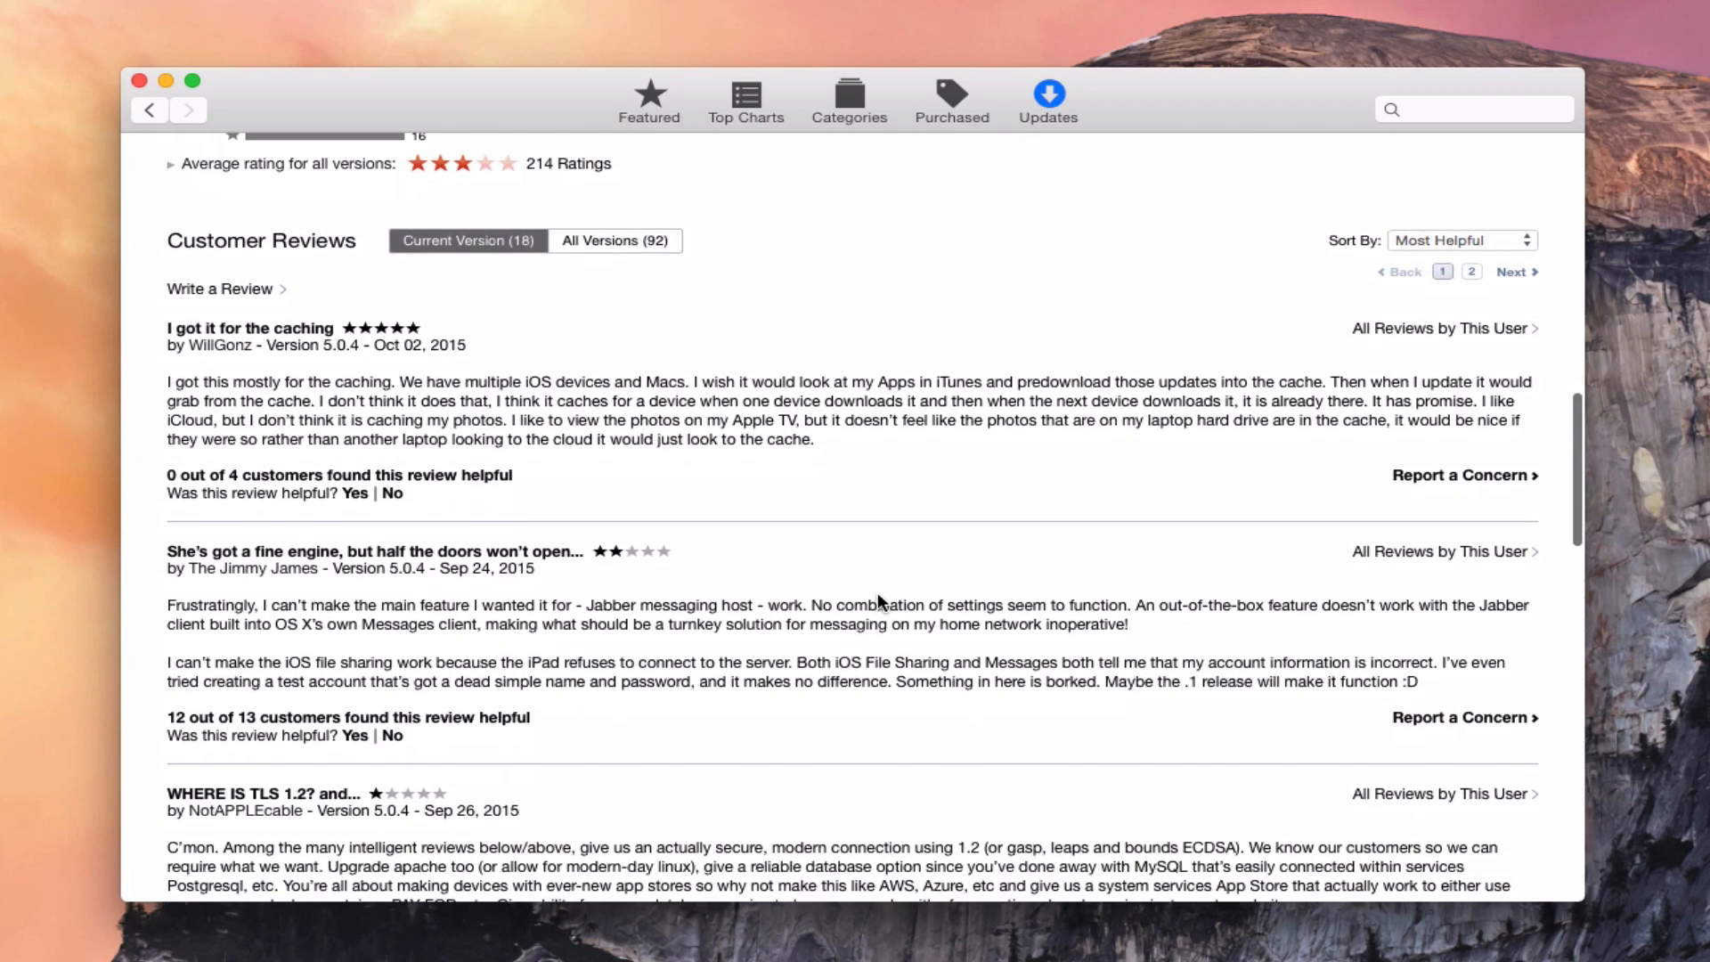
scroll("down", 3)
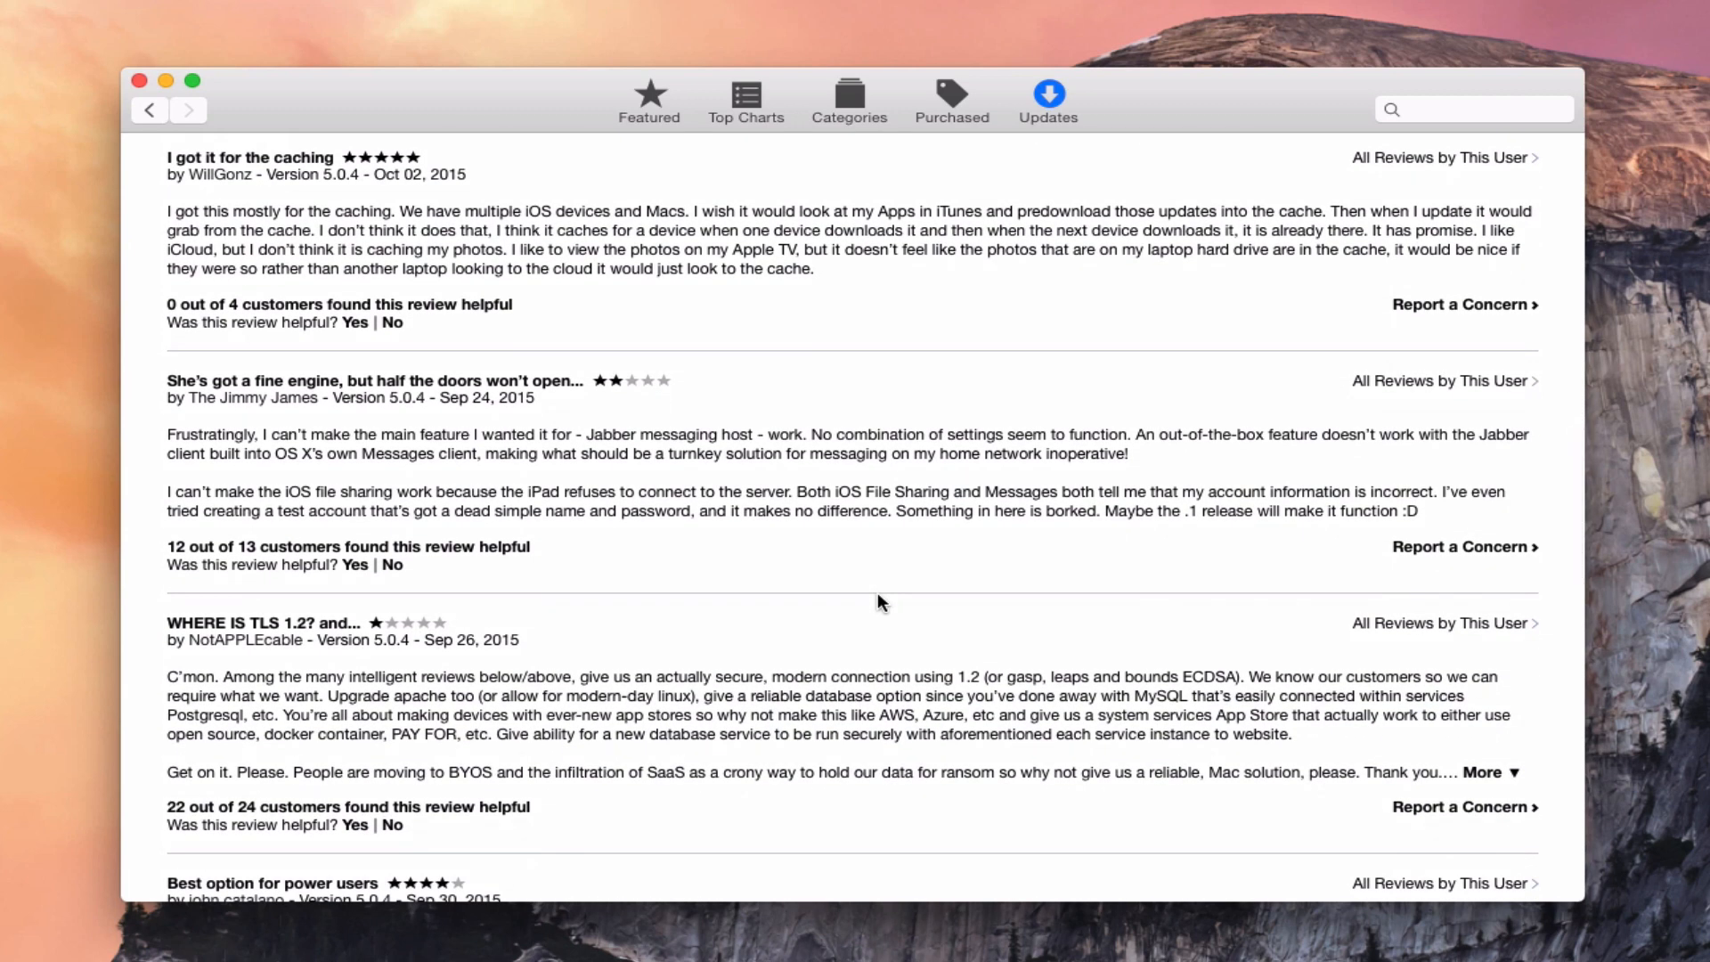
scroll("down", 3)
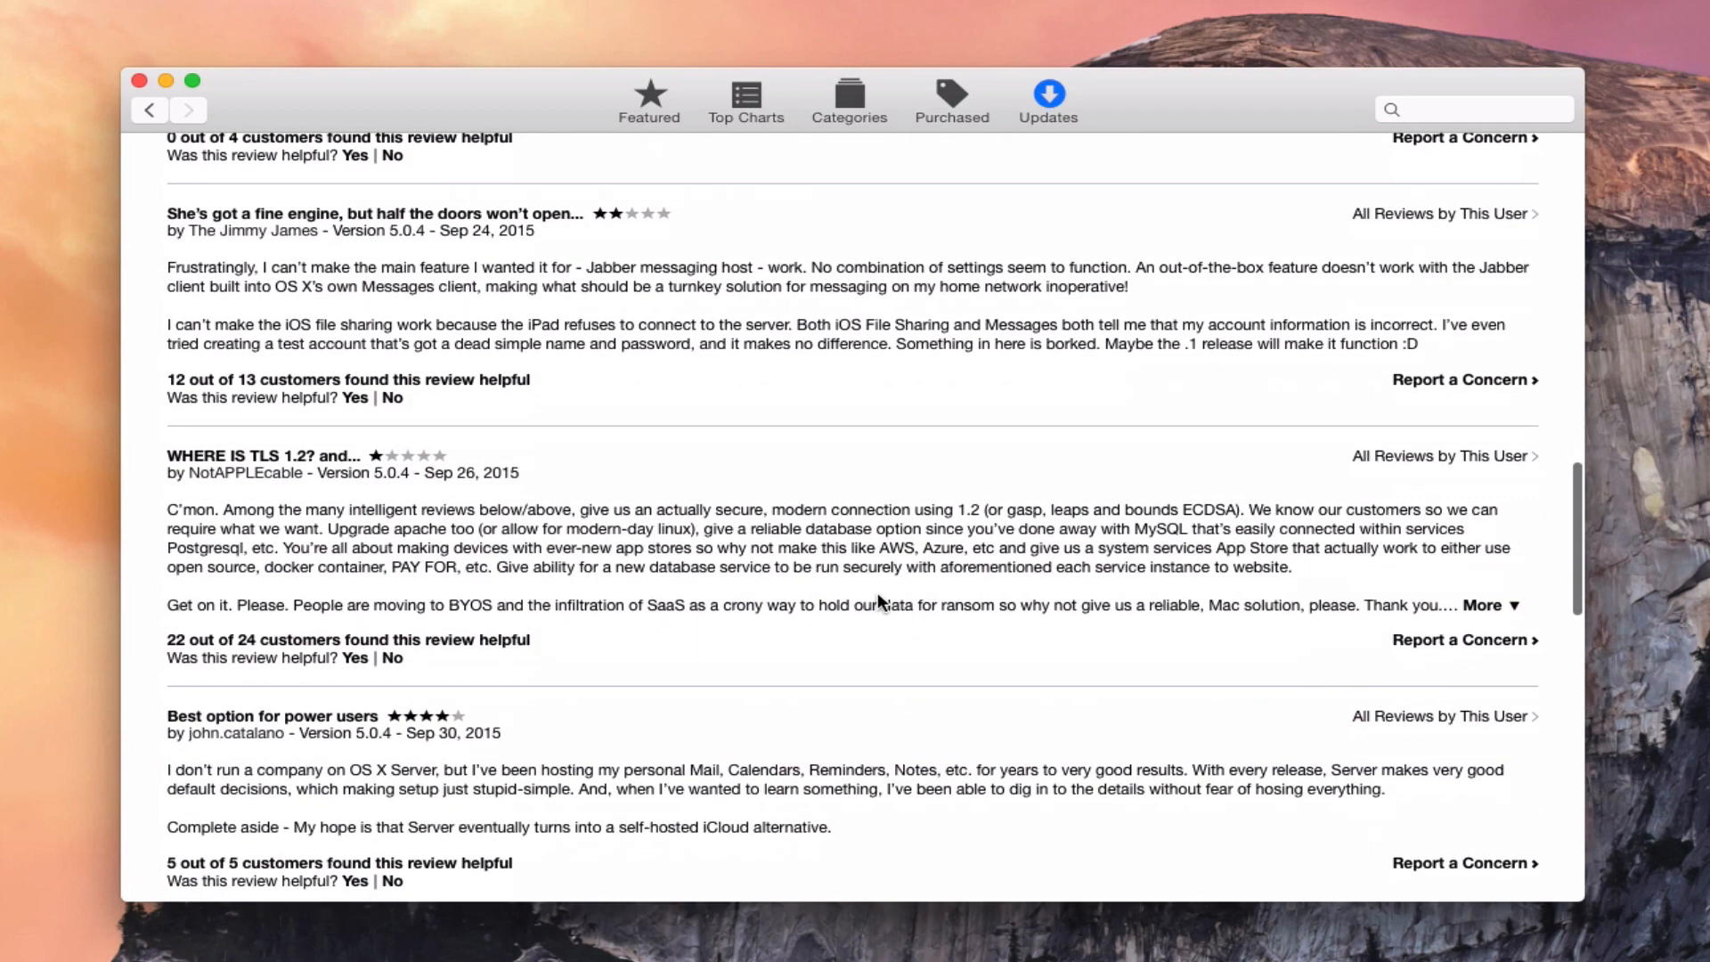
scroll("down", 3)
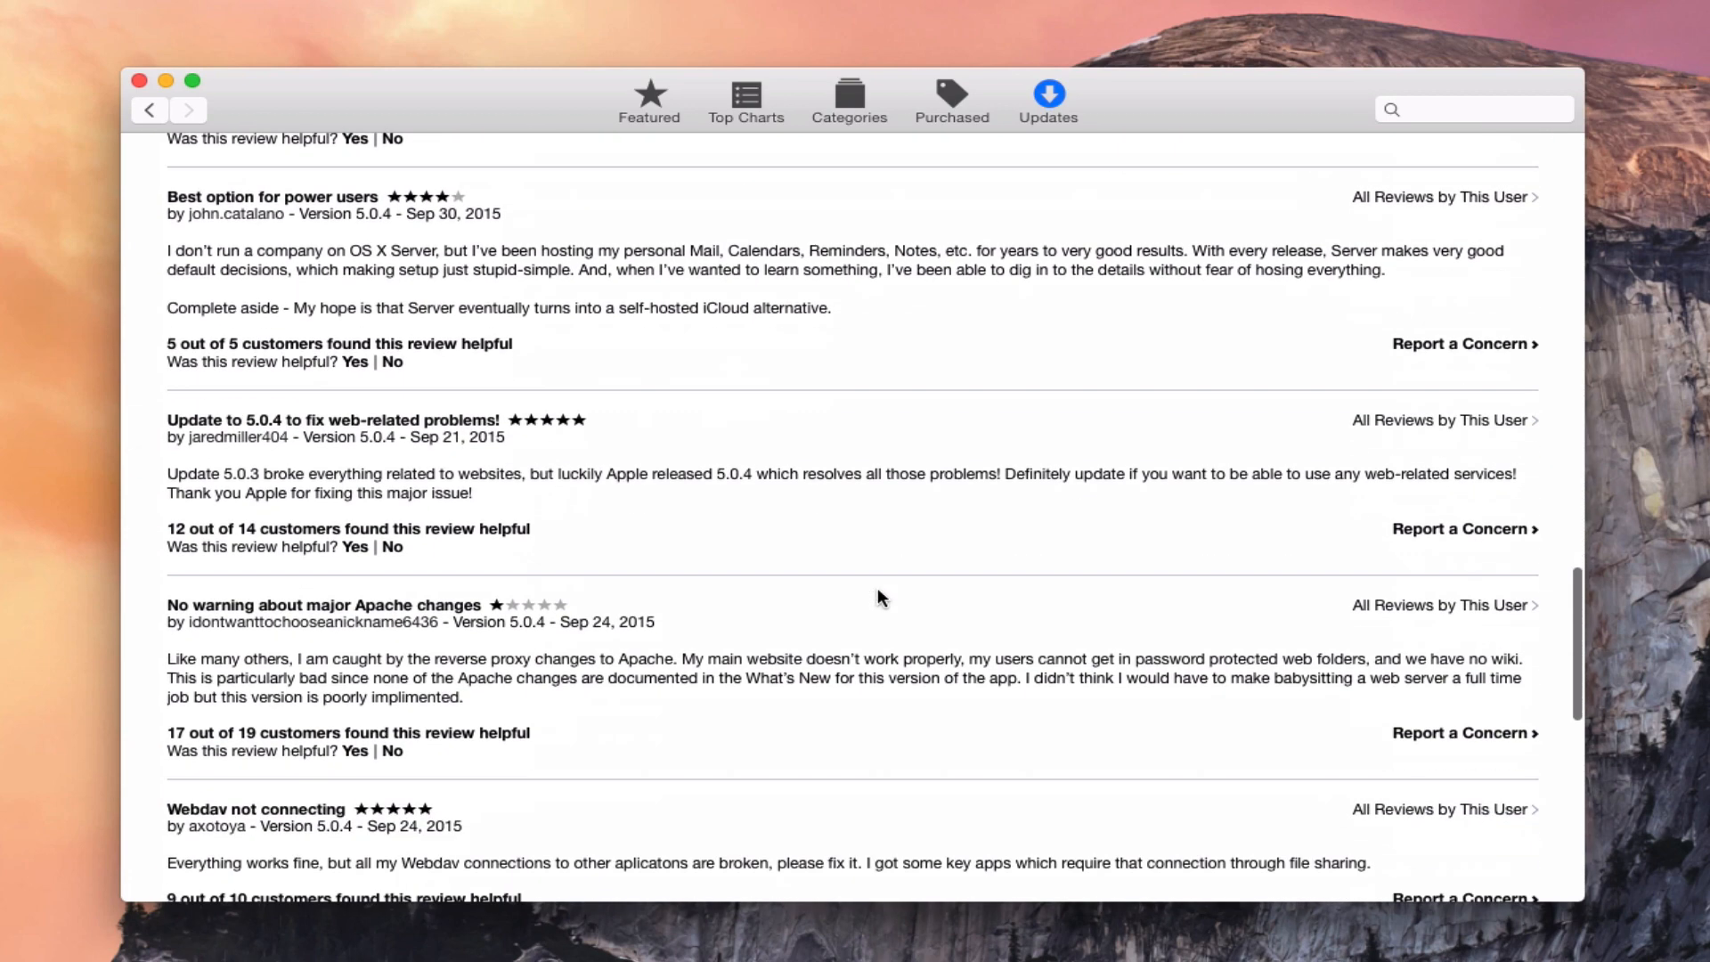
scroll("down", 3)
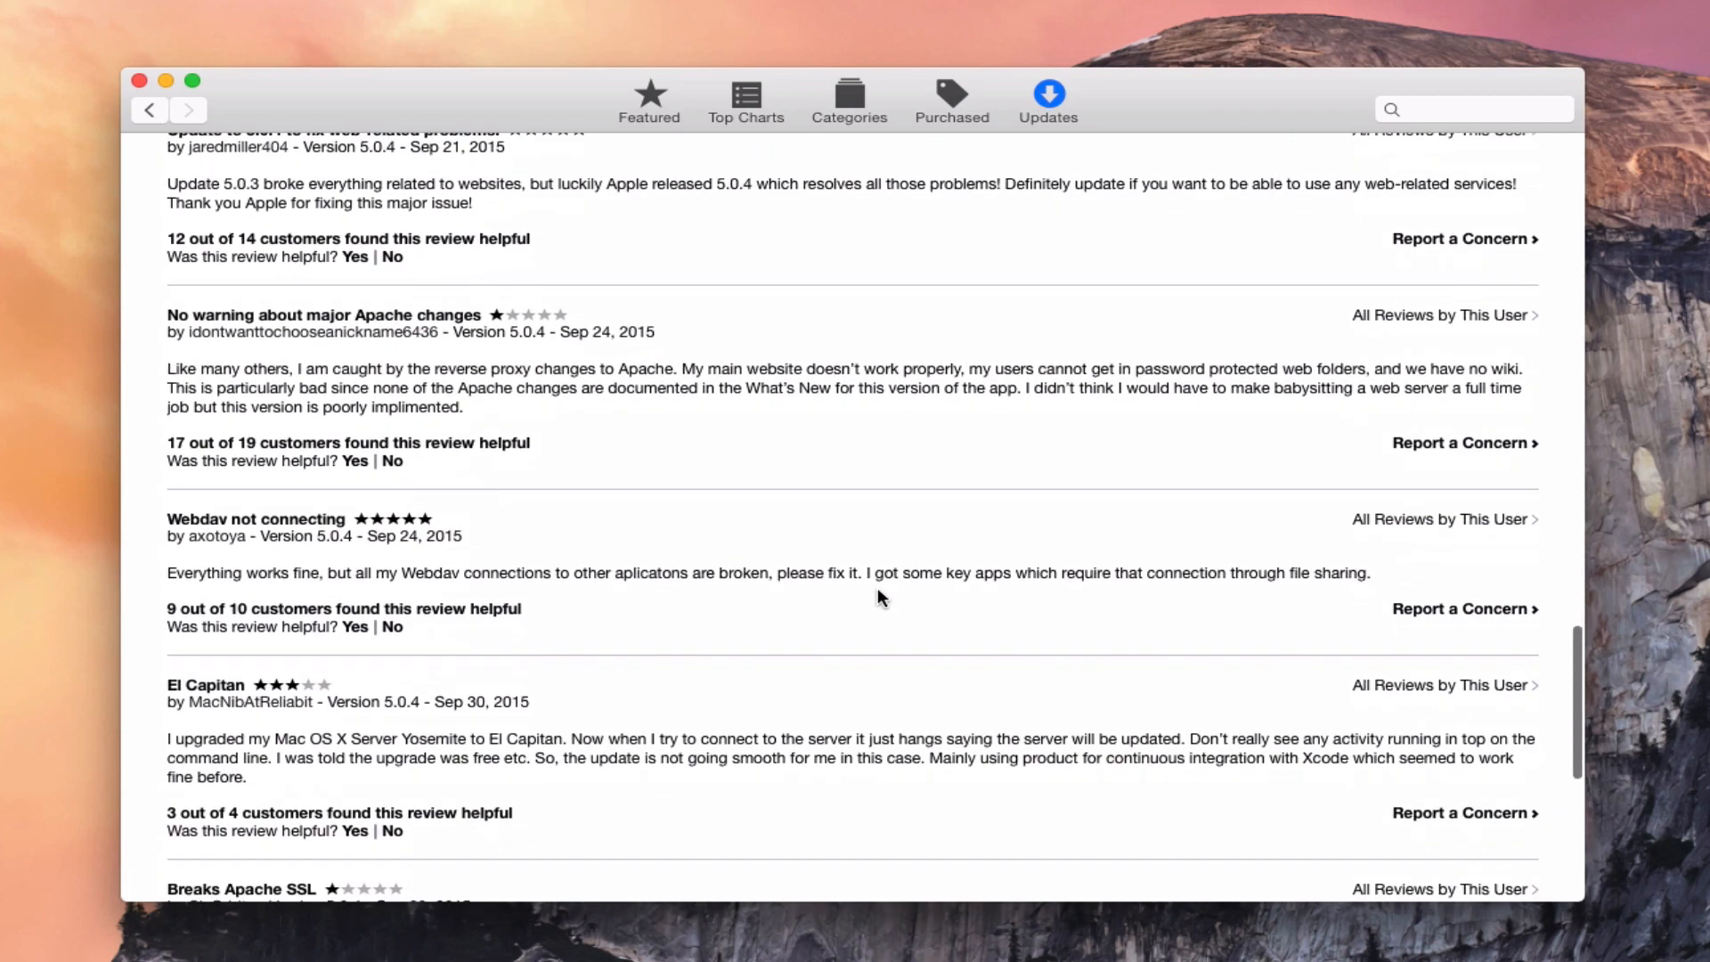
scroll("down", 3)
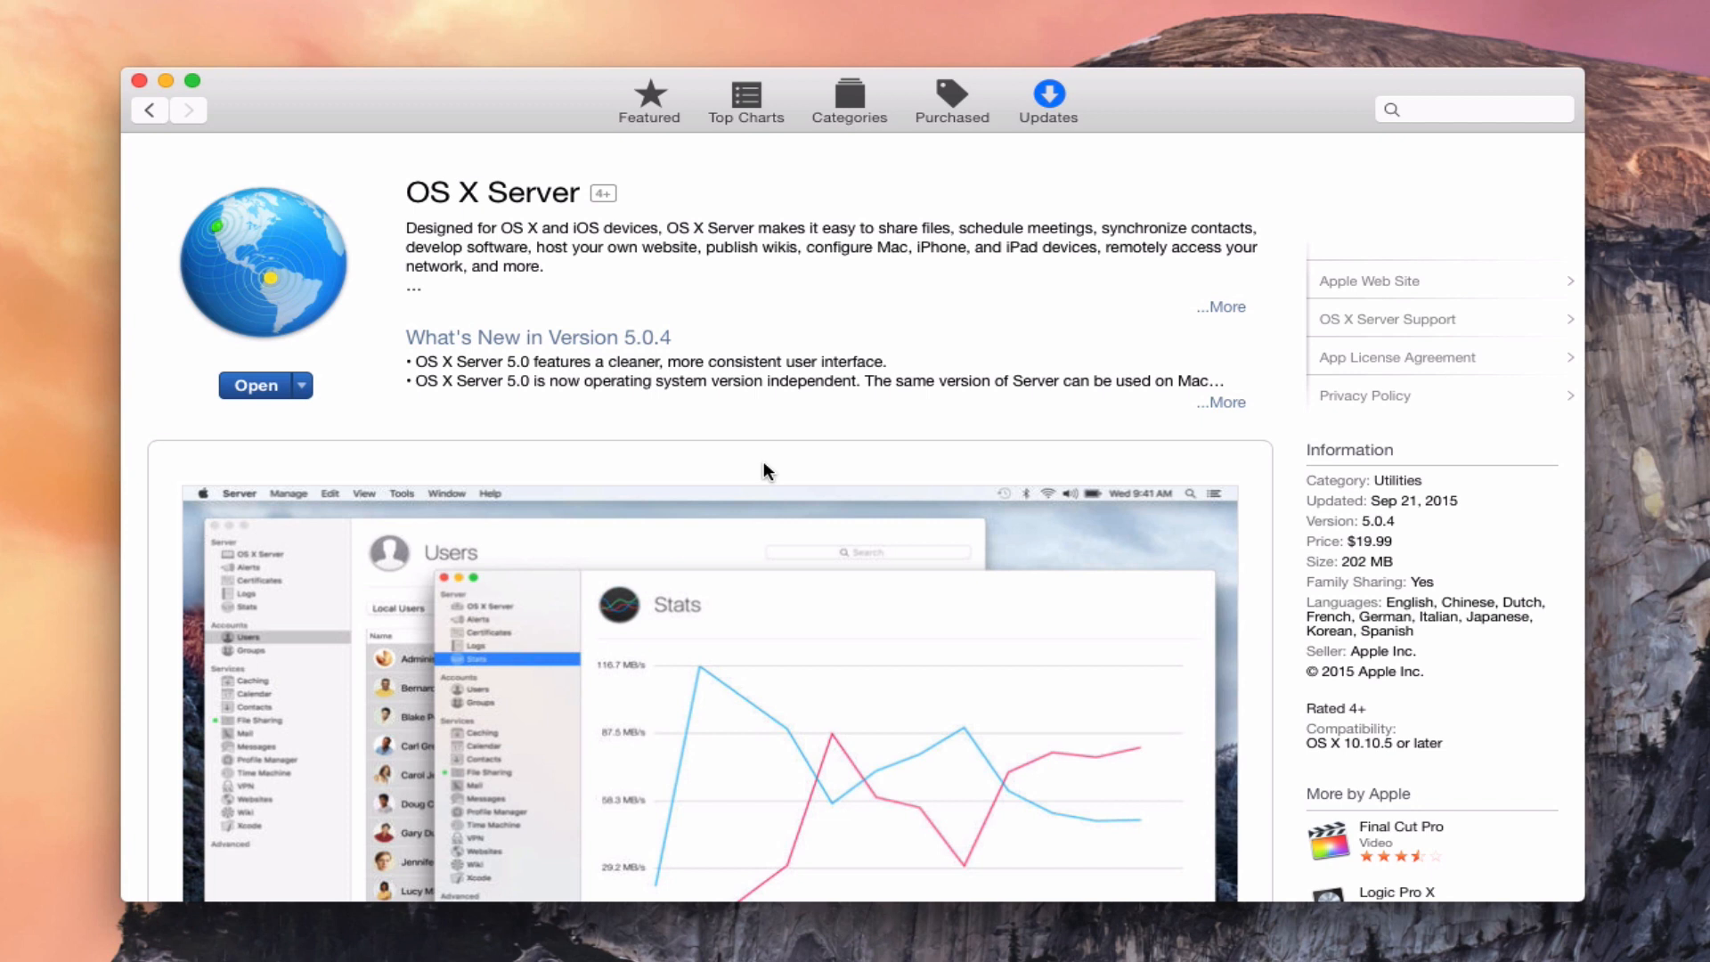
mouse_move(307, 269)
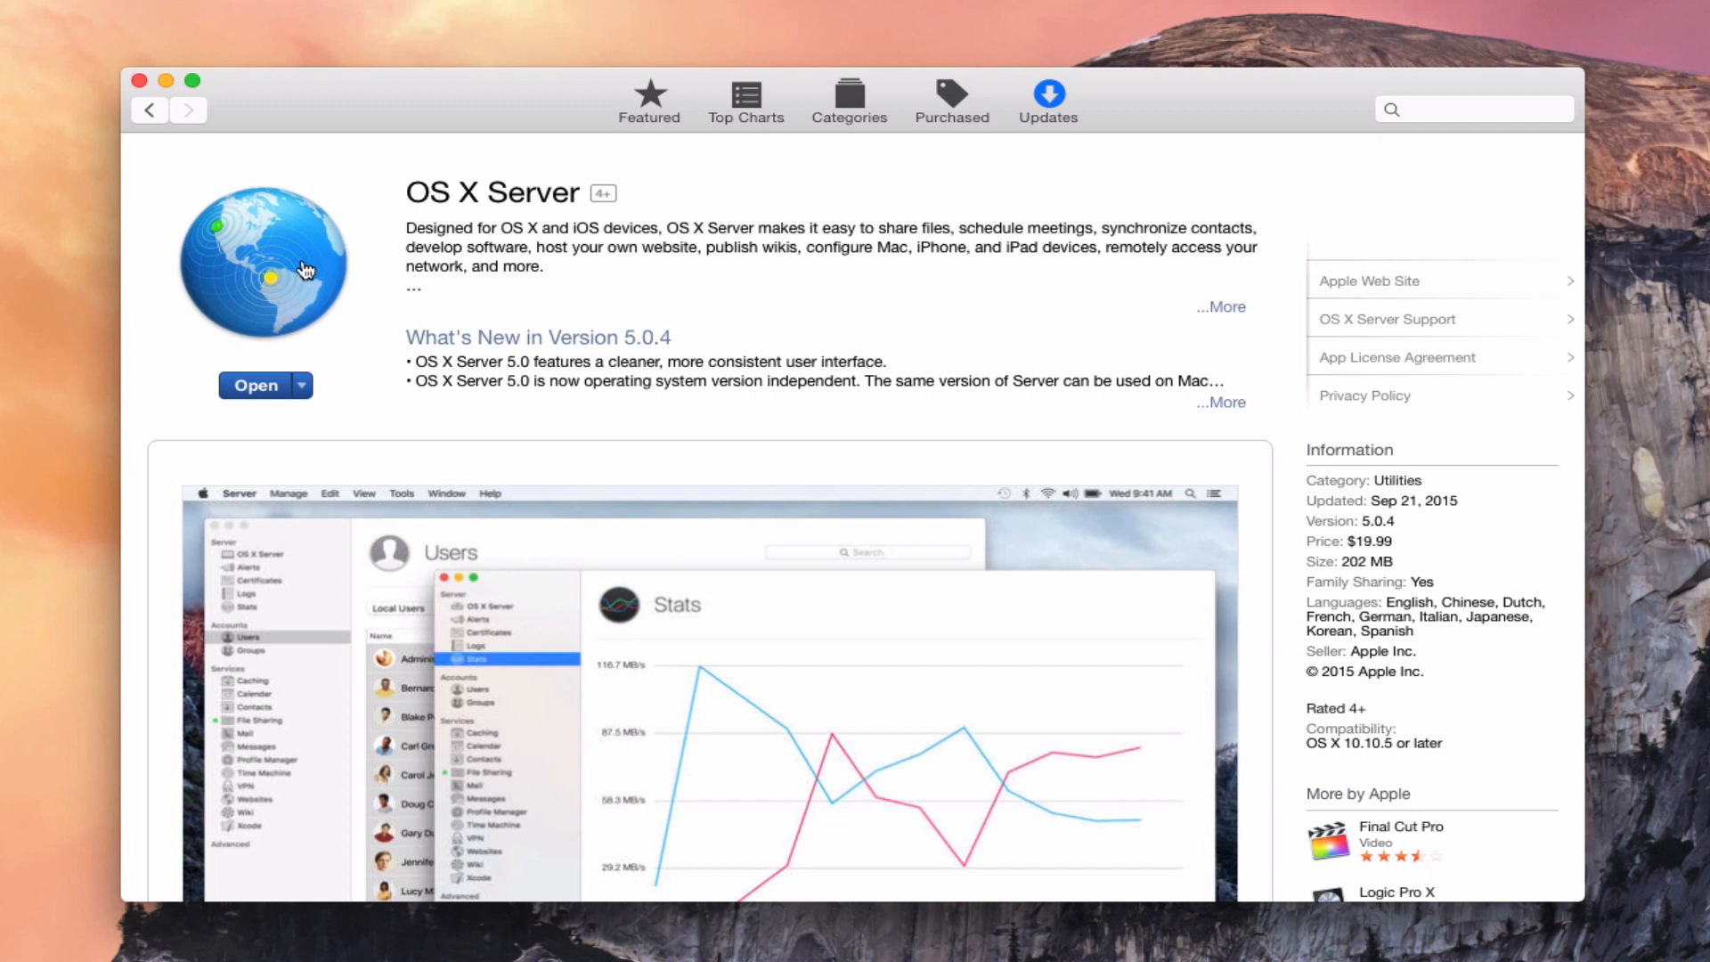
mouse_move(183, 100)
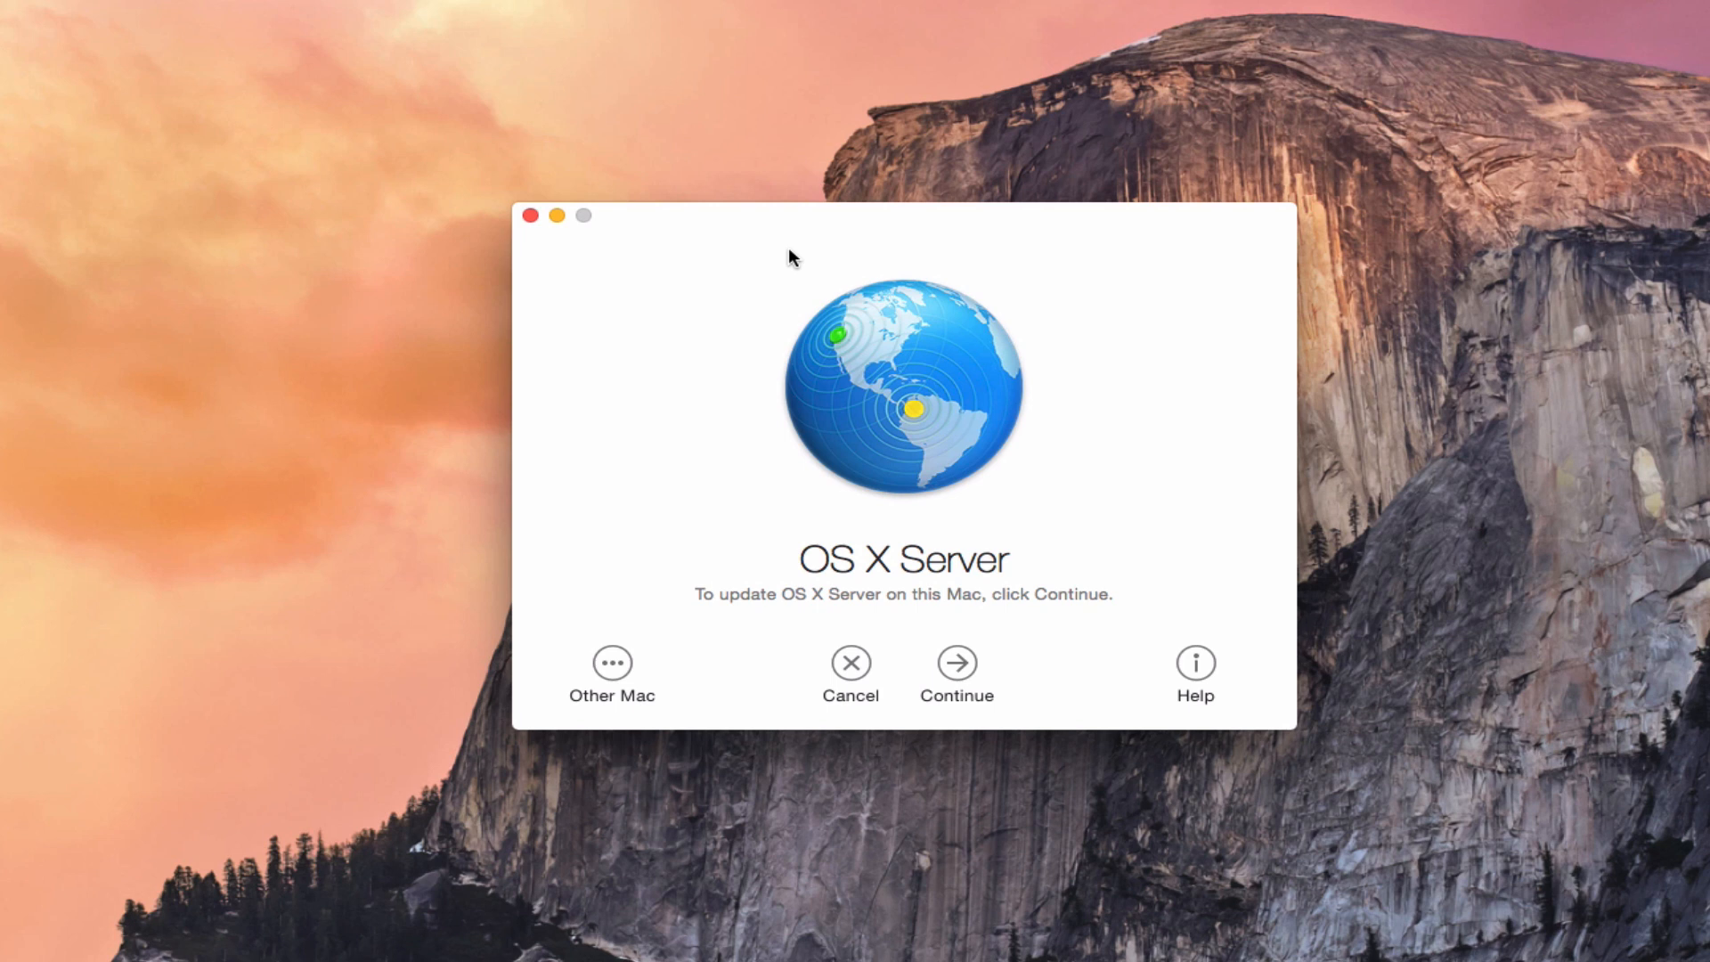
mouse_move(732, 665)
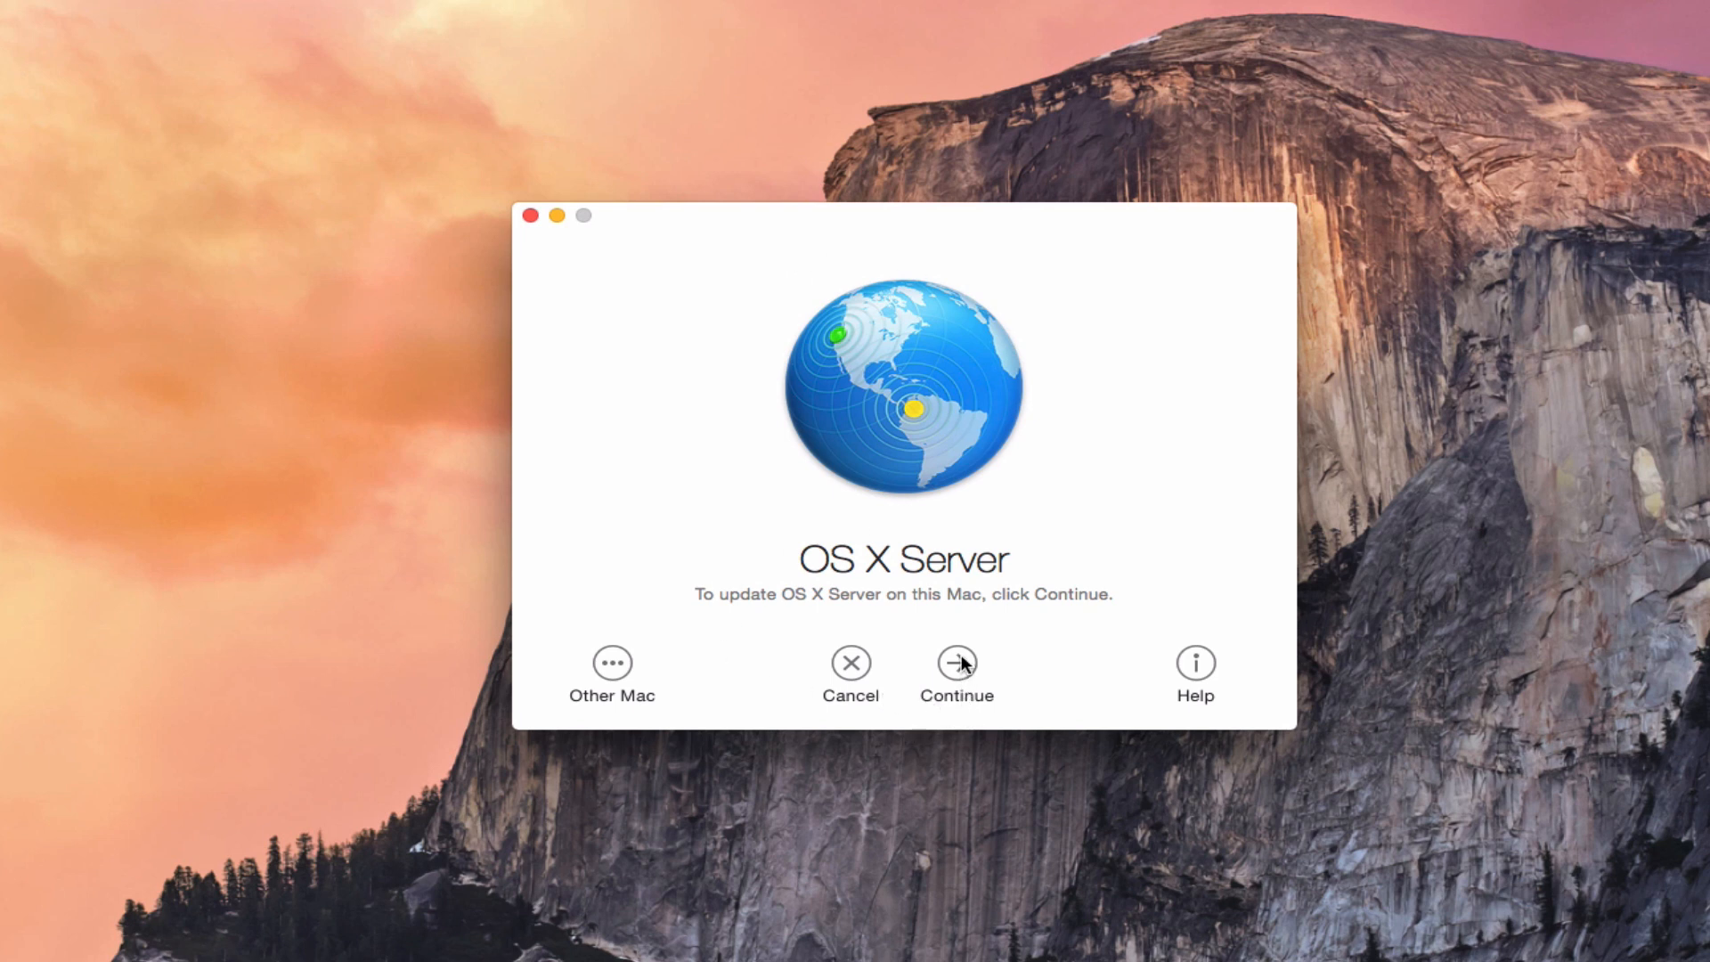
Continue the server update so the software license agreement appears
left_click(955, 662)
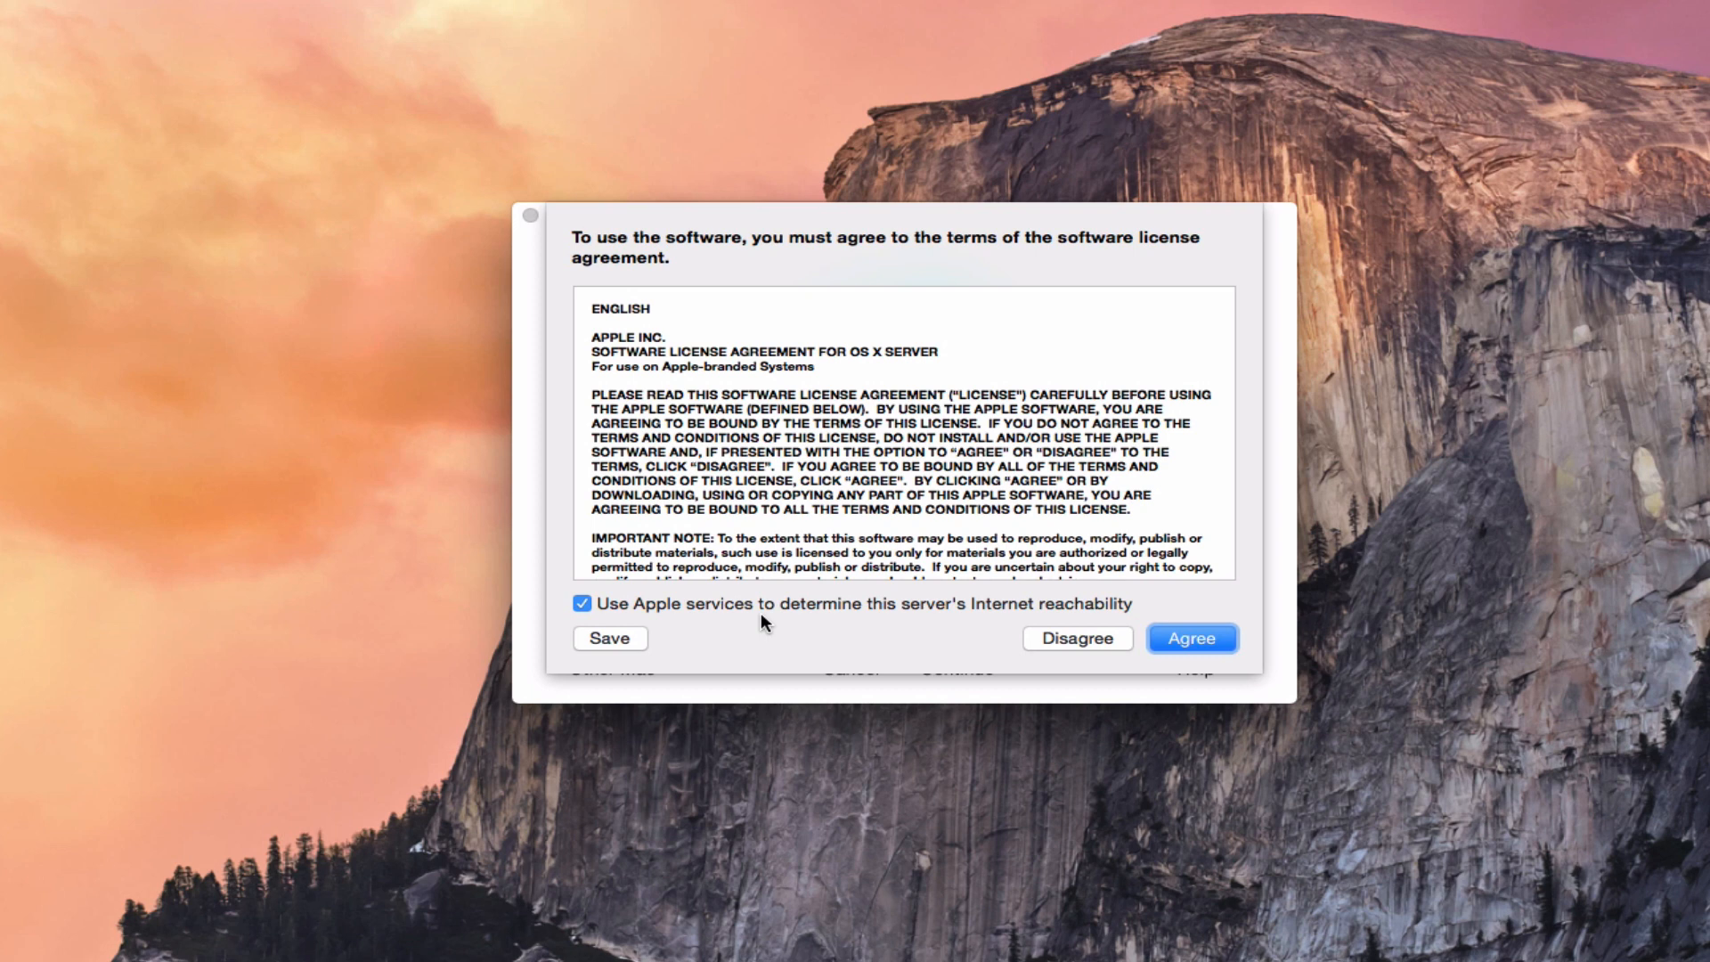
mouse_move(794, 625)
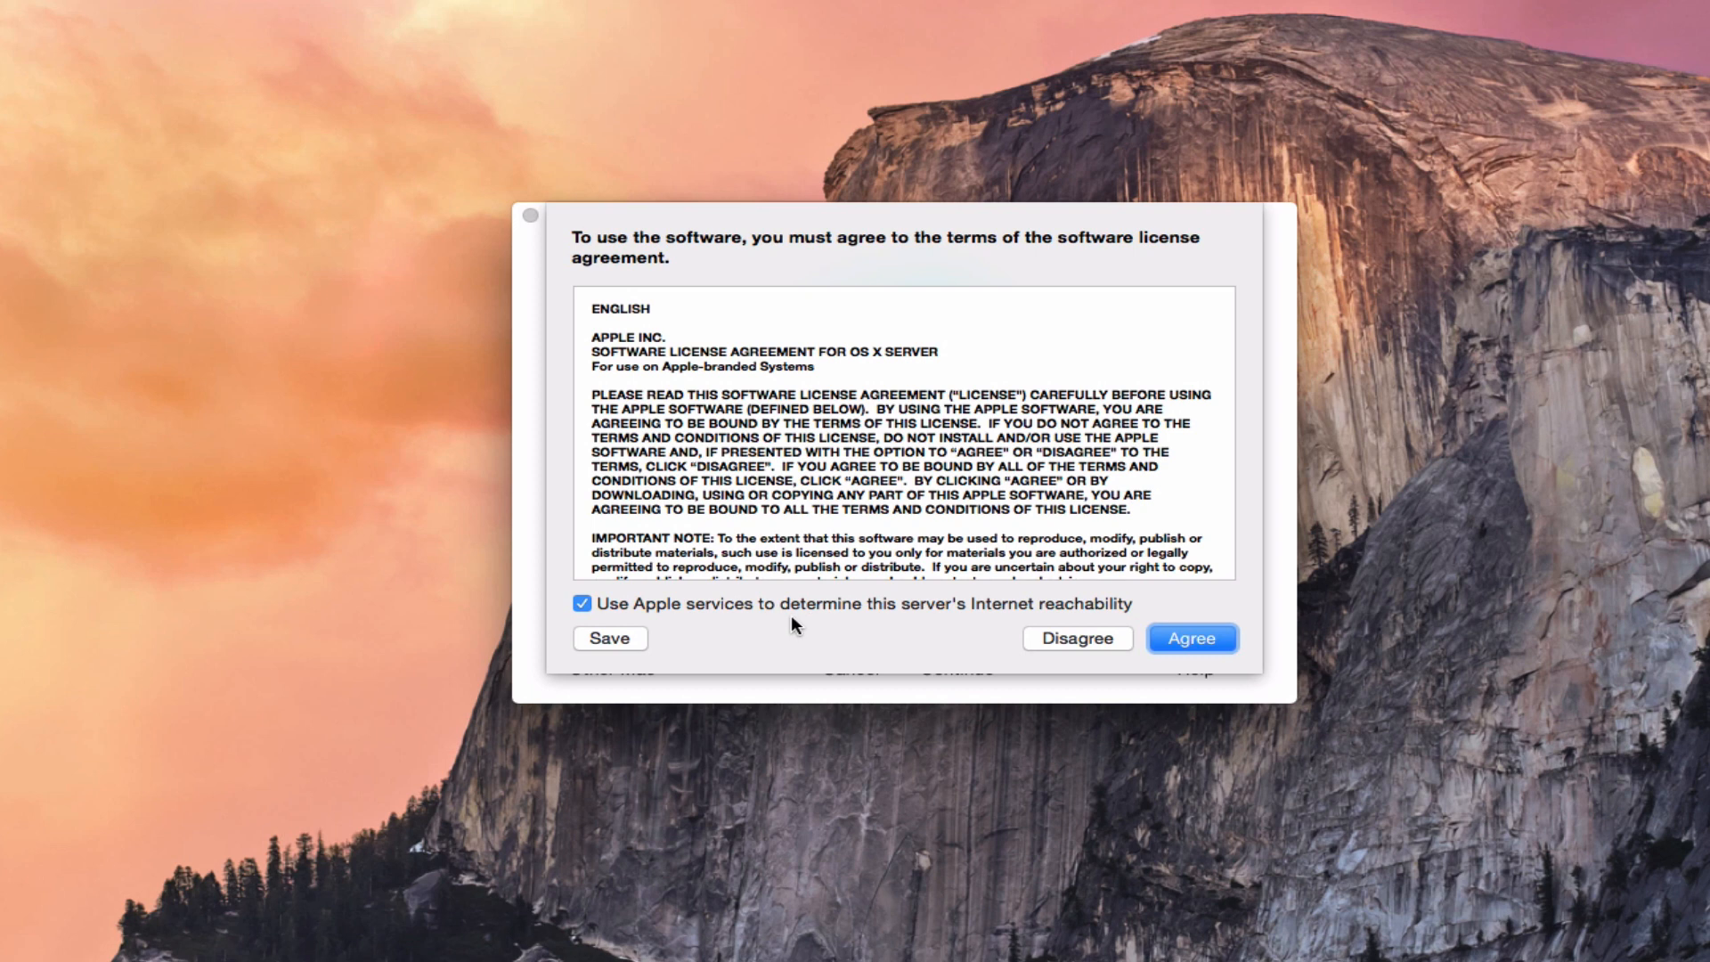
mouse_move(807, 627)
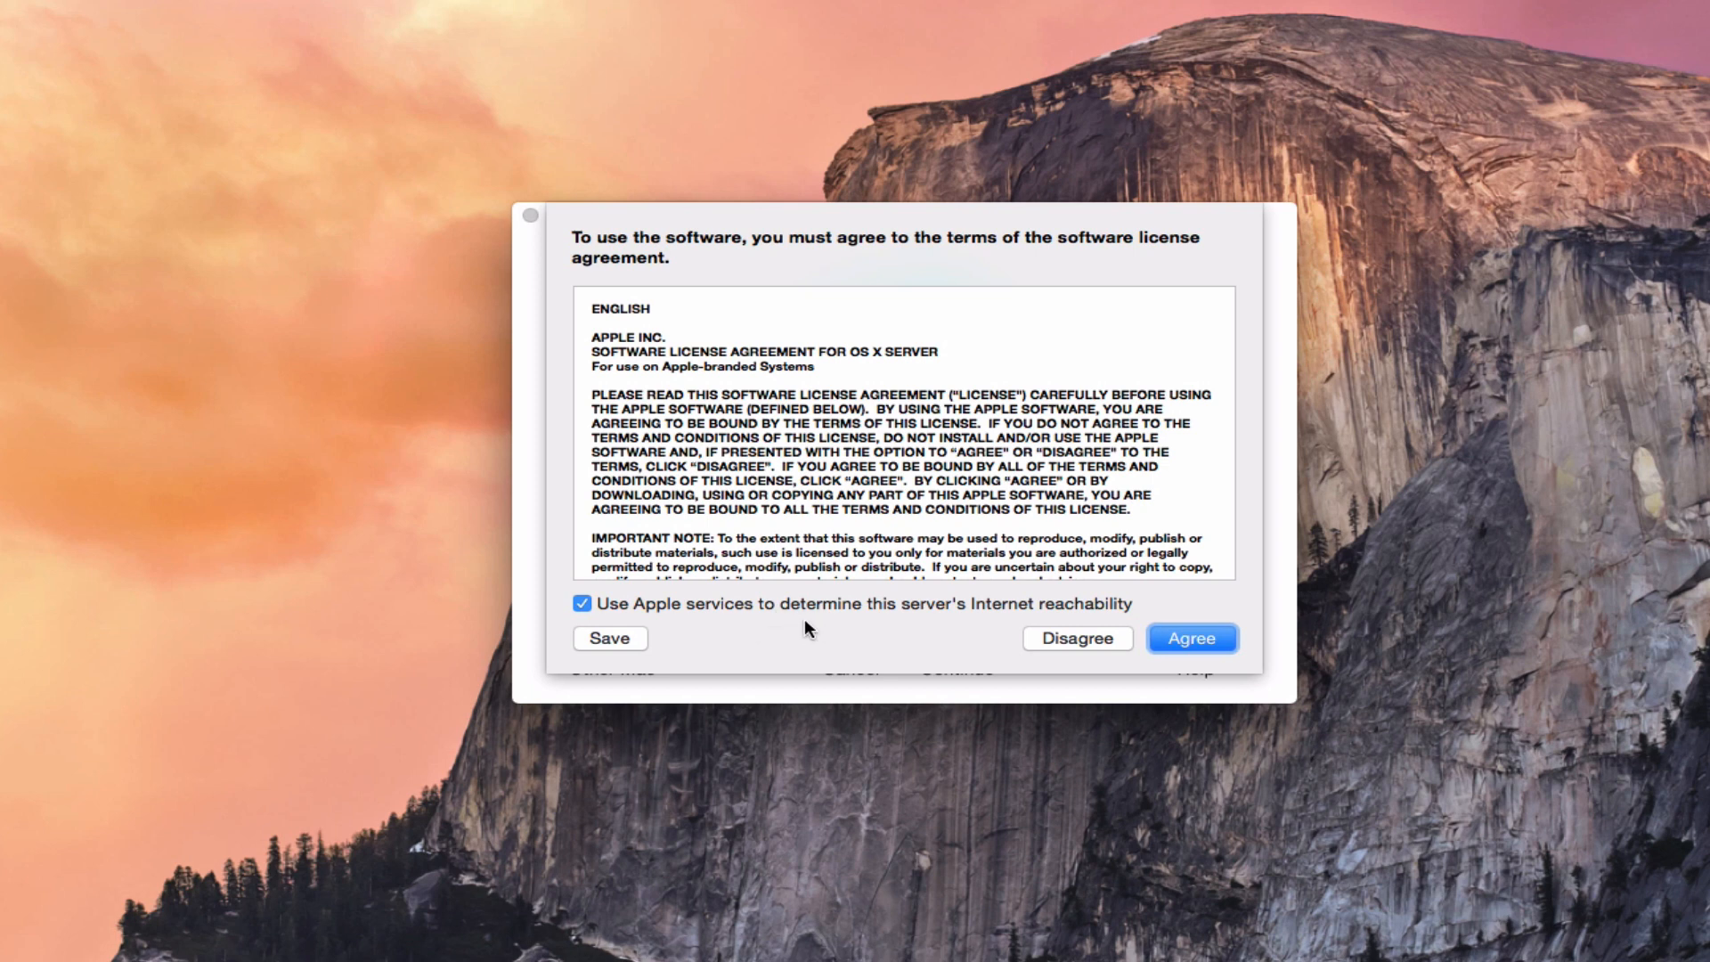
mouse_move(631, 620)
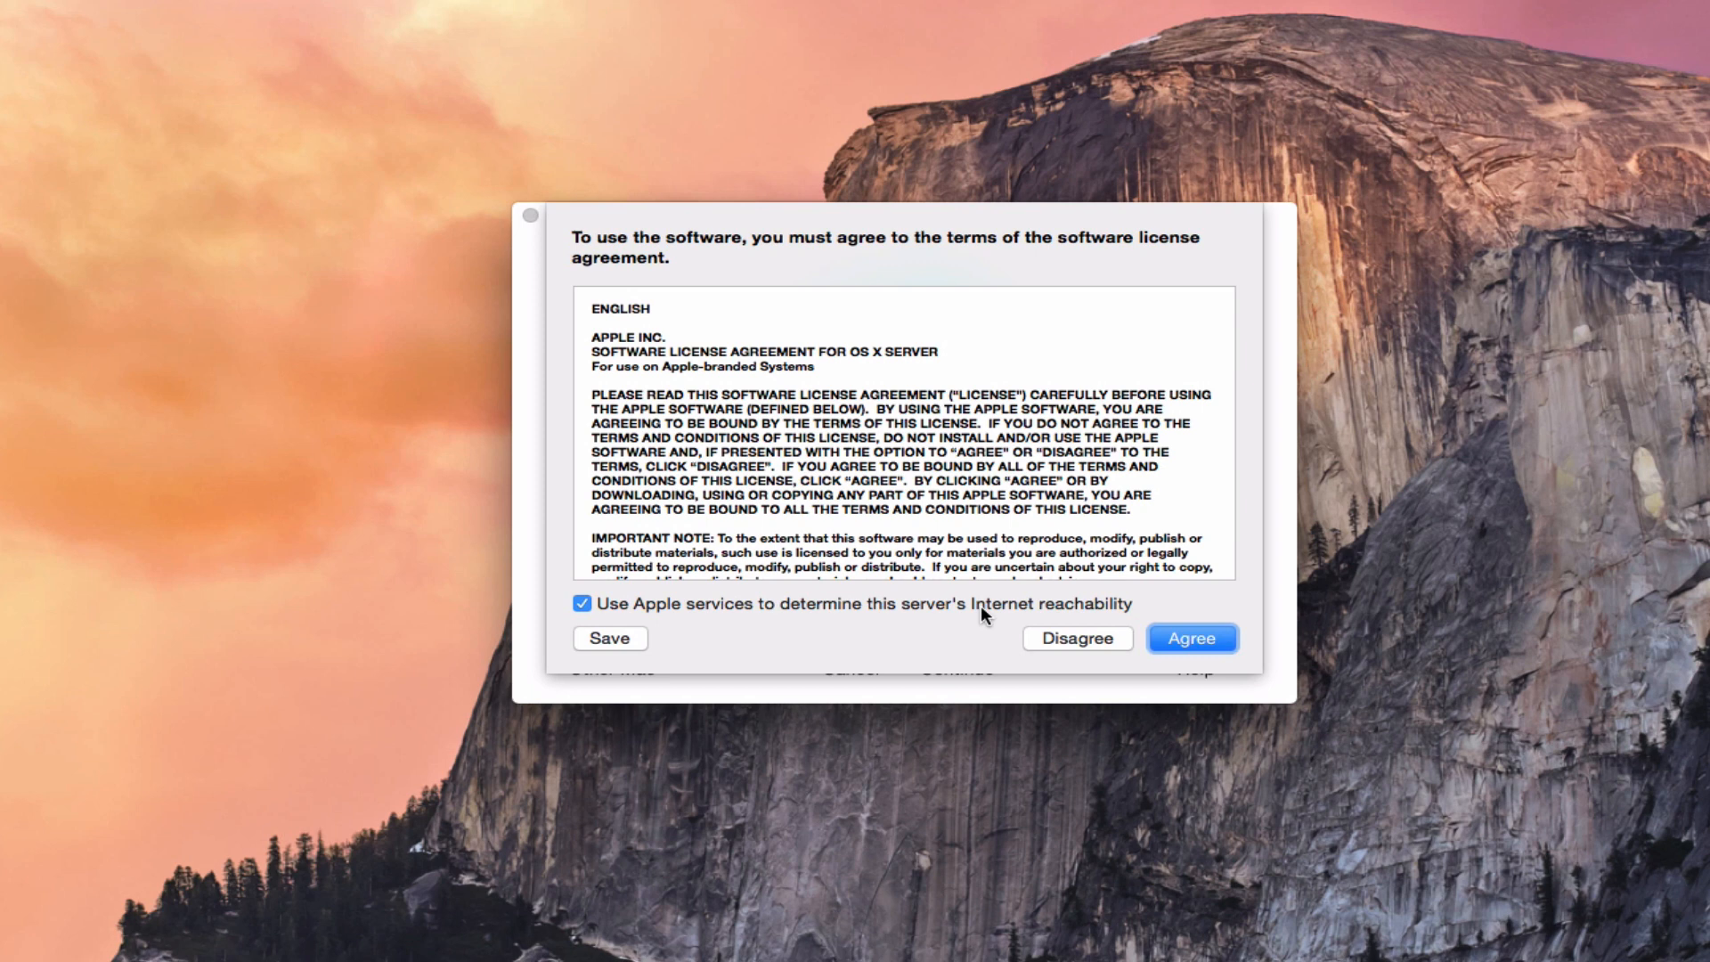
mouse_move(942, 620)
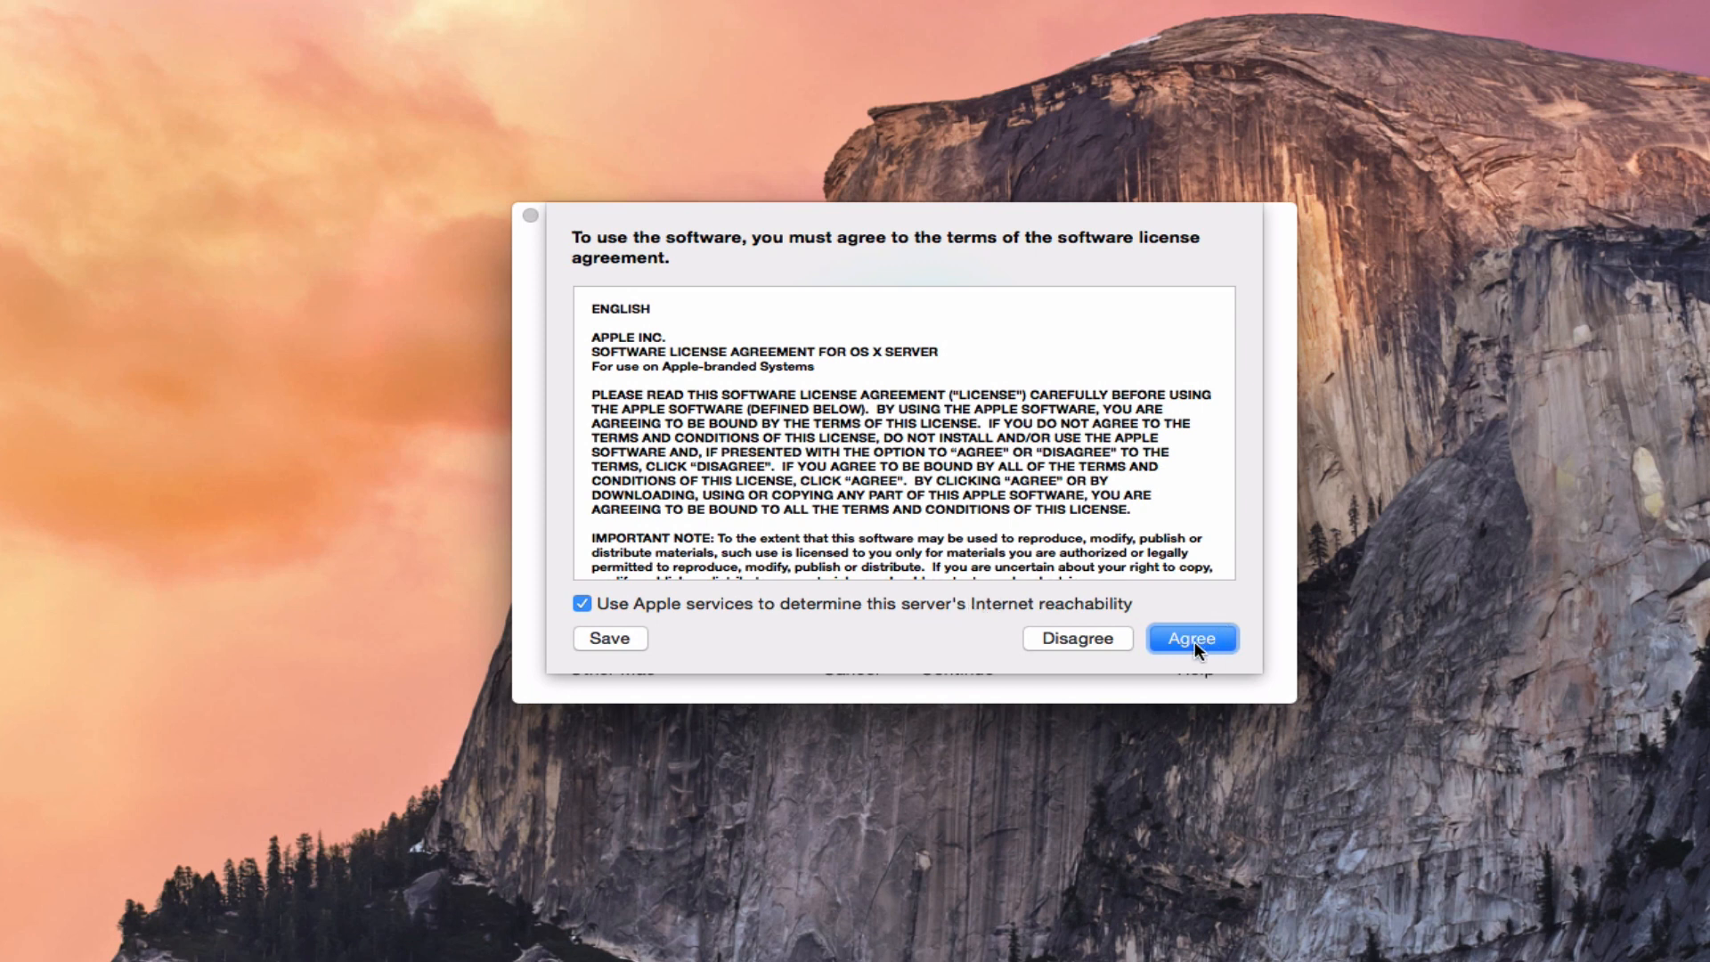
Agree to the license terms, keeping the reachability checkbox on
left_click(1191, 638)
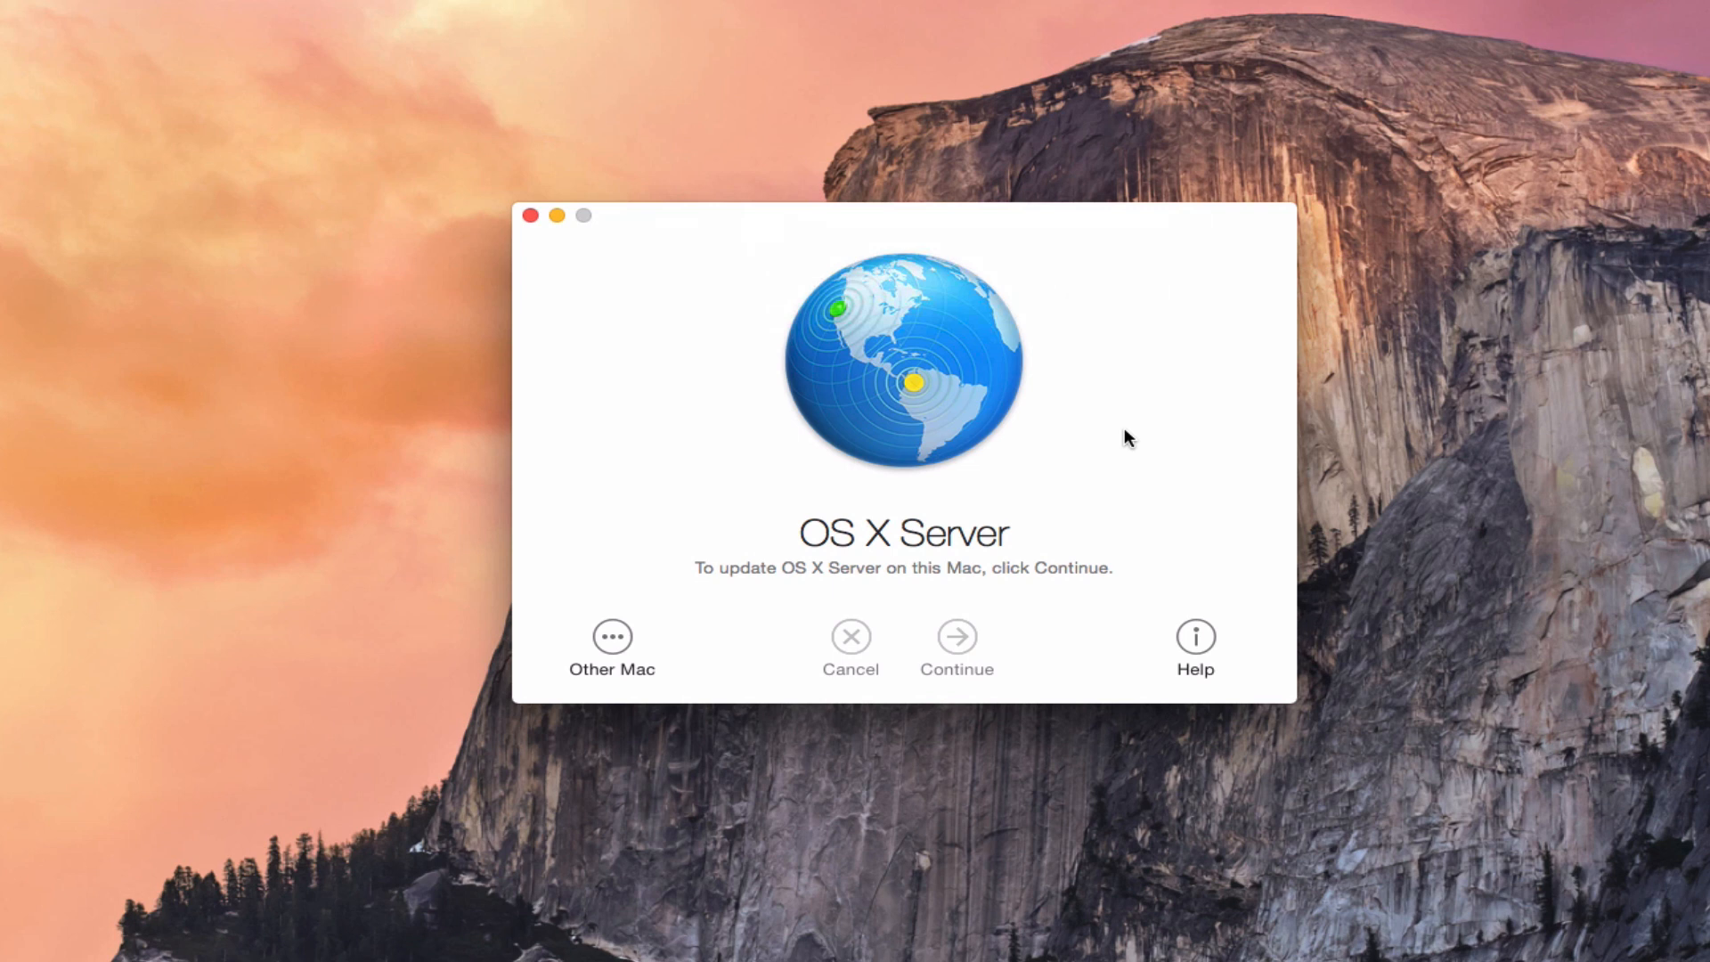
Confirm the update so Server begins updating the Mail and Web services
left_click(954, 636)
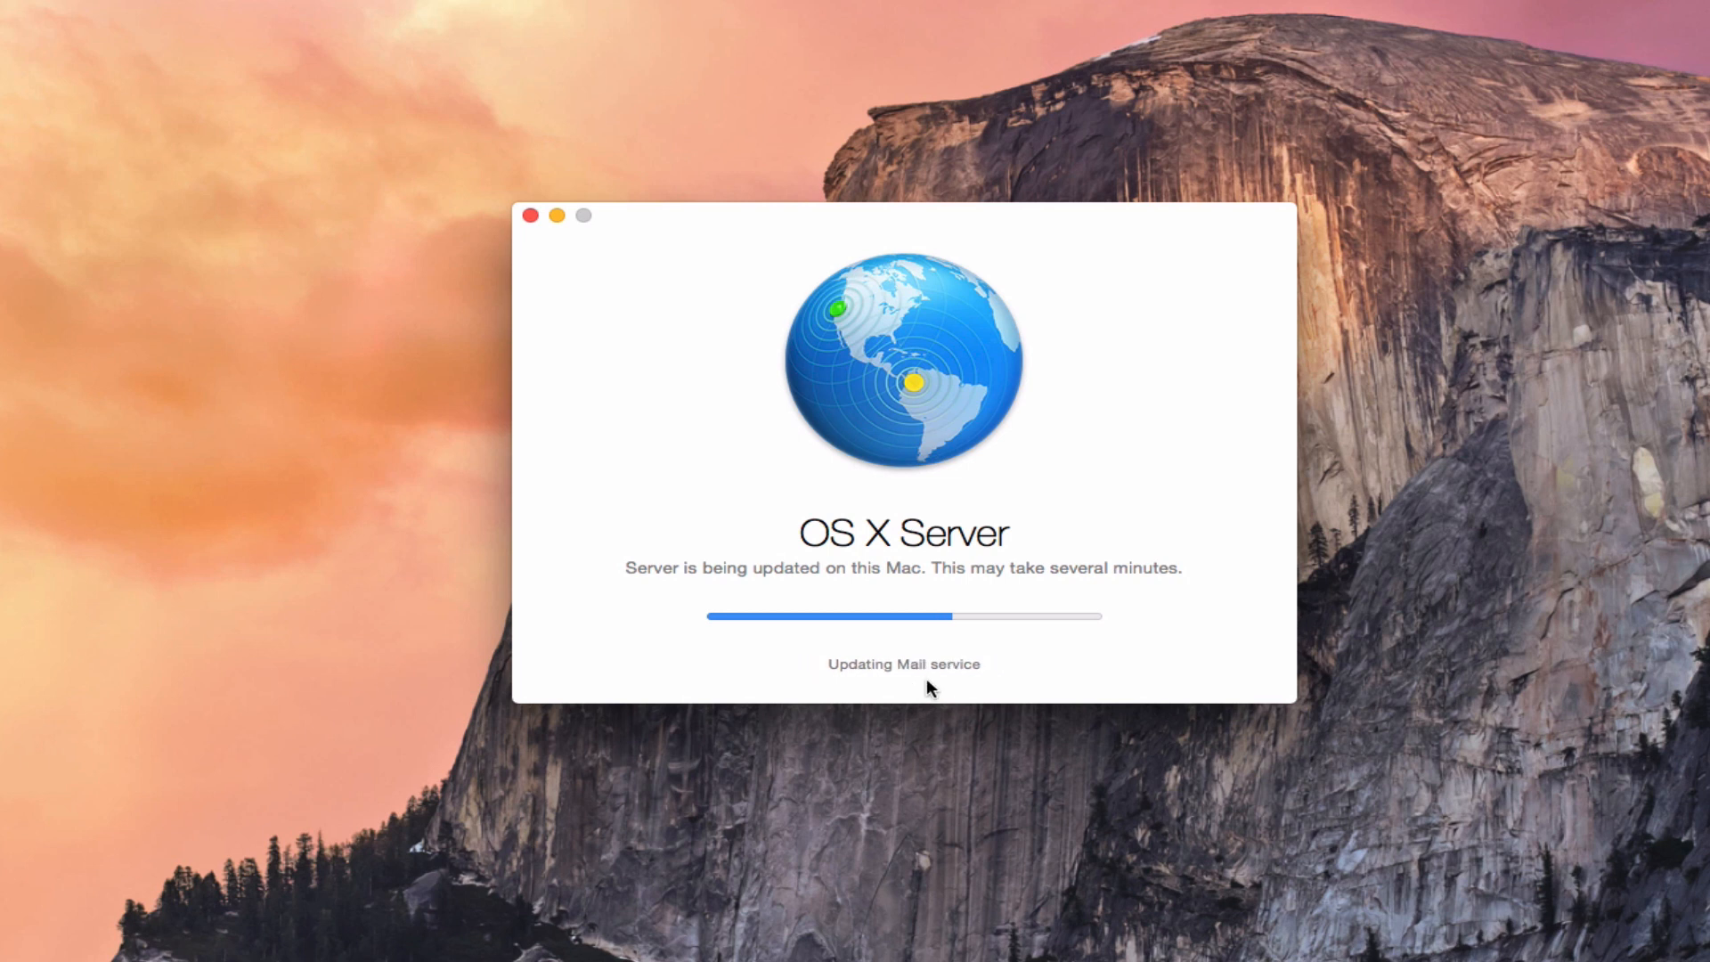
mouse_move(1104, 623)
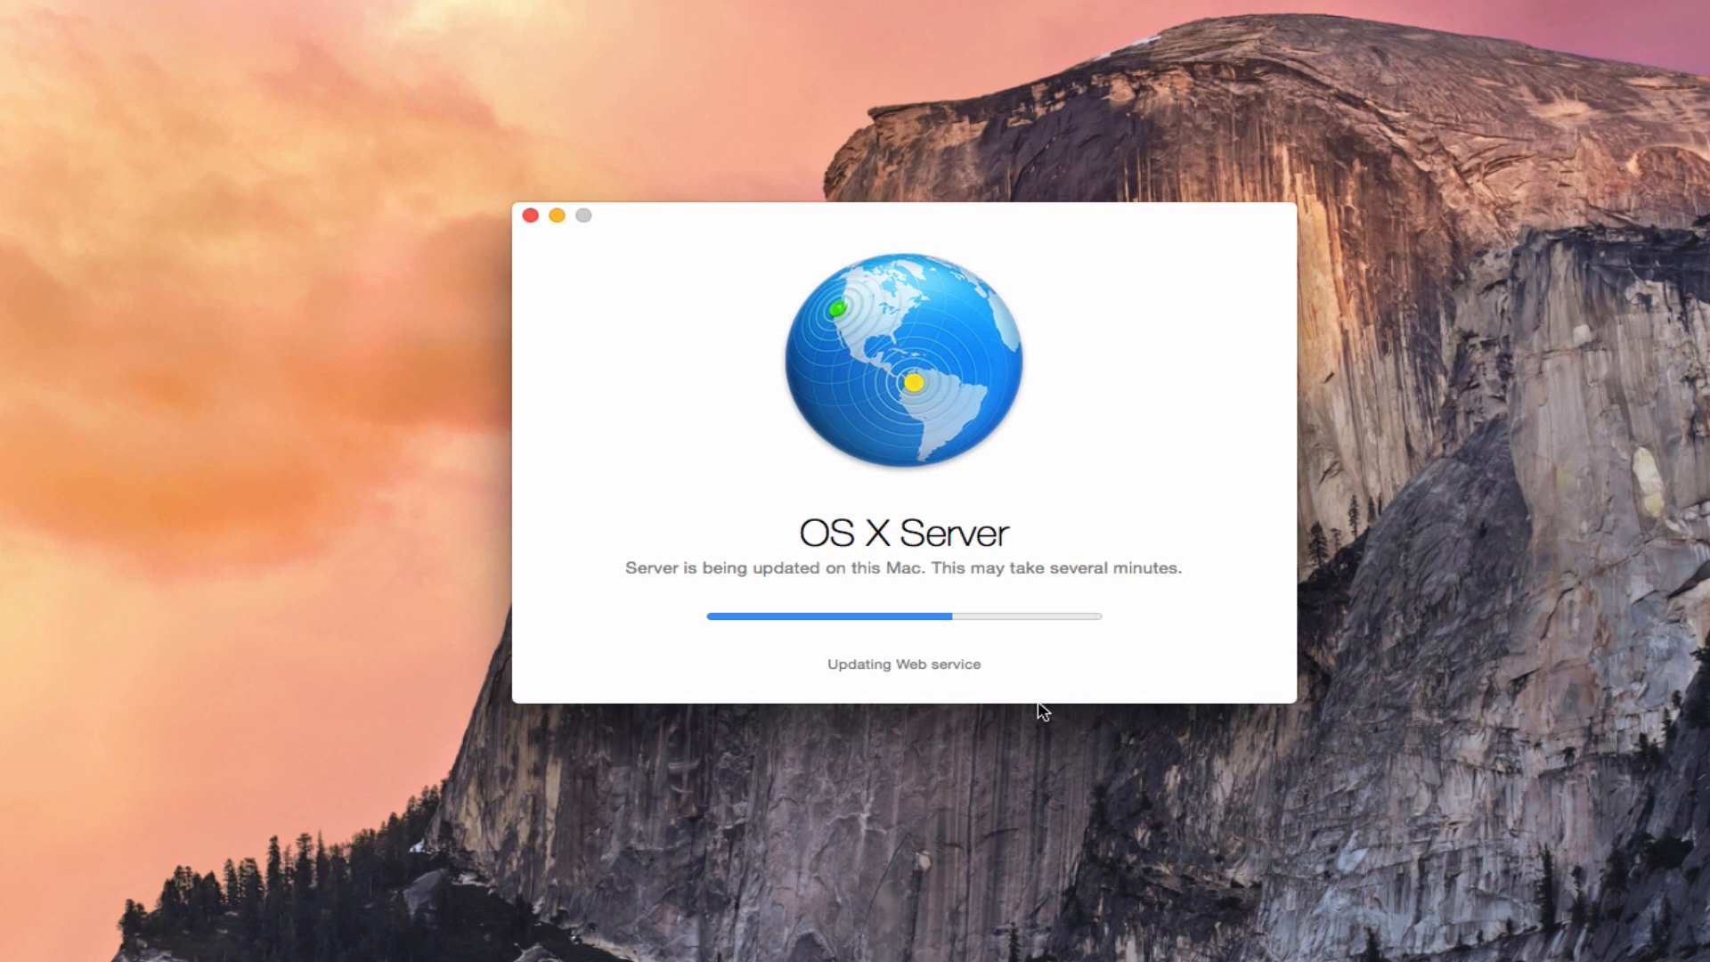
mouse_move(955, 632)
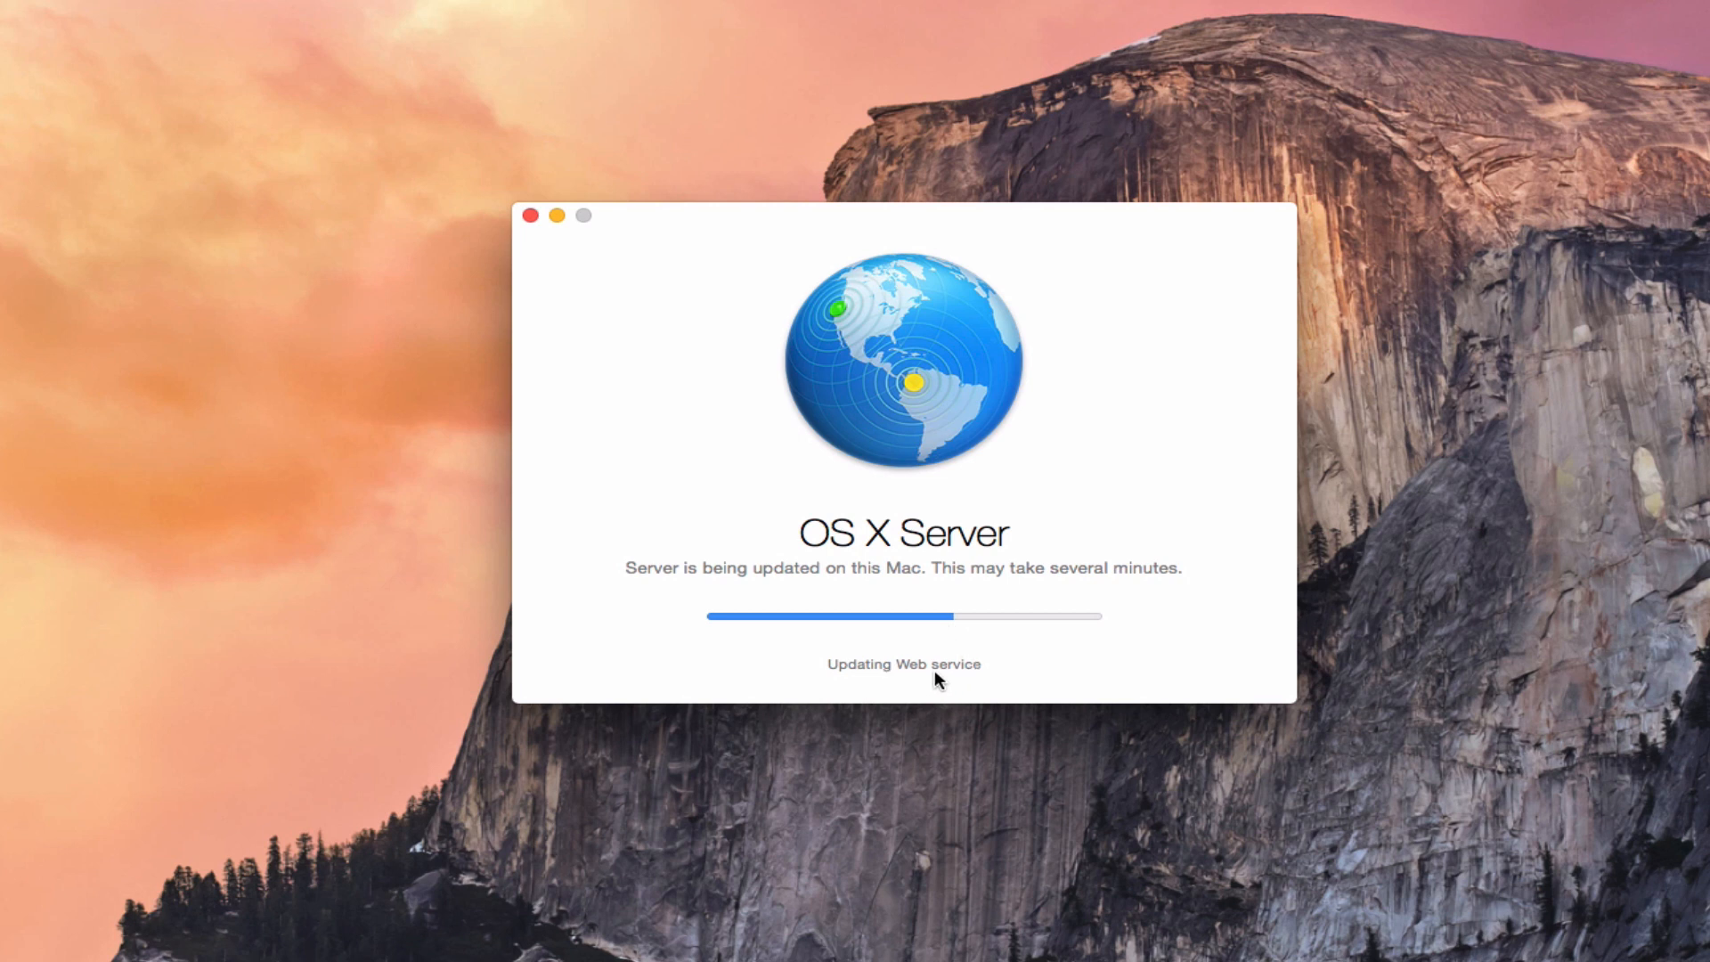
mouse_move(939, 688)
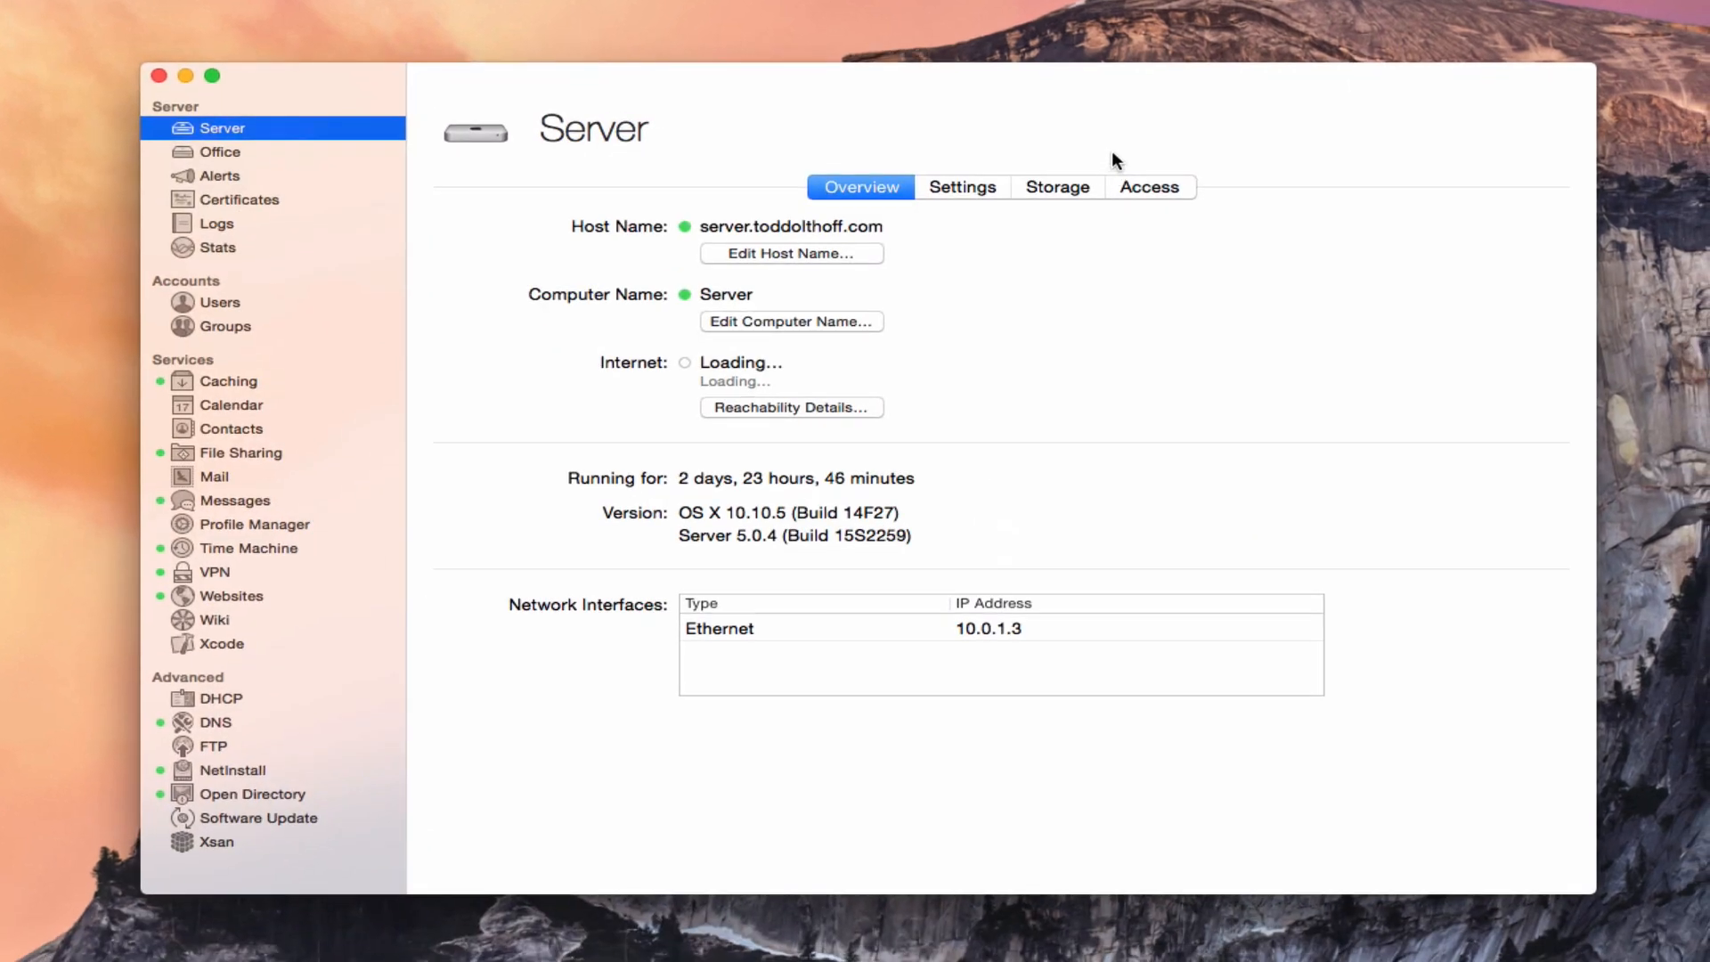
mouse_move(1106, 139)
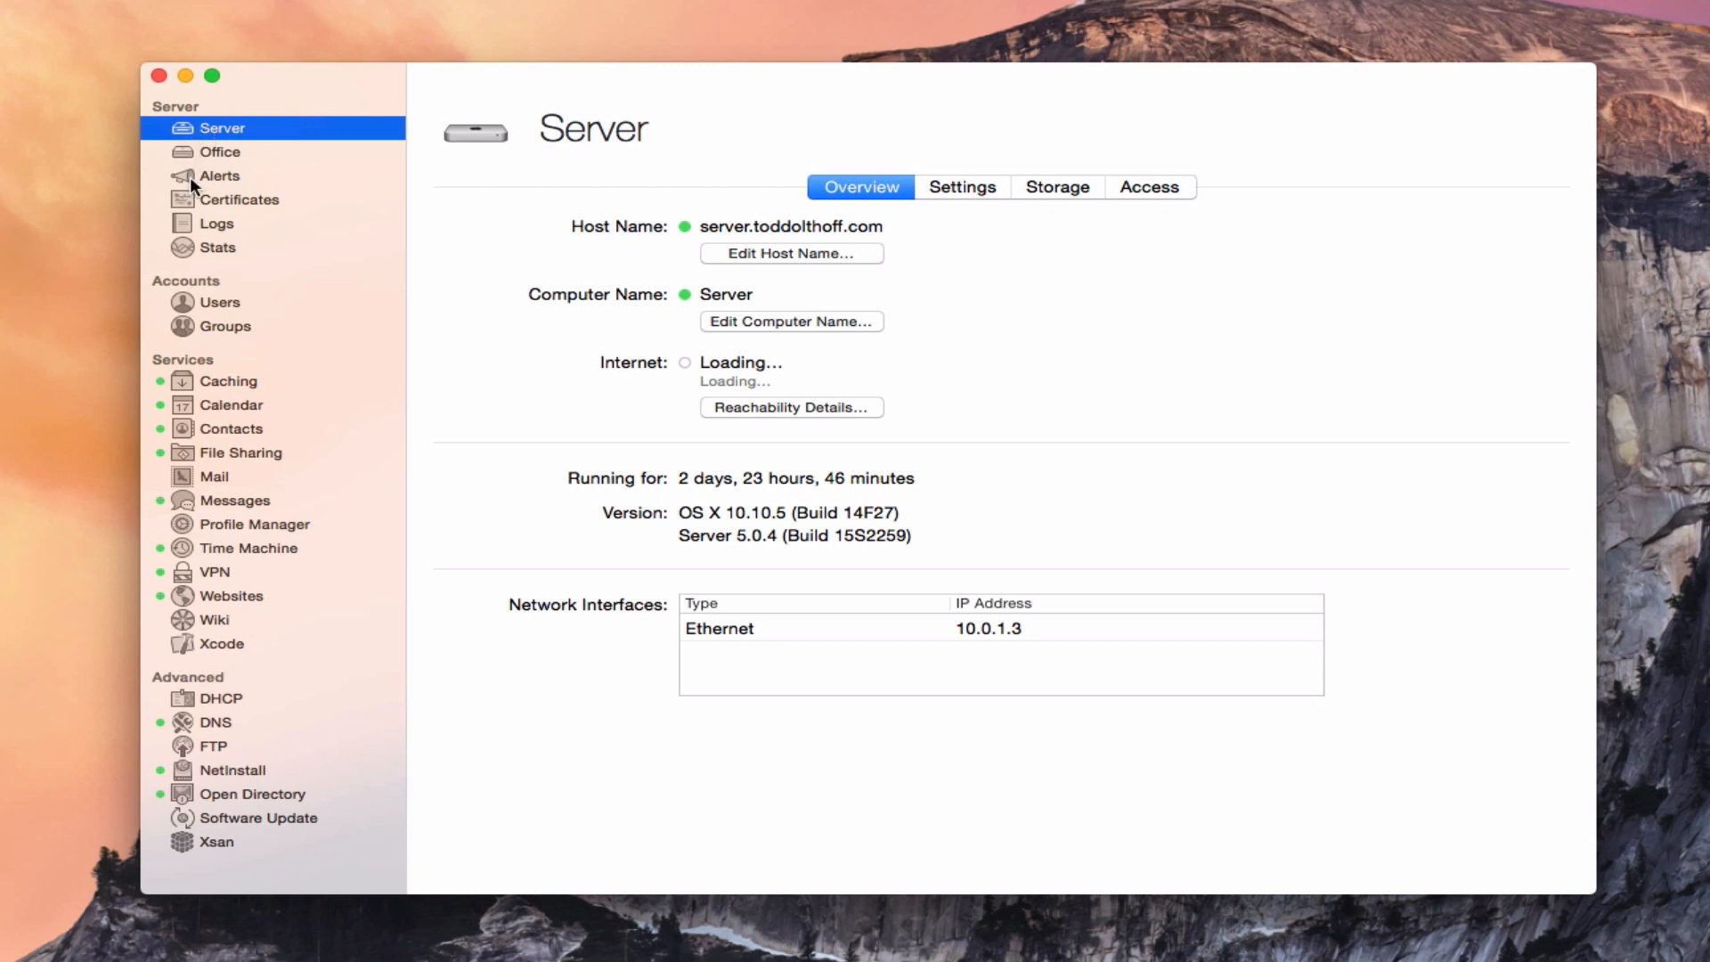
mouse_move(196, 765)
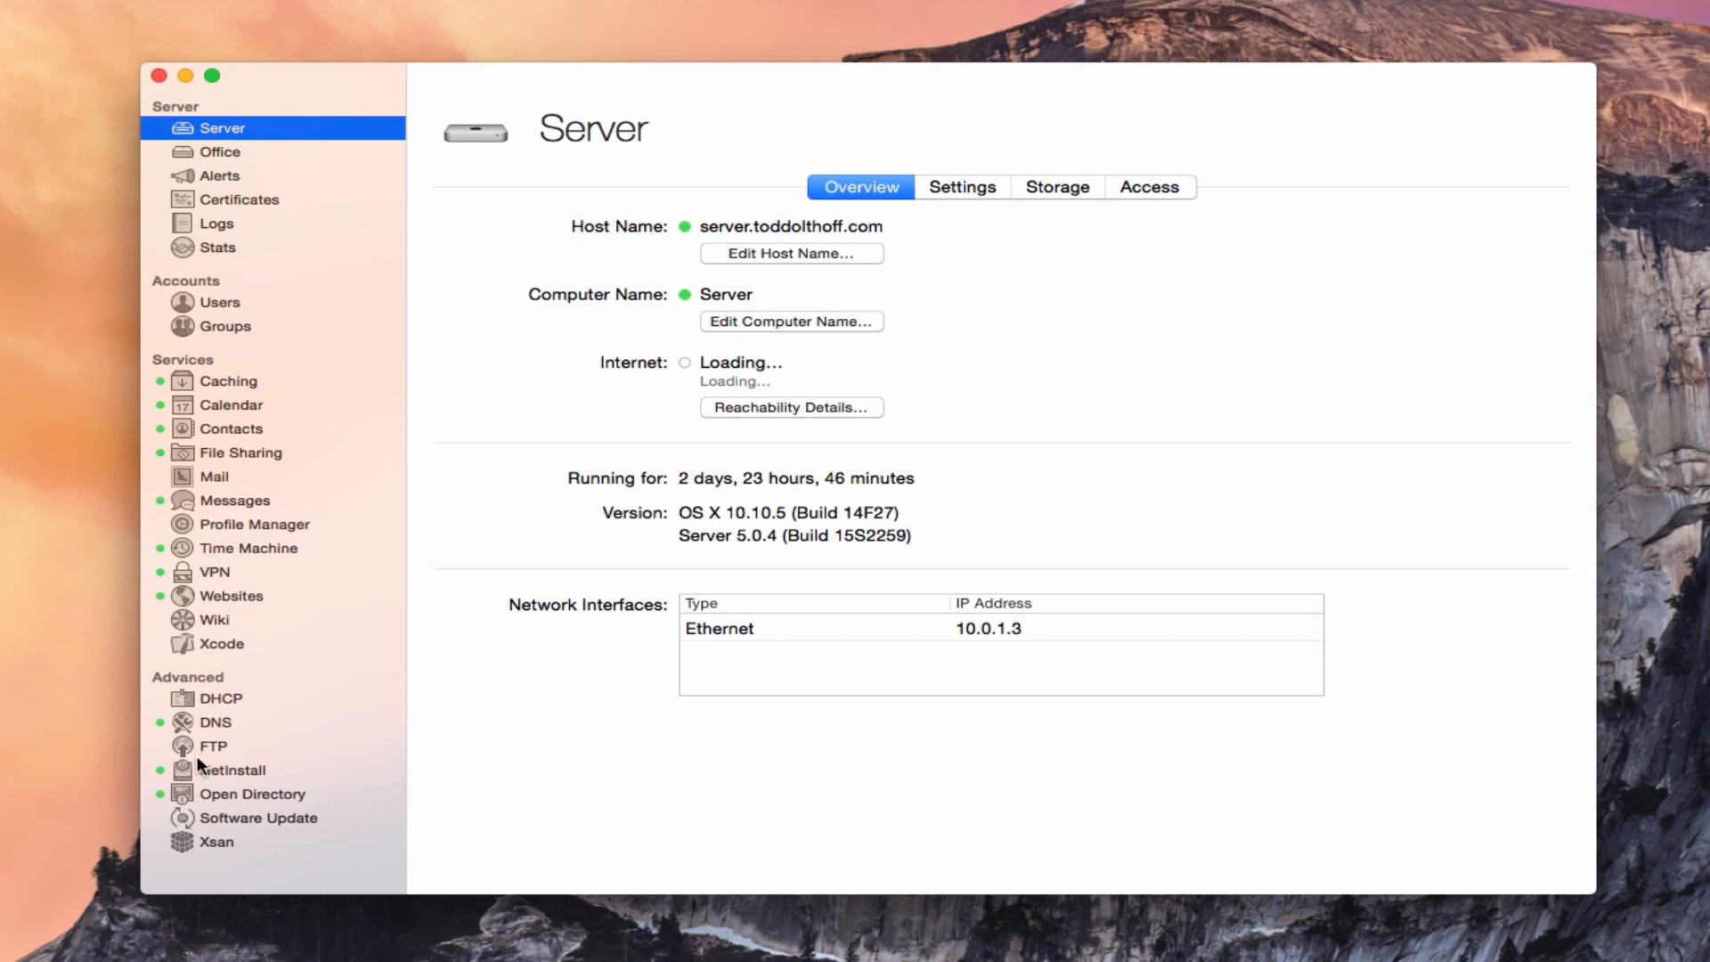
mouse_move(202, 853)
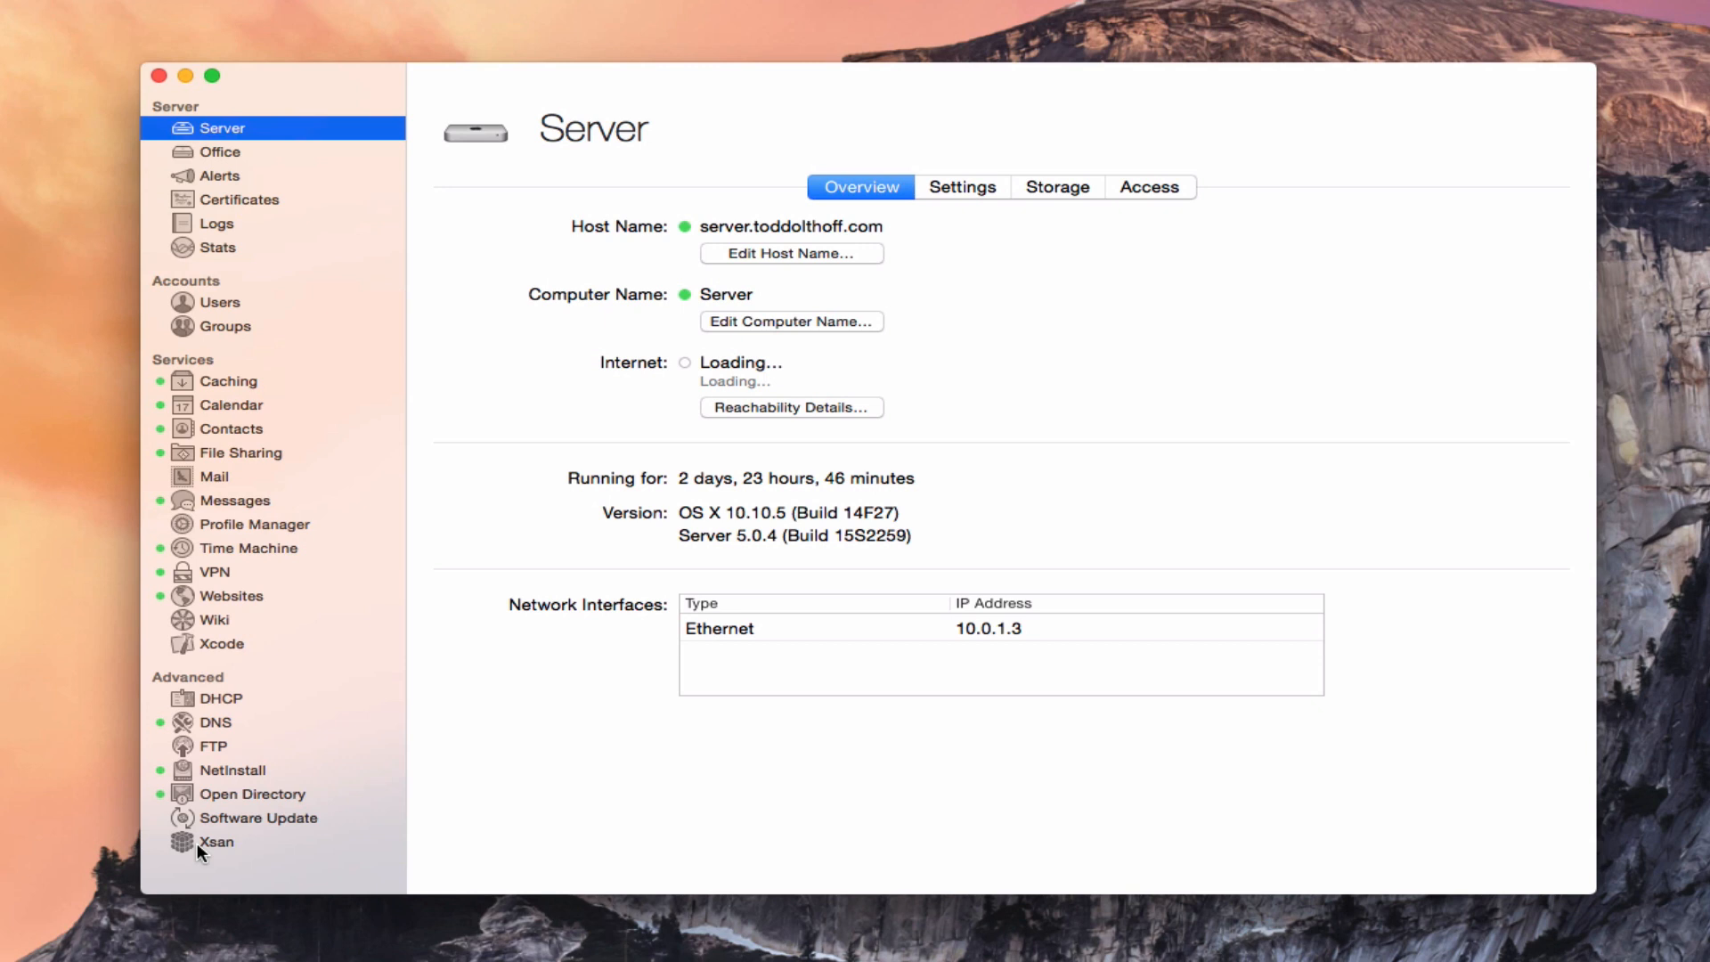
mouse_move(911, 335)
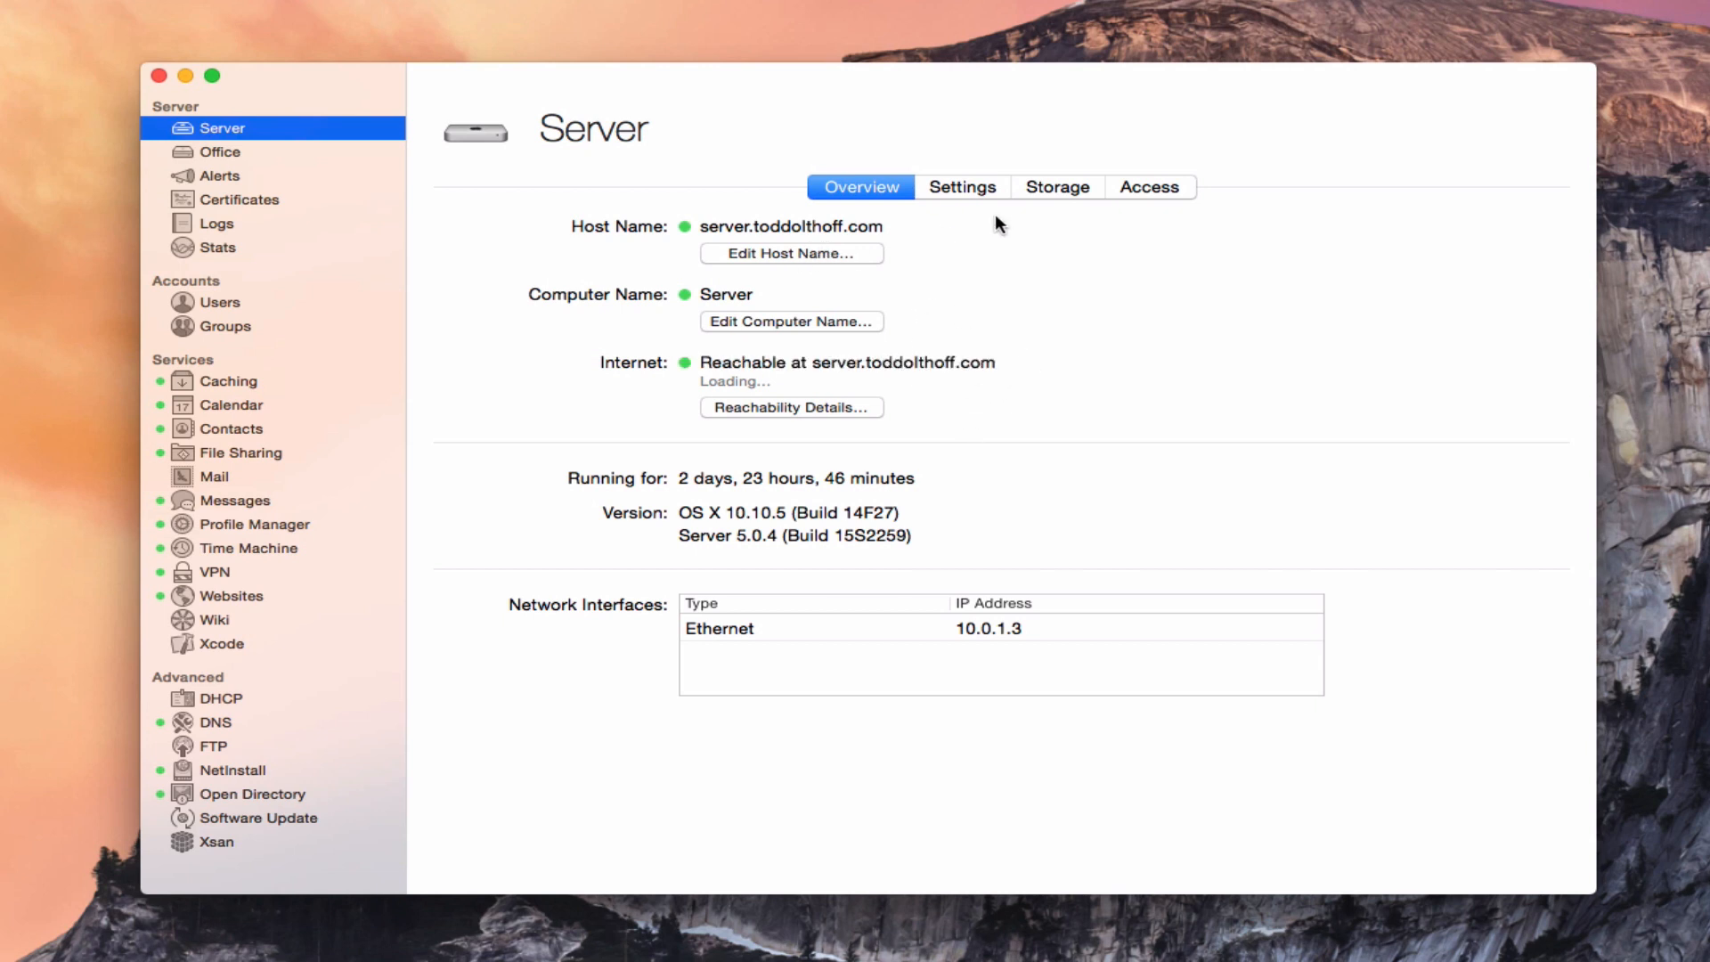
mouse_move(1143, 771)
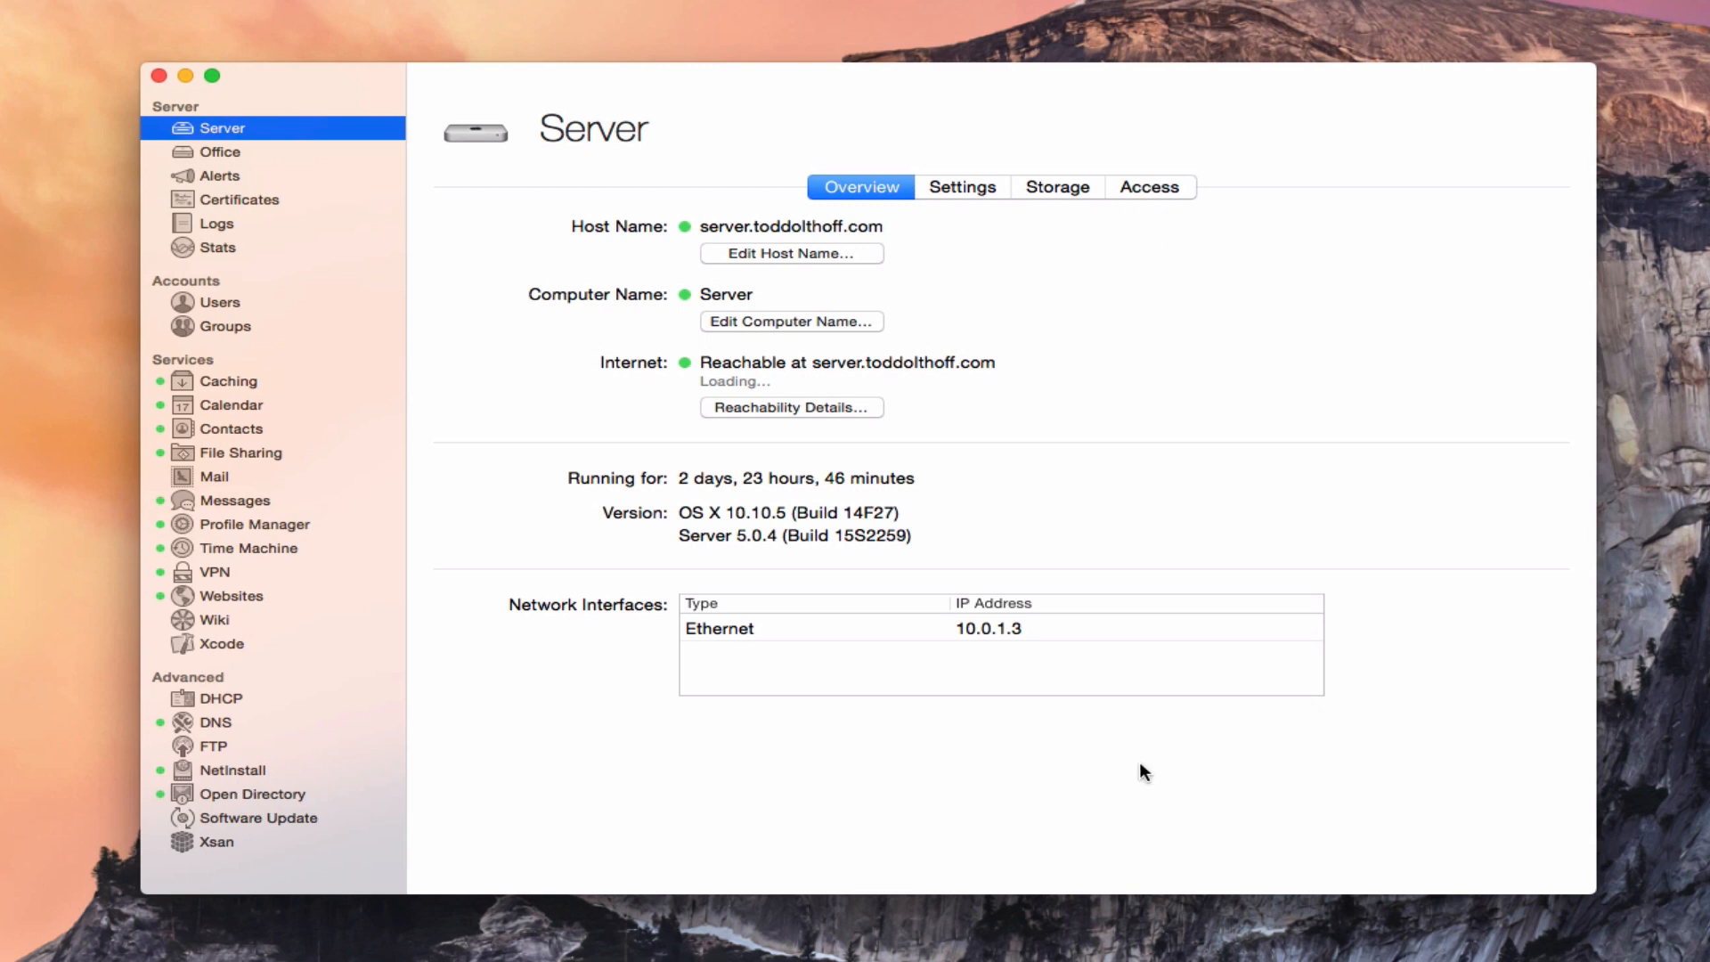
mouse_move(1175, 725)
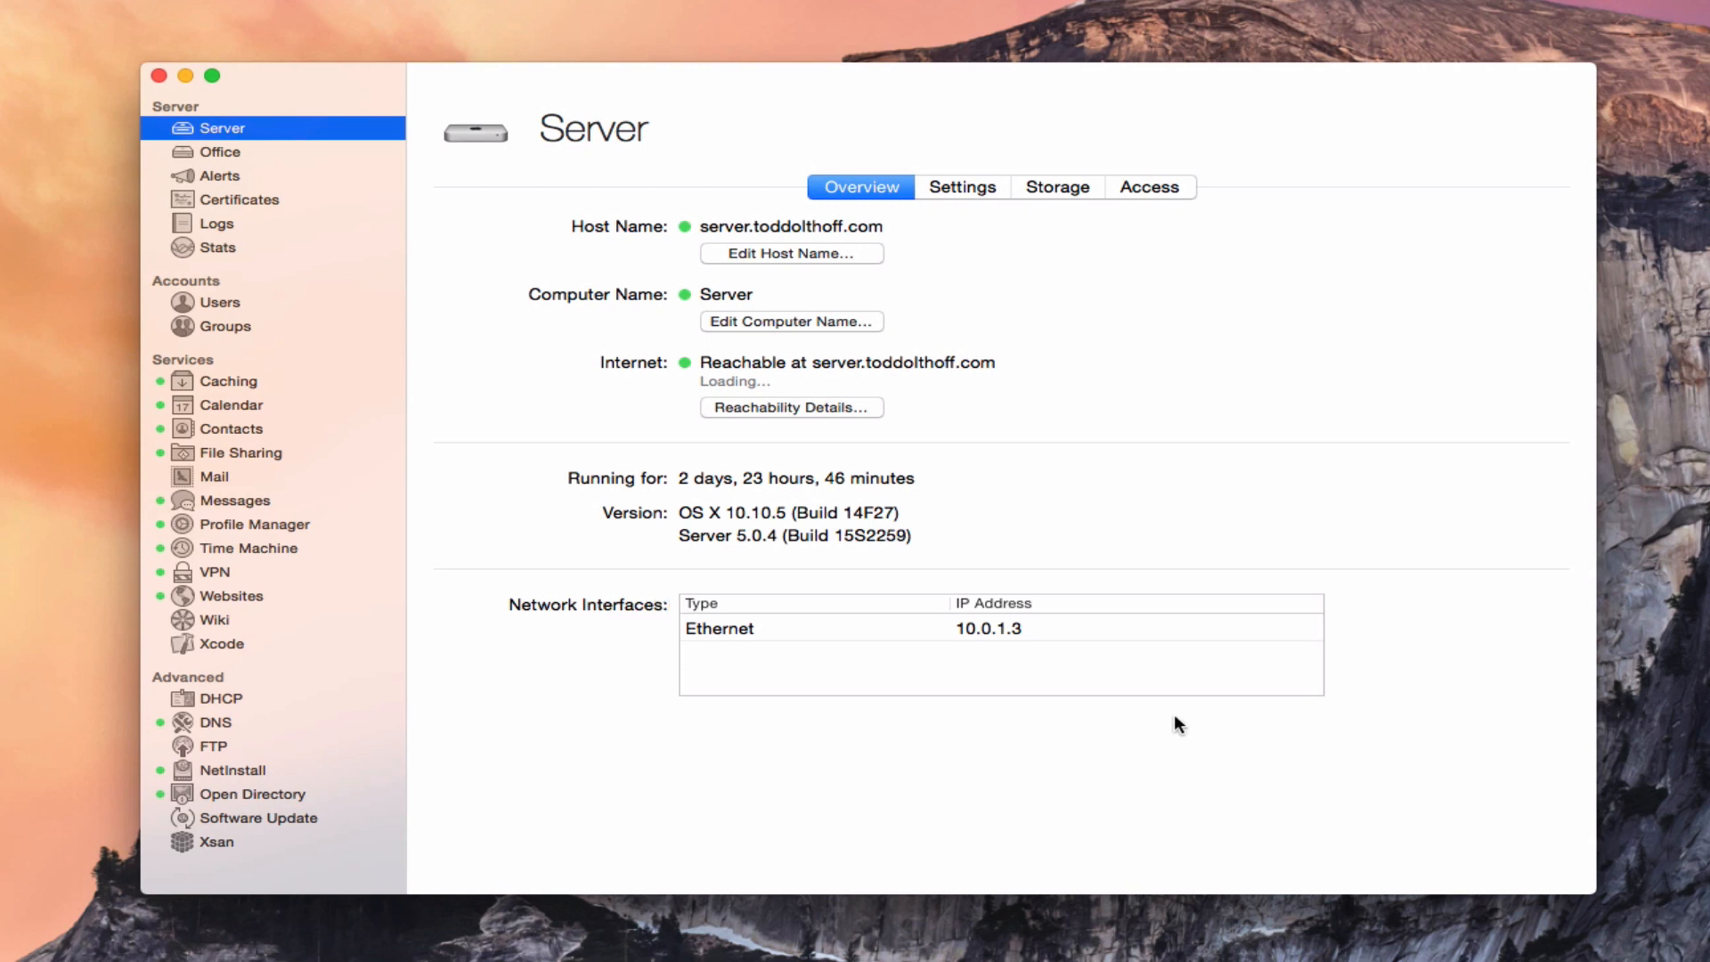
mouse_move(1371, 711)
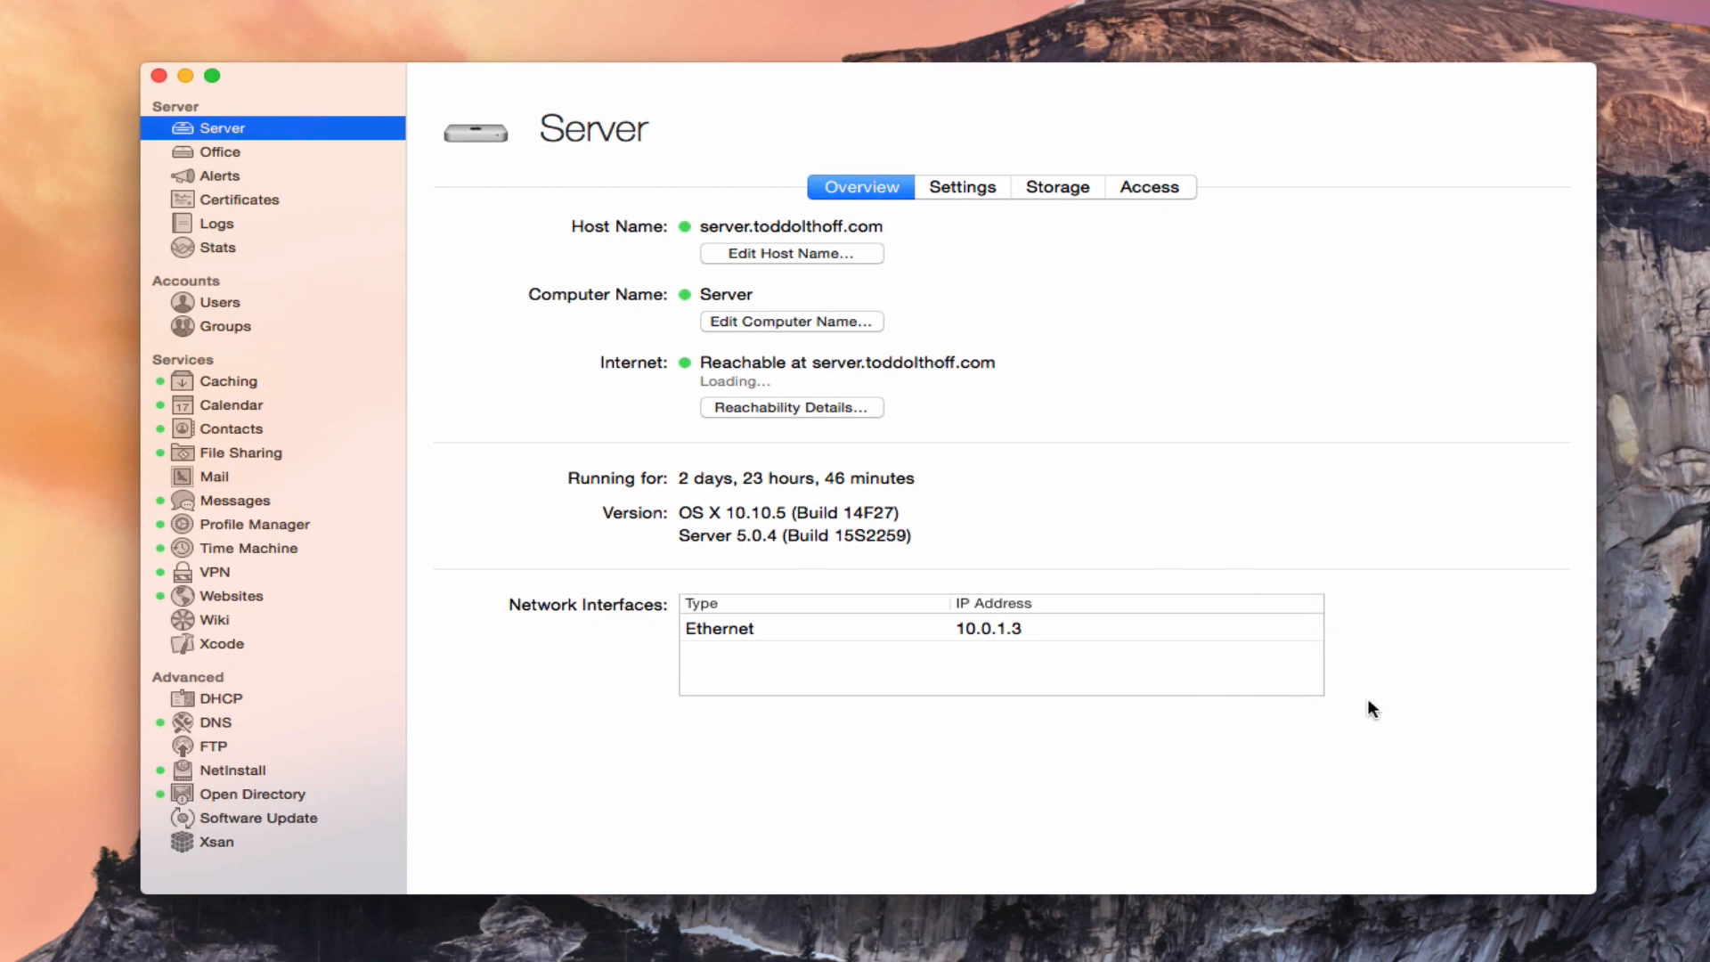
mouse_move(1108, 509)
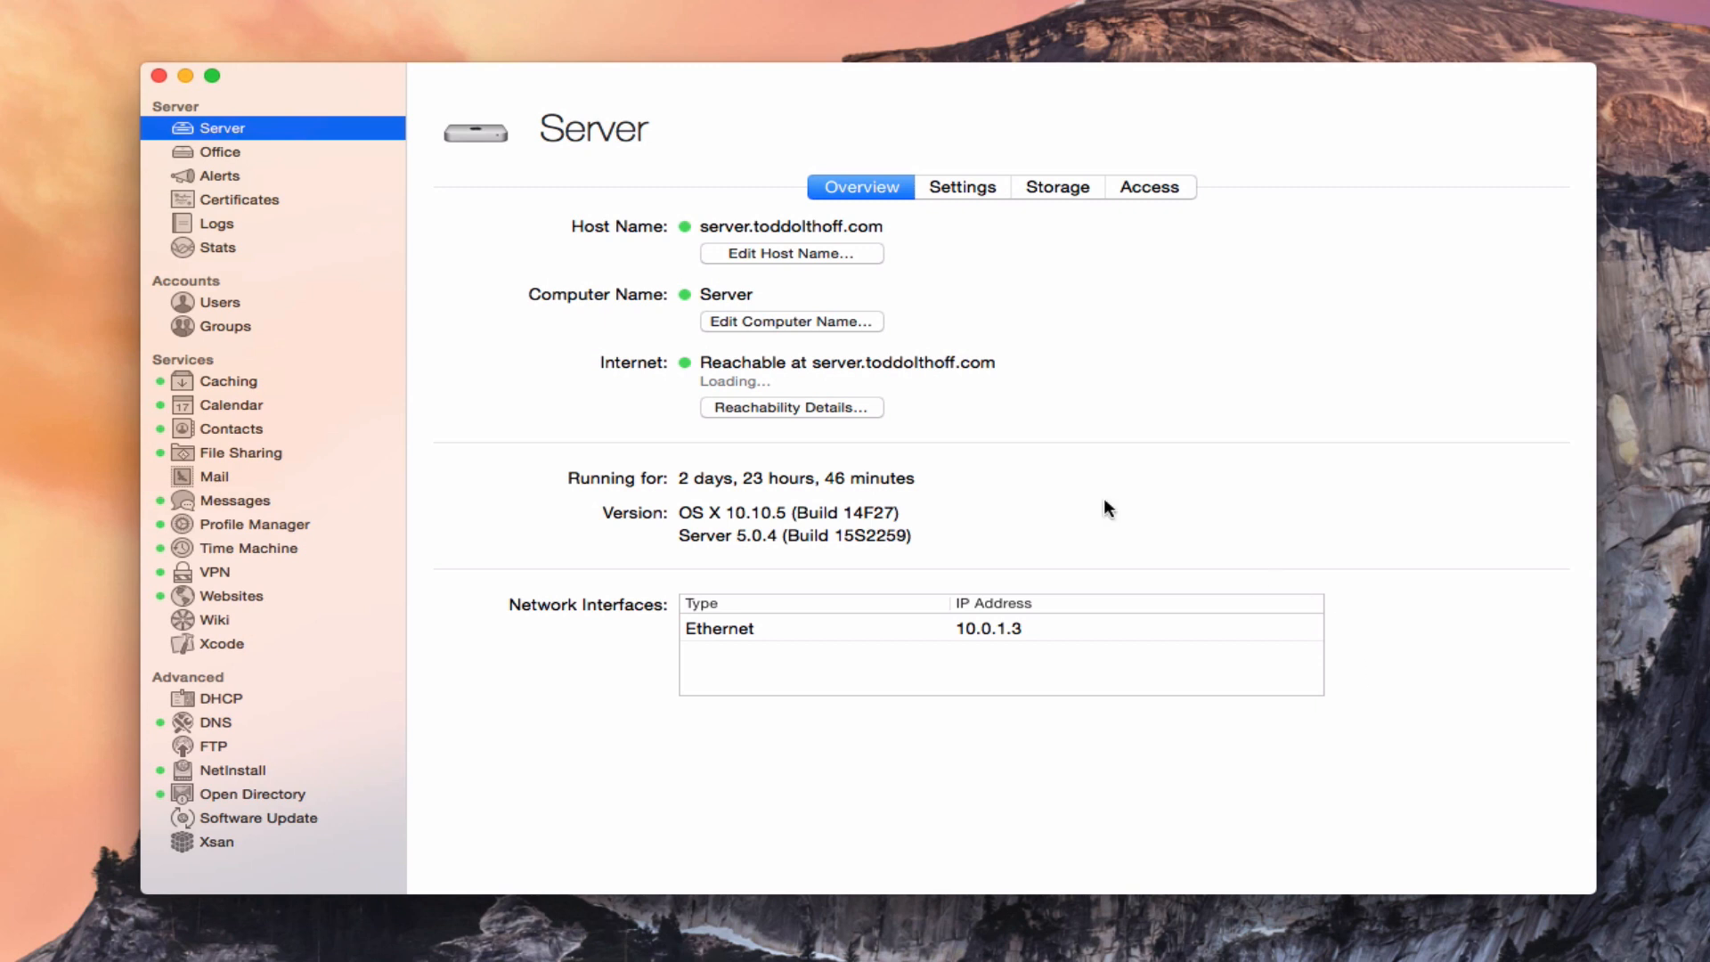
mouse_move(787, 386)
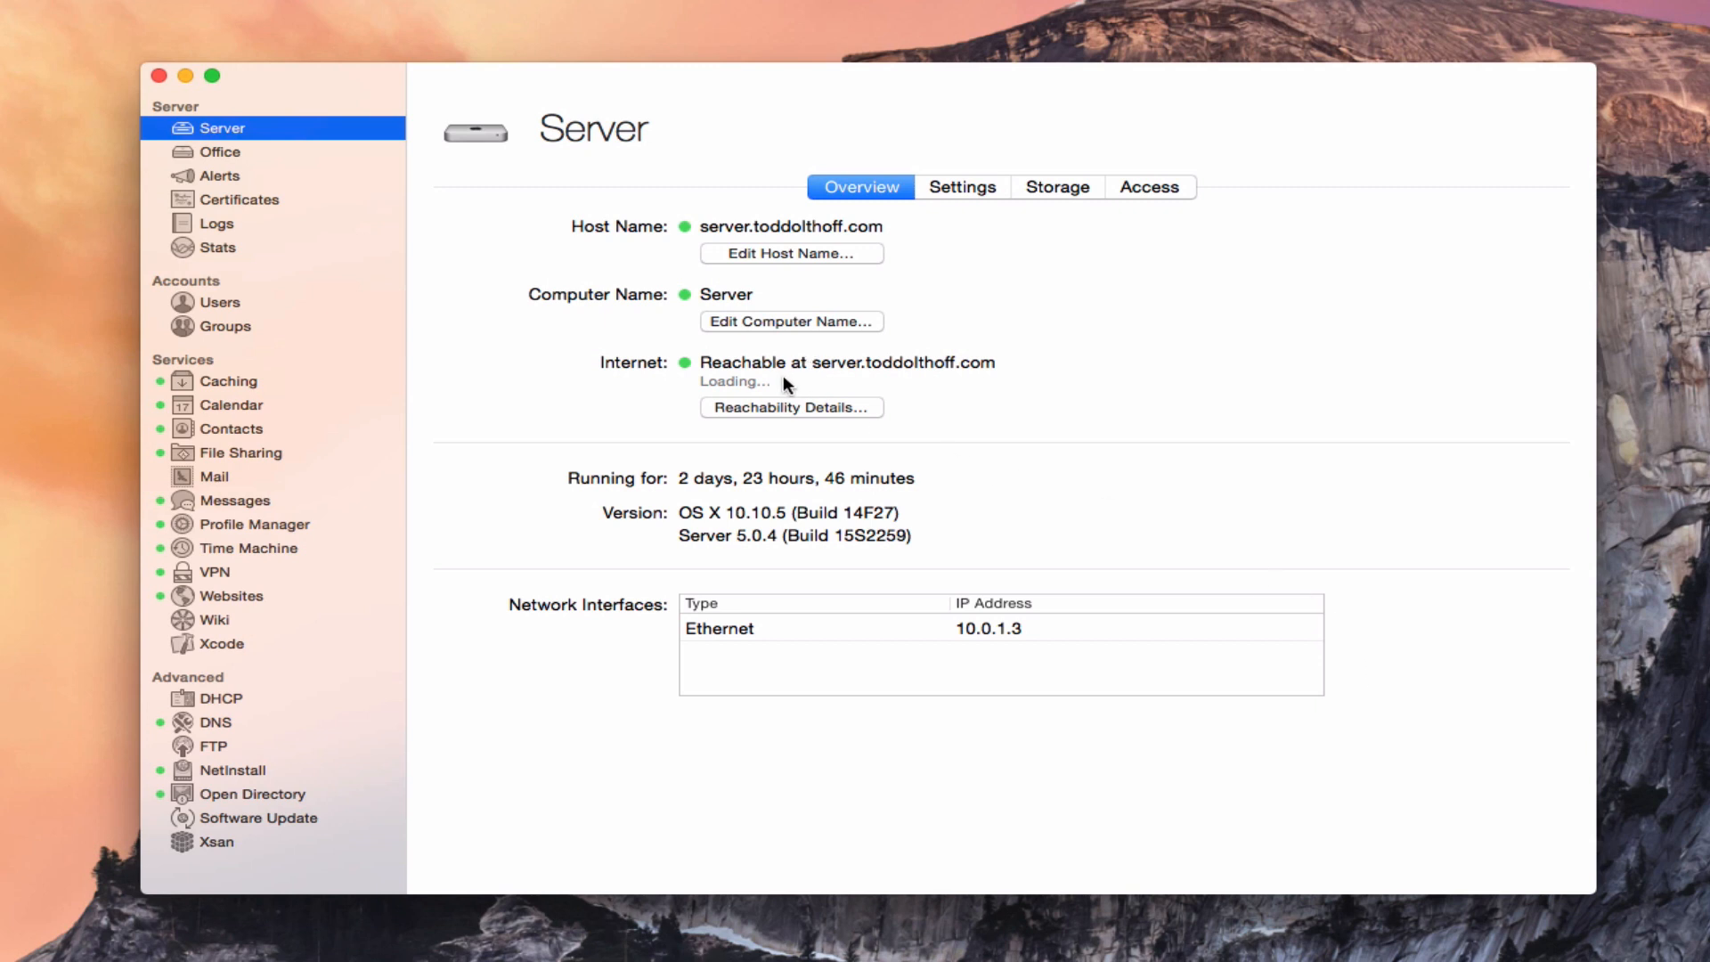
mouse_move(1004, 424)
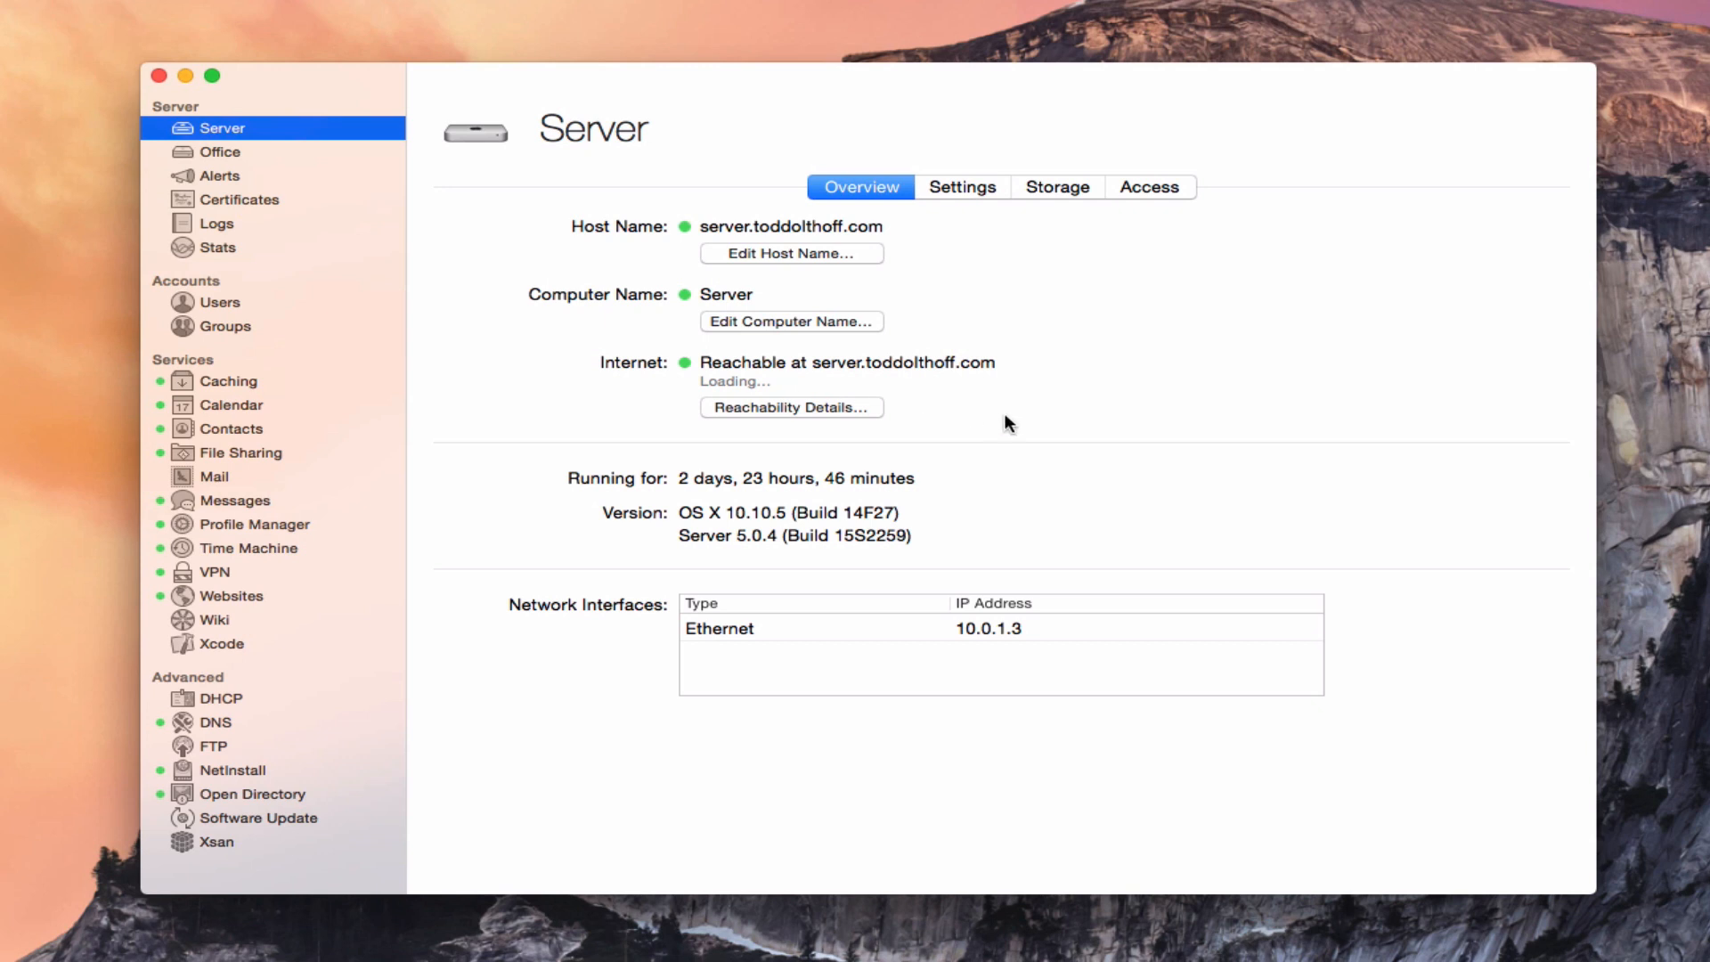
mouse_move(834, 420)
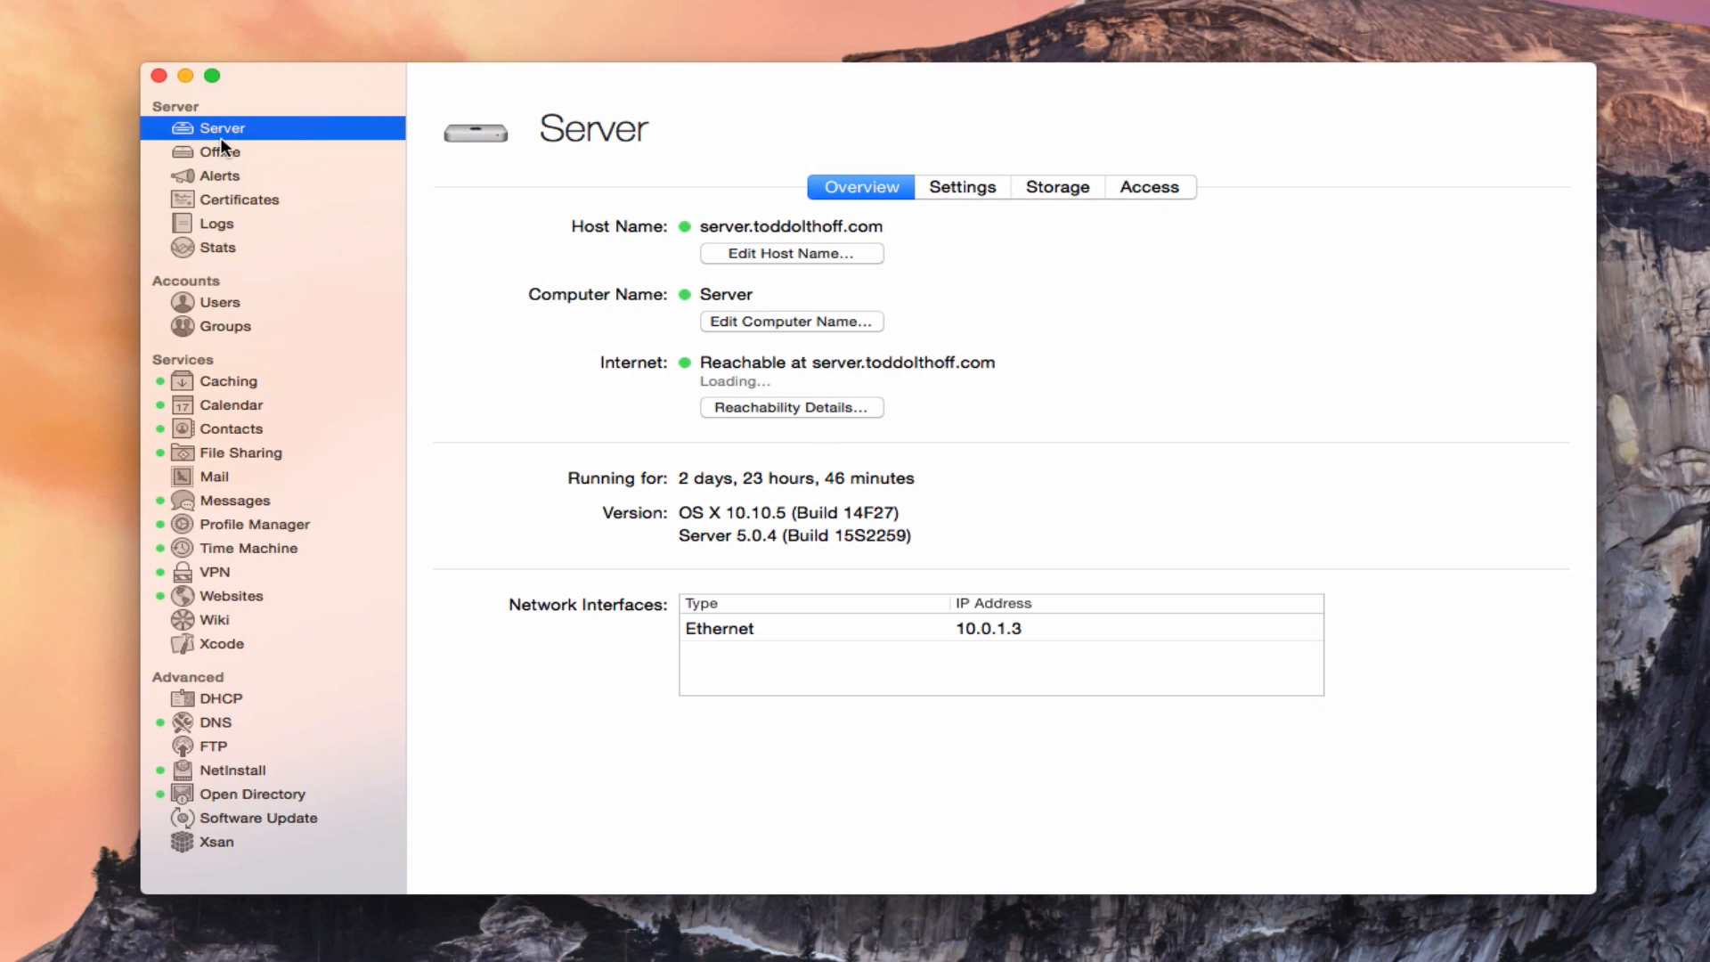
mouse_move(231, 267)
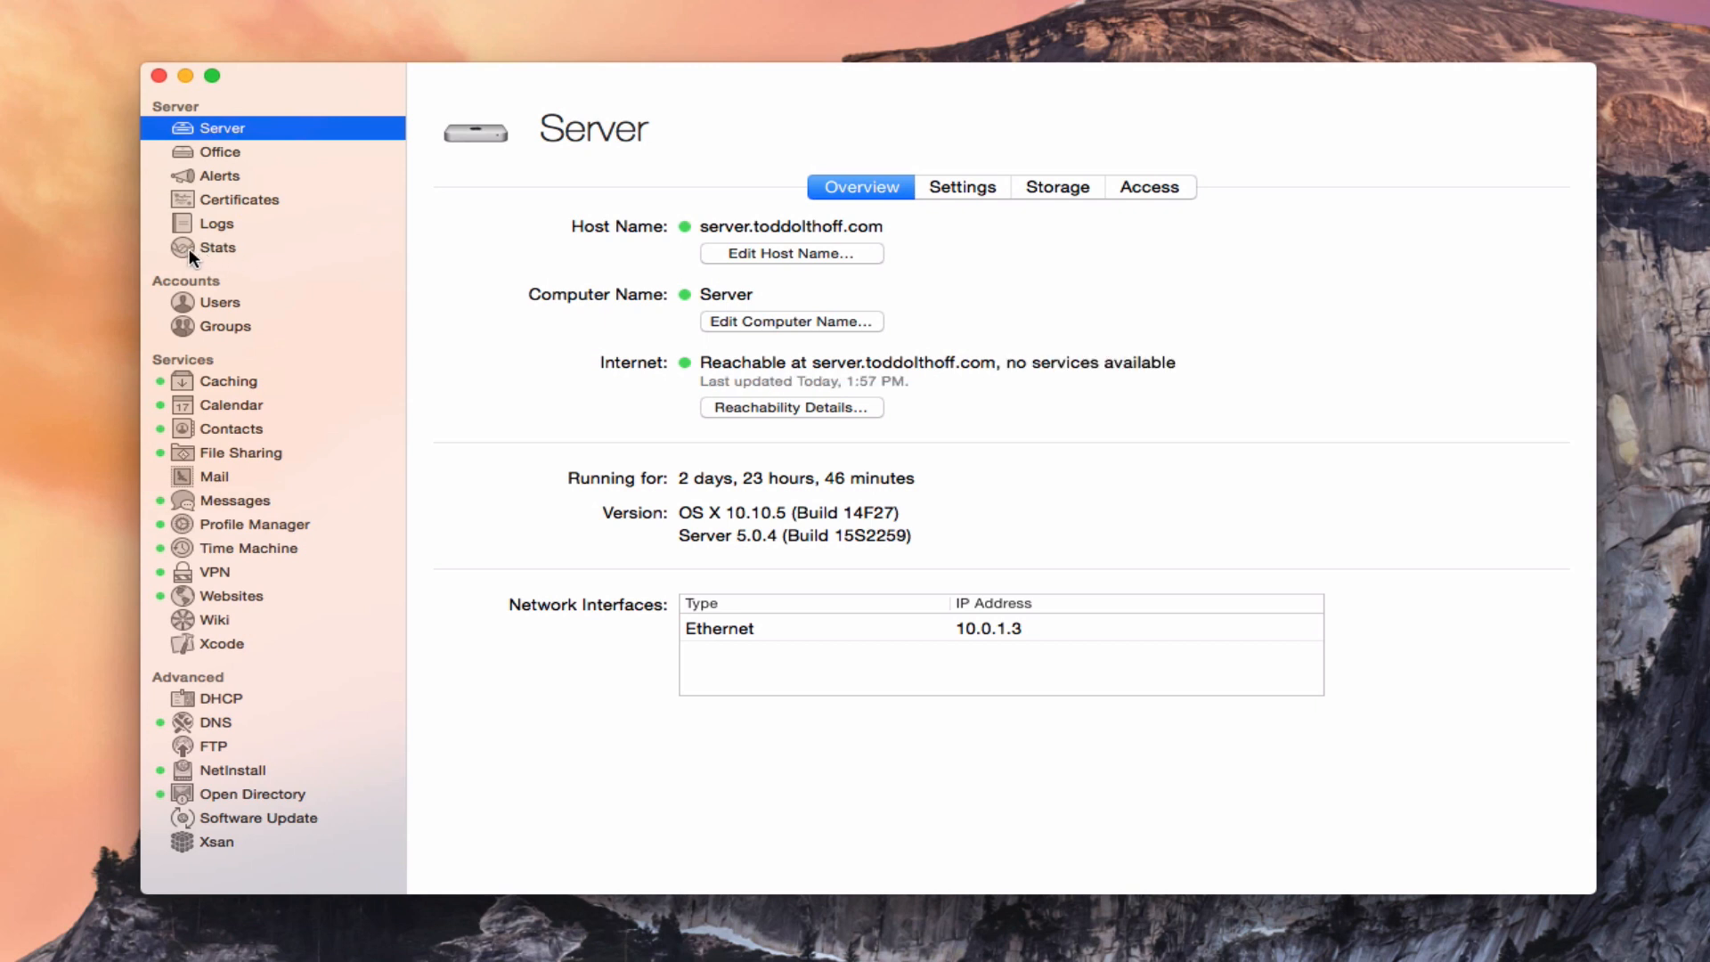
mouse_move(1079, 392)
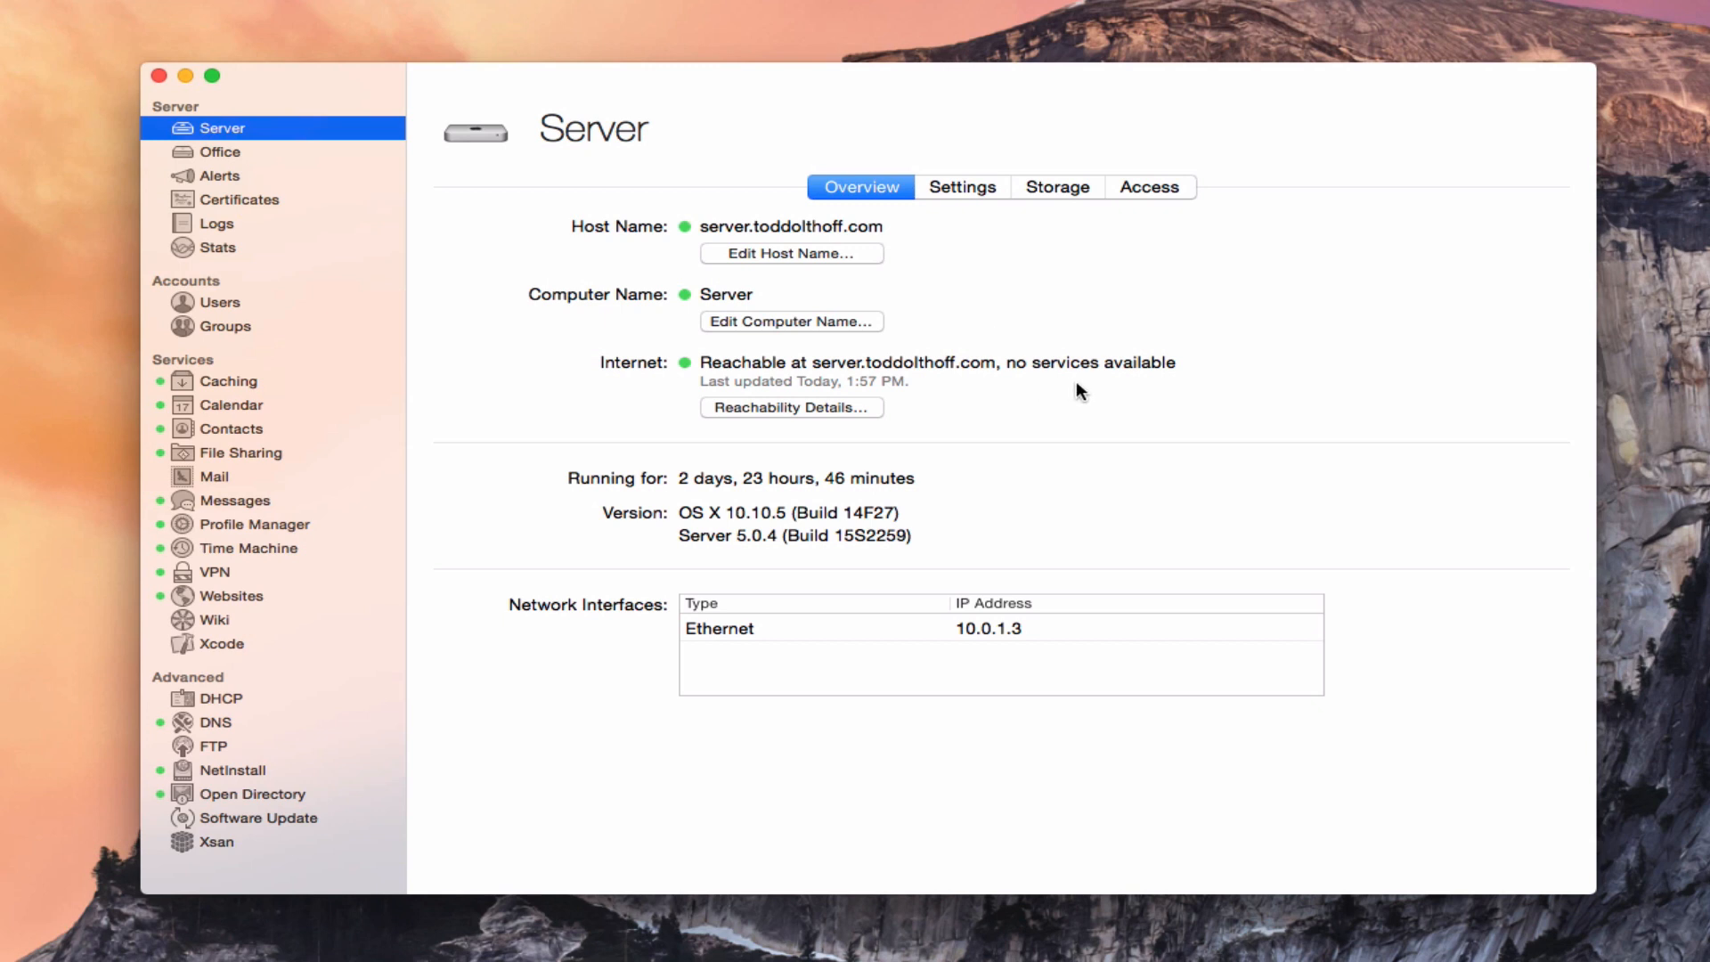
mouse_move(1112, 390)
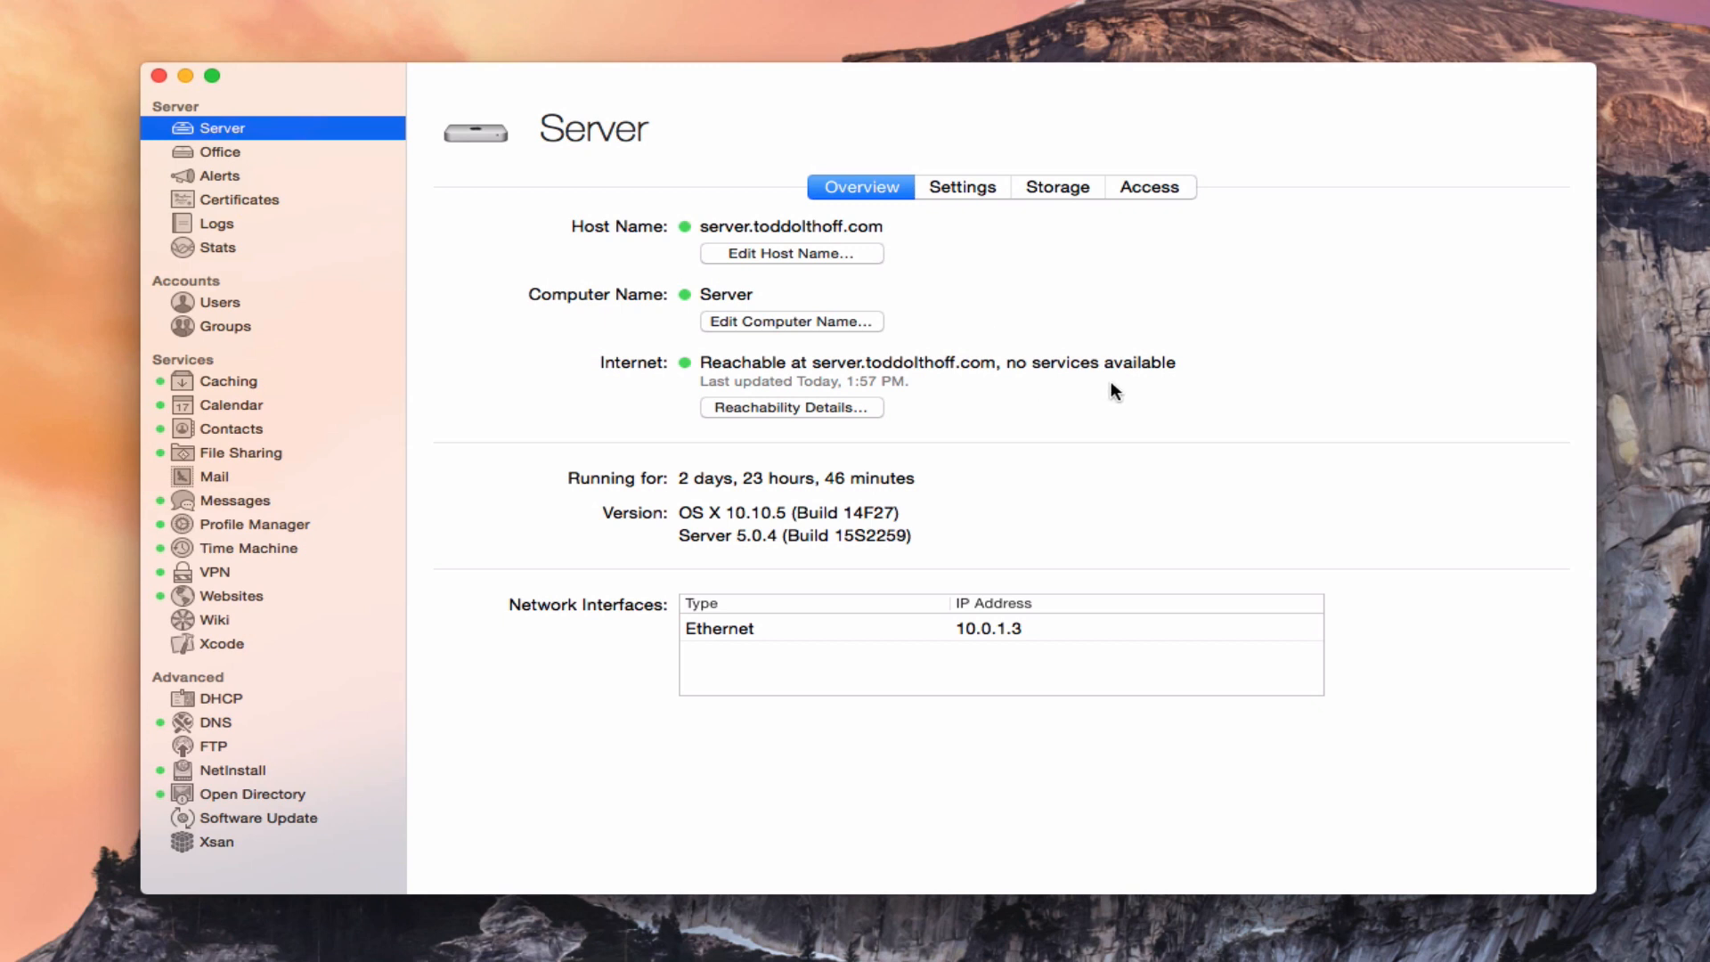
mouse_move(230, 162)
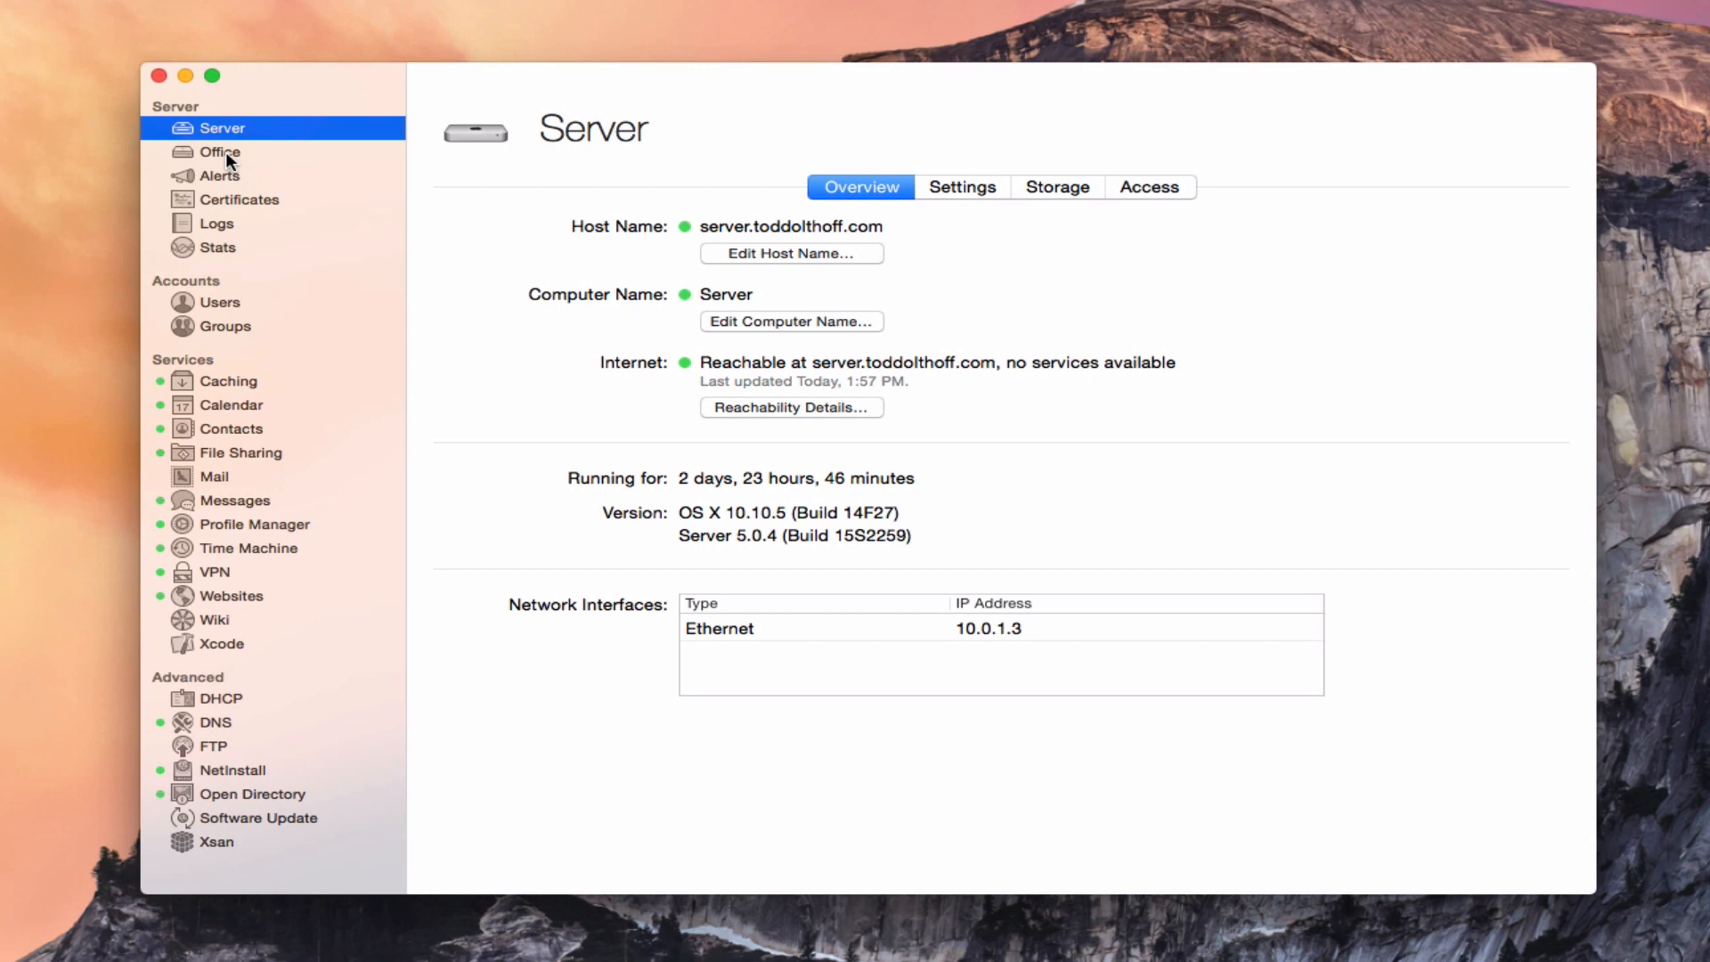
Select Office in the sidebar to list DNS, File Sharing, VPN and Websites services
left_click(221, 152)
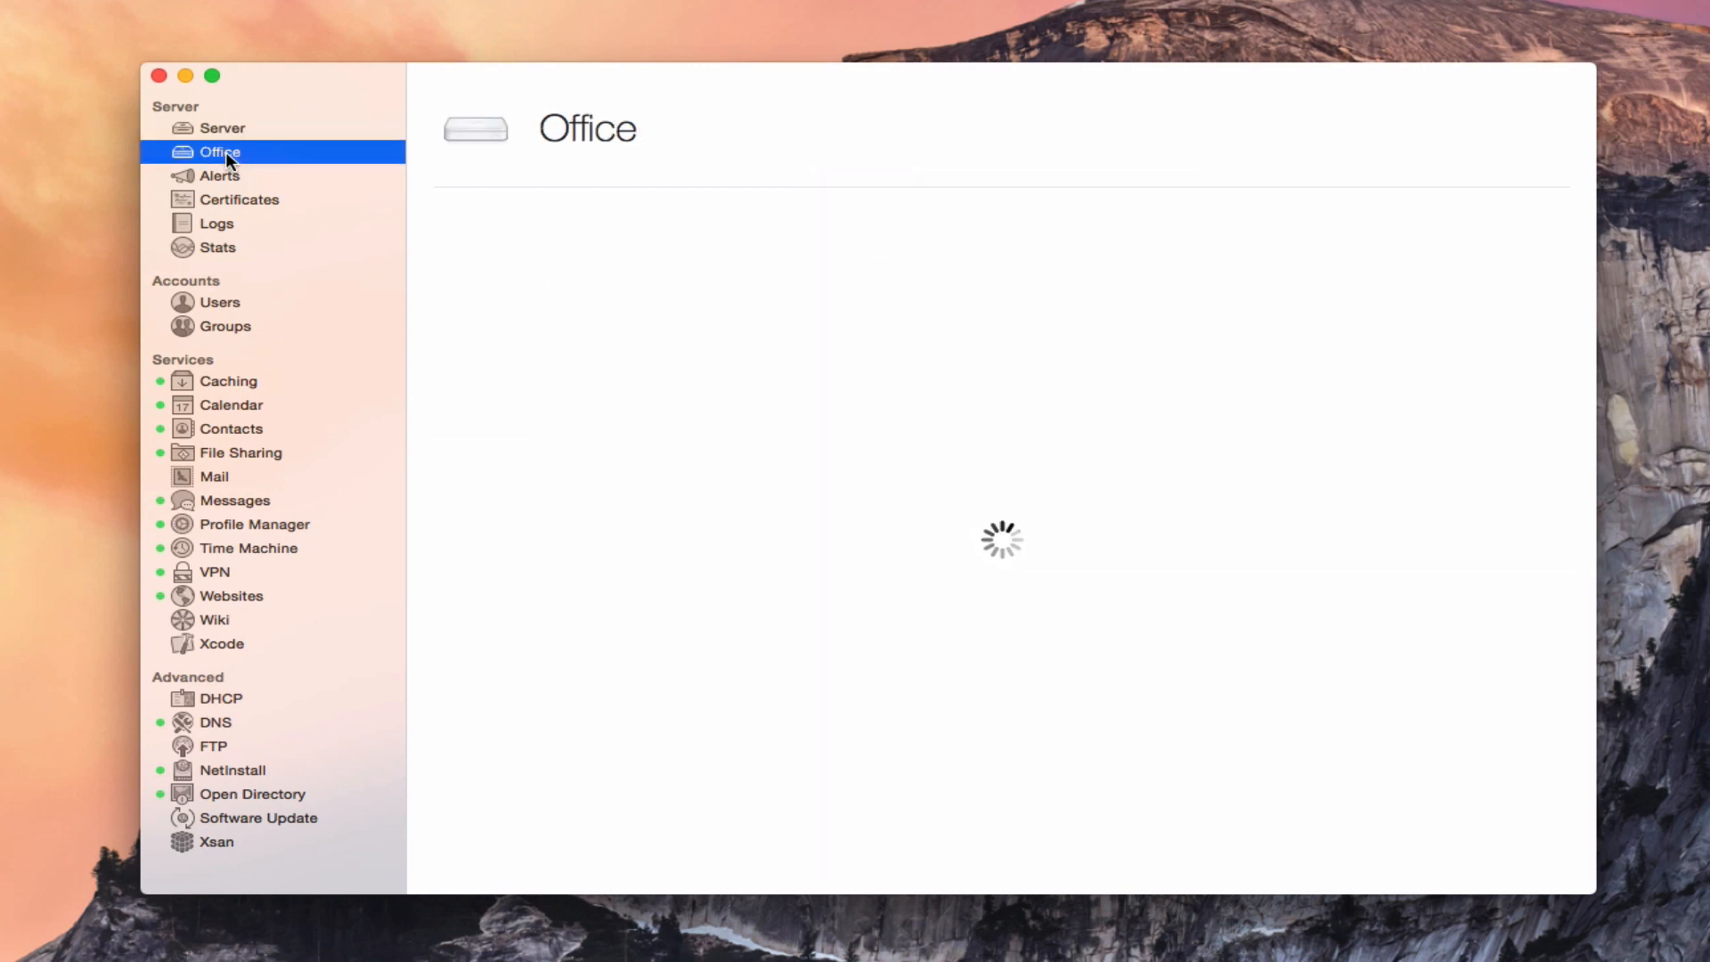
left_click(219, 151)
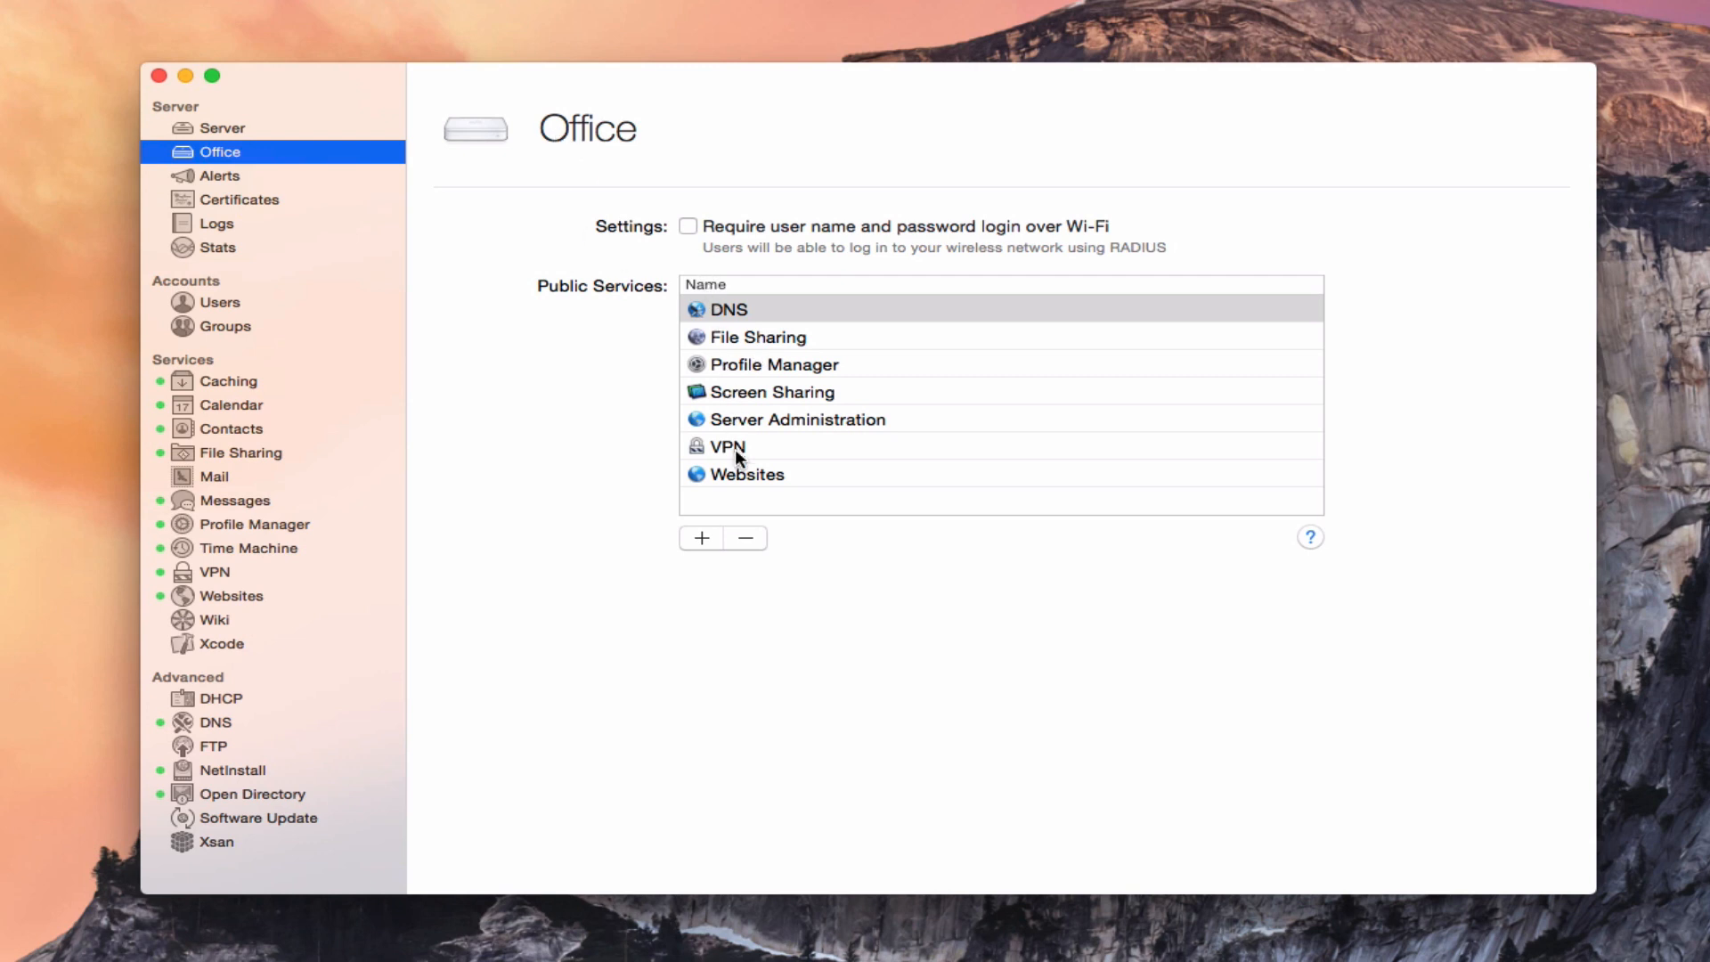
mouse_move(730, 370)
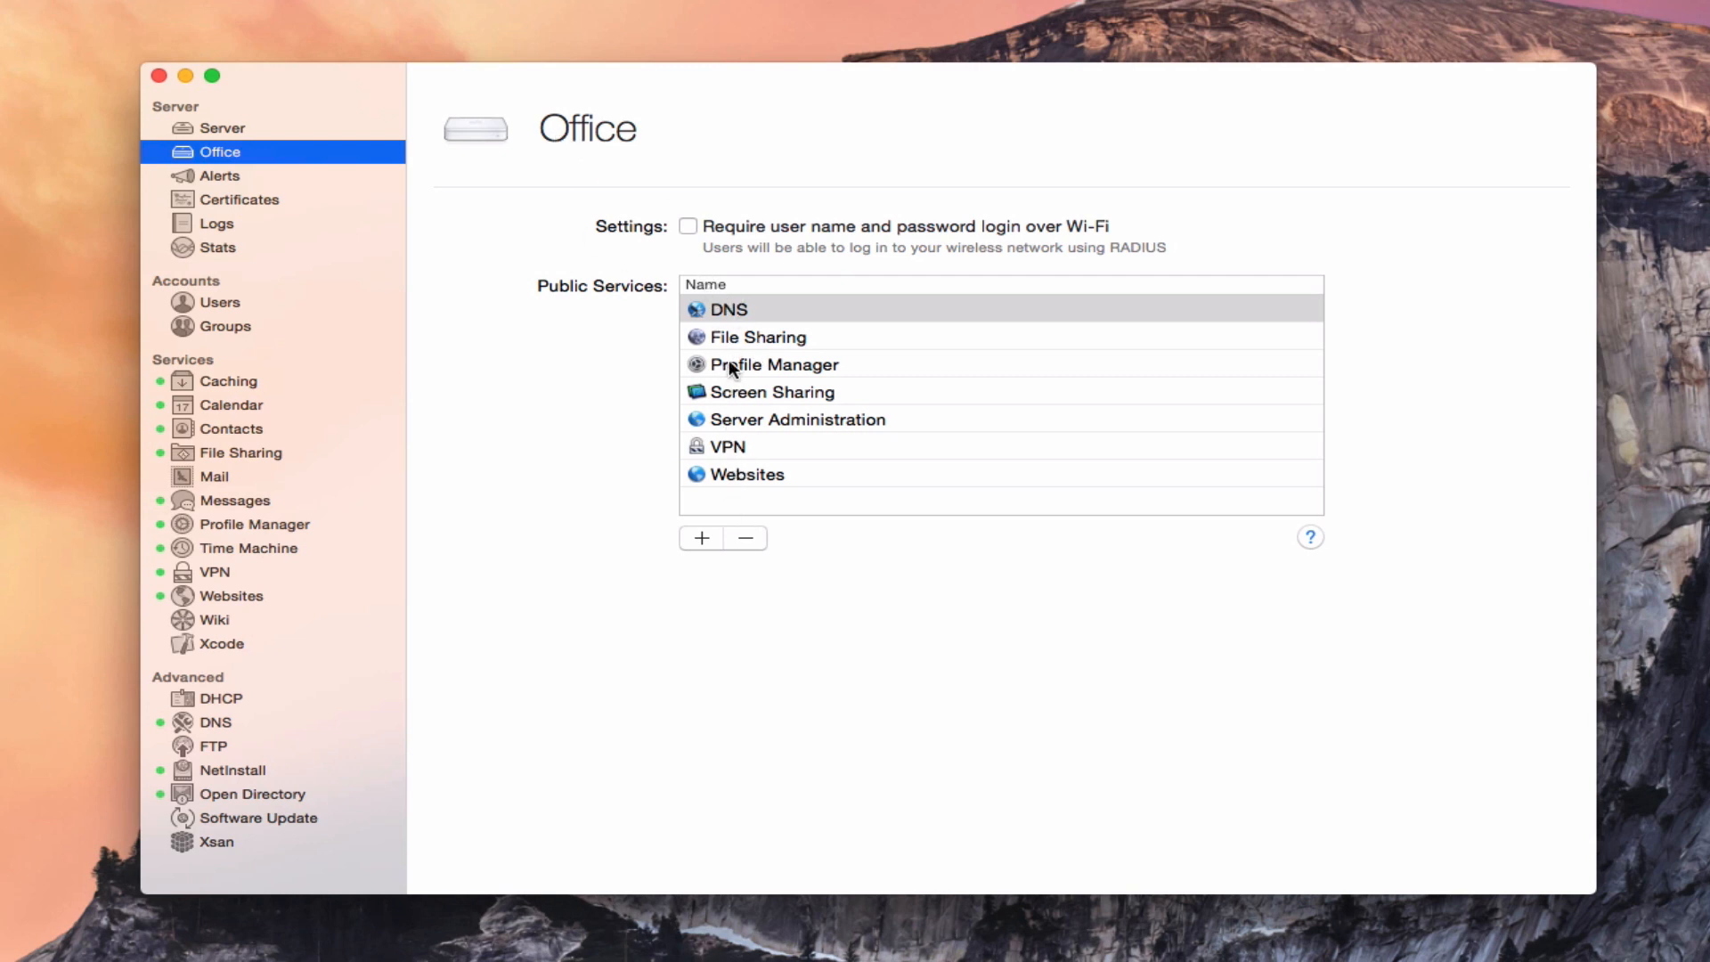
mouse_move(725, 327)
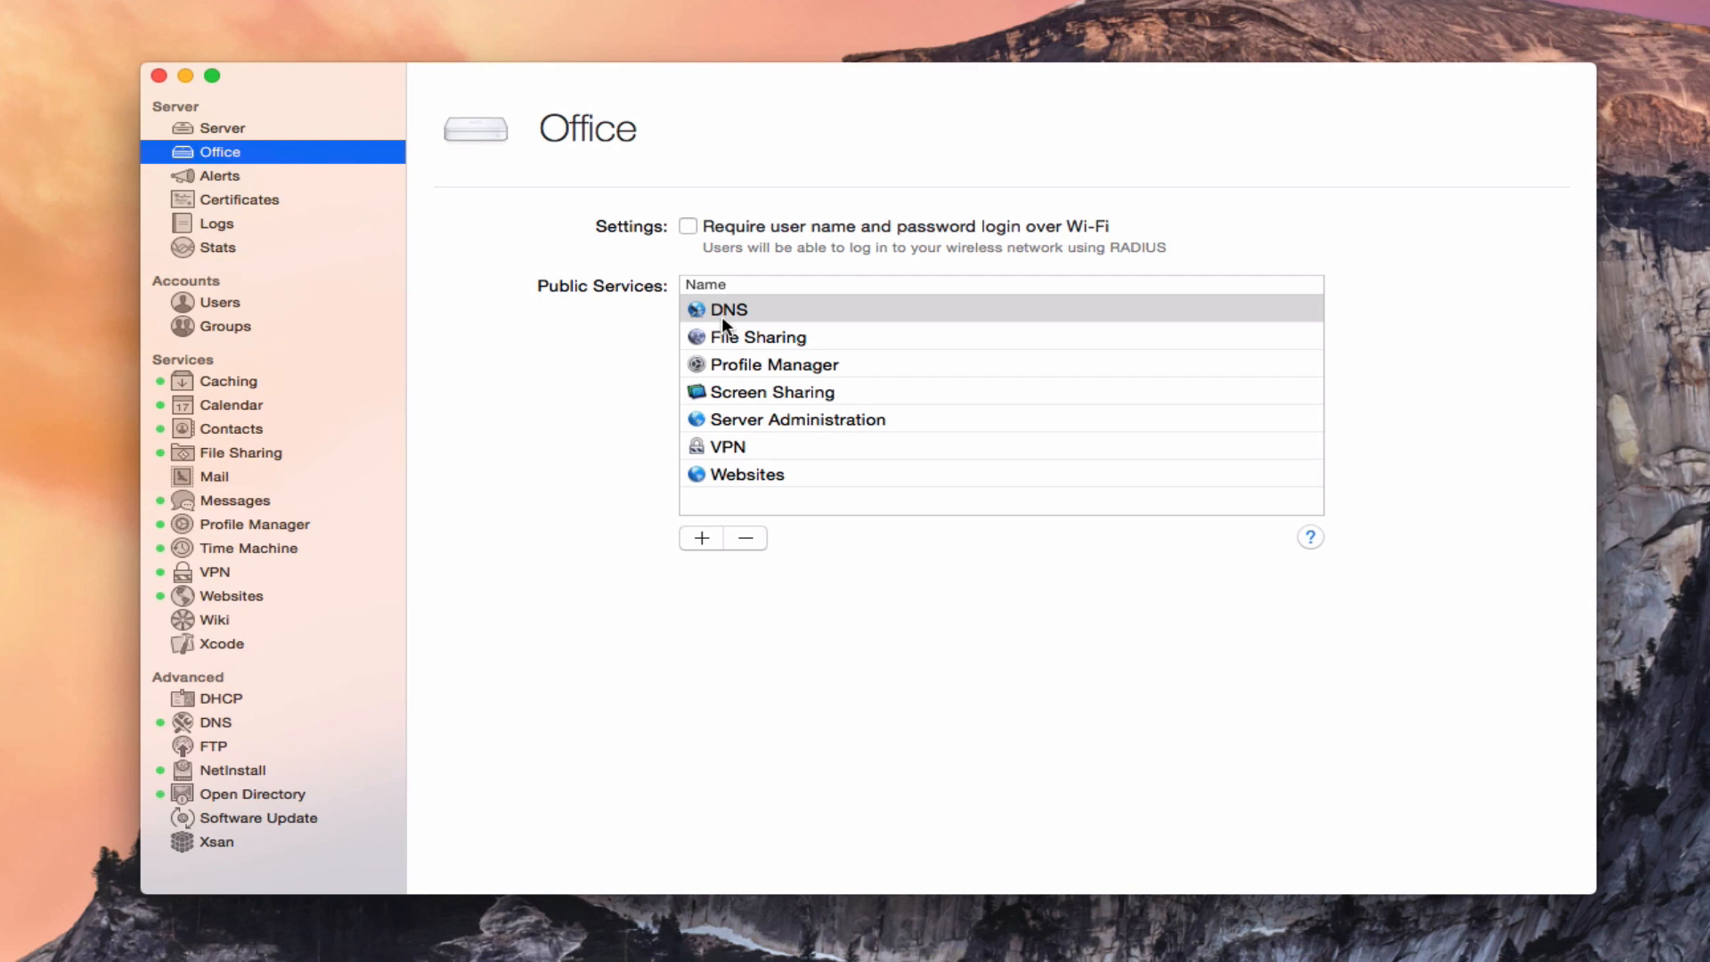
mouse_move(218, 135)
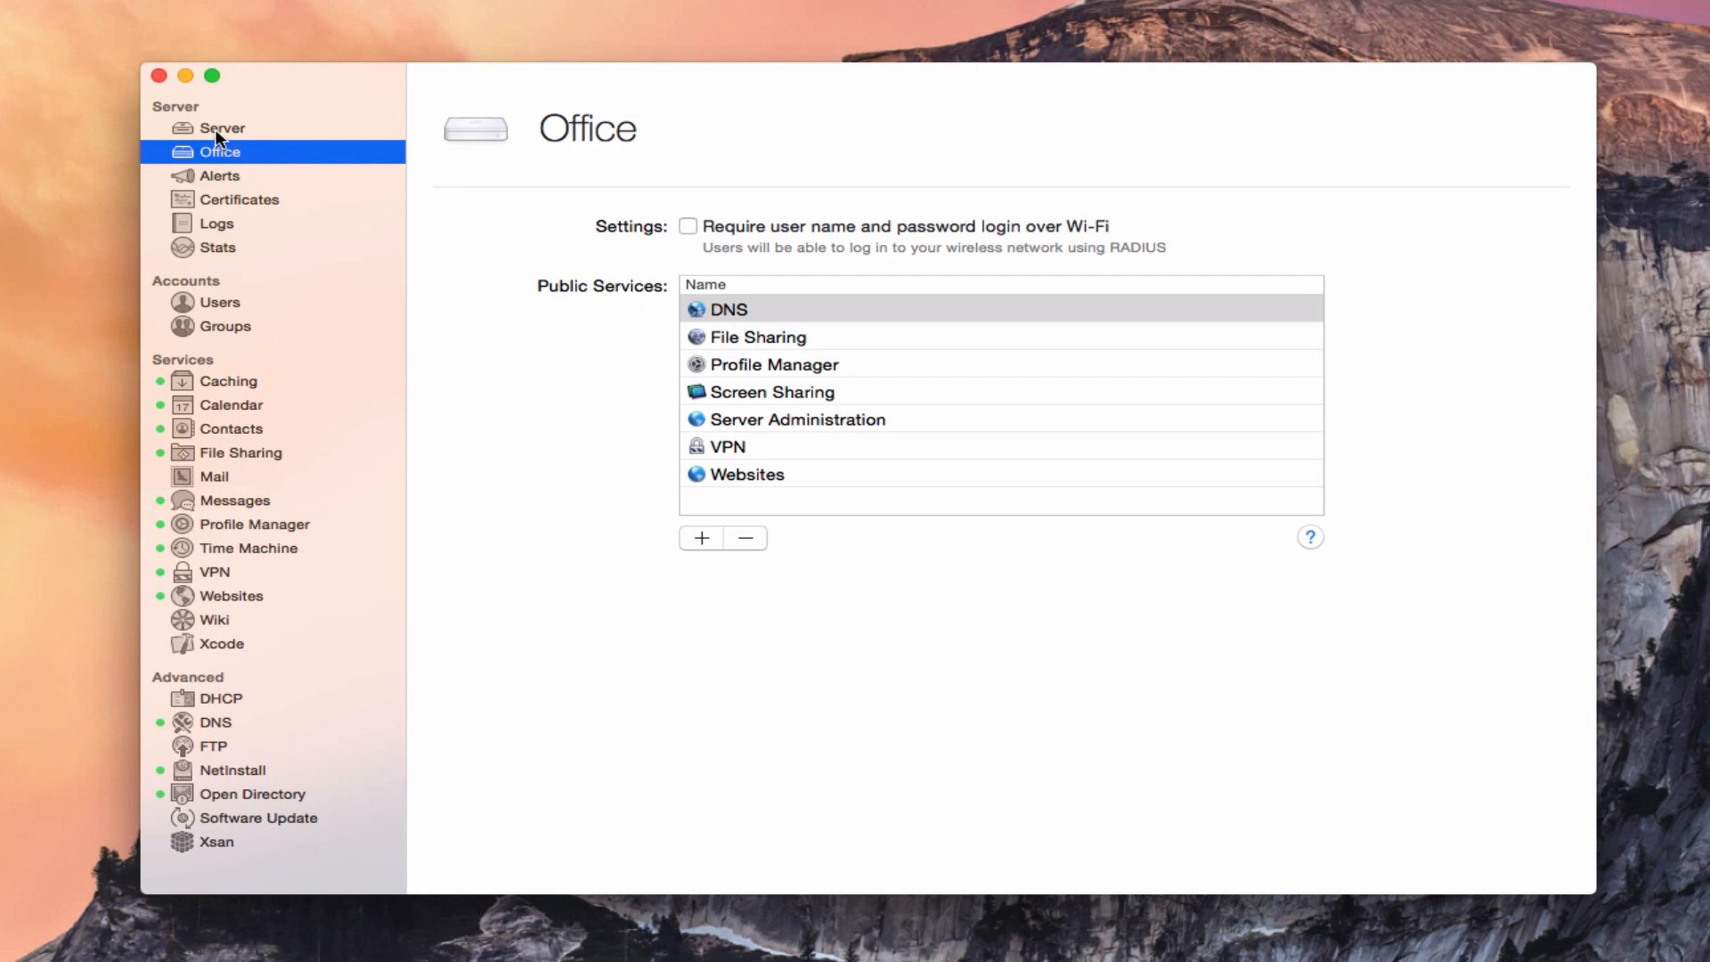
Select Server in the sidebar to show 5.0.4 running on OS X 10.10.5
left_click(221, 128)
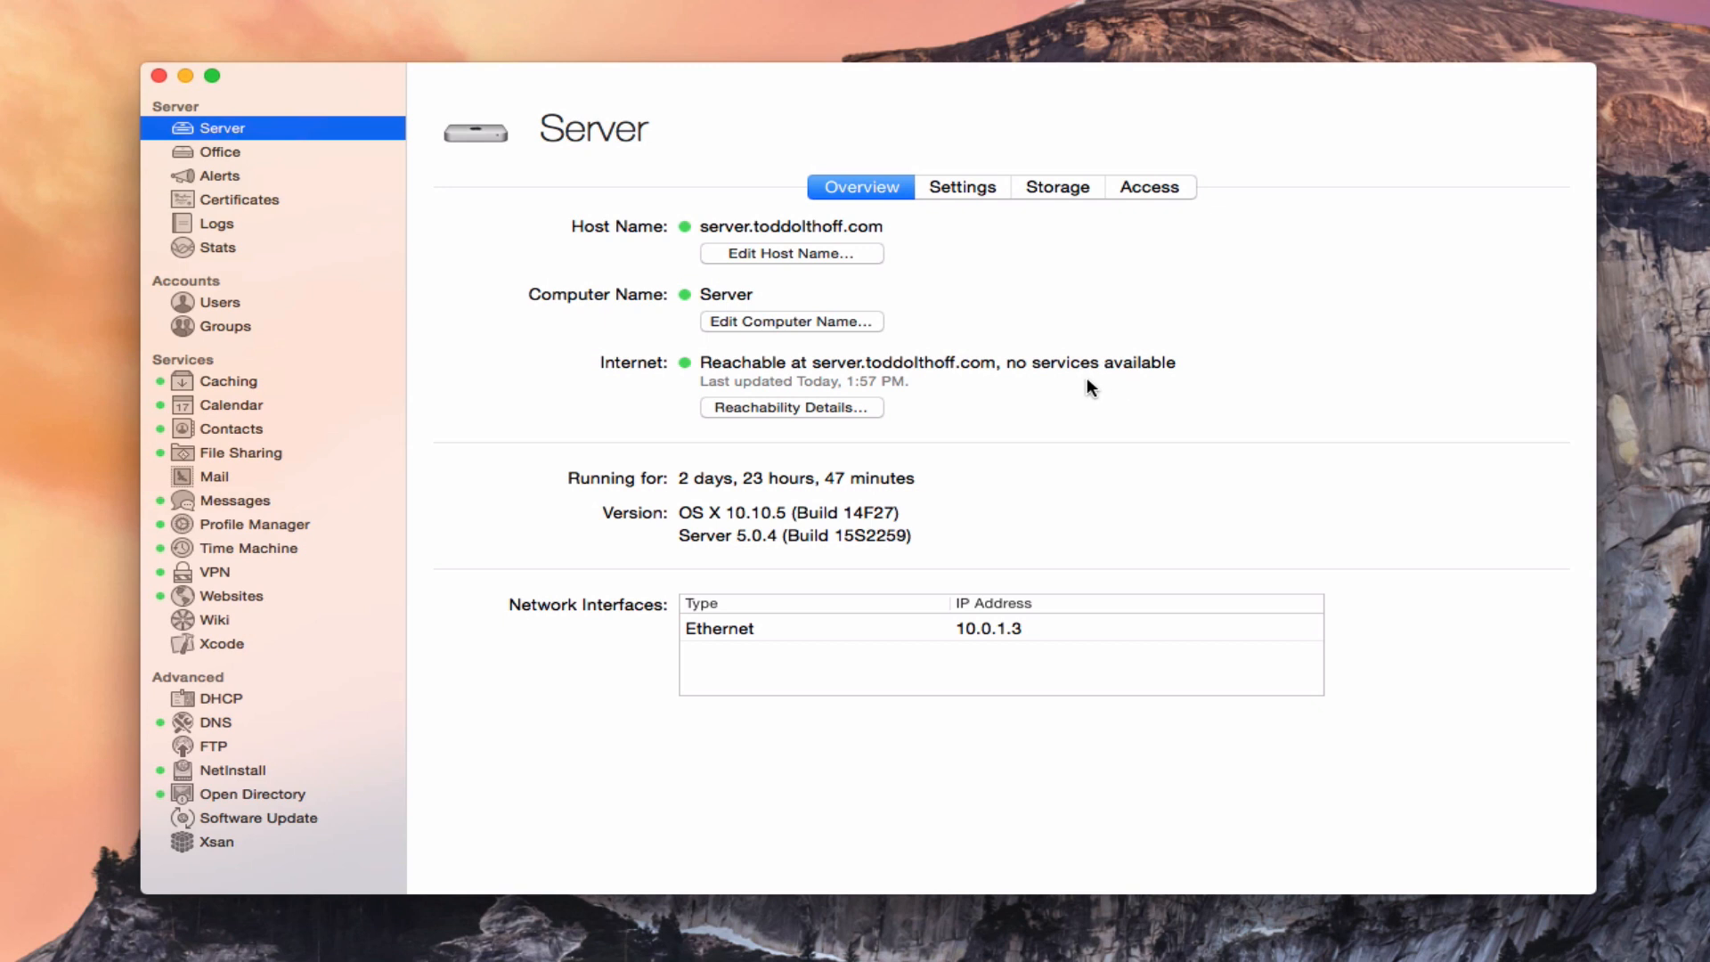
mouse_move(1134, 355)
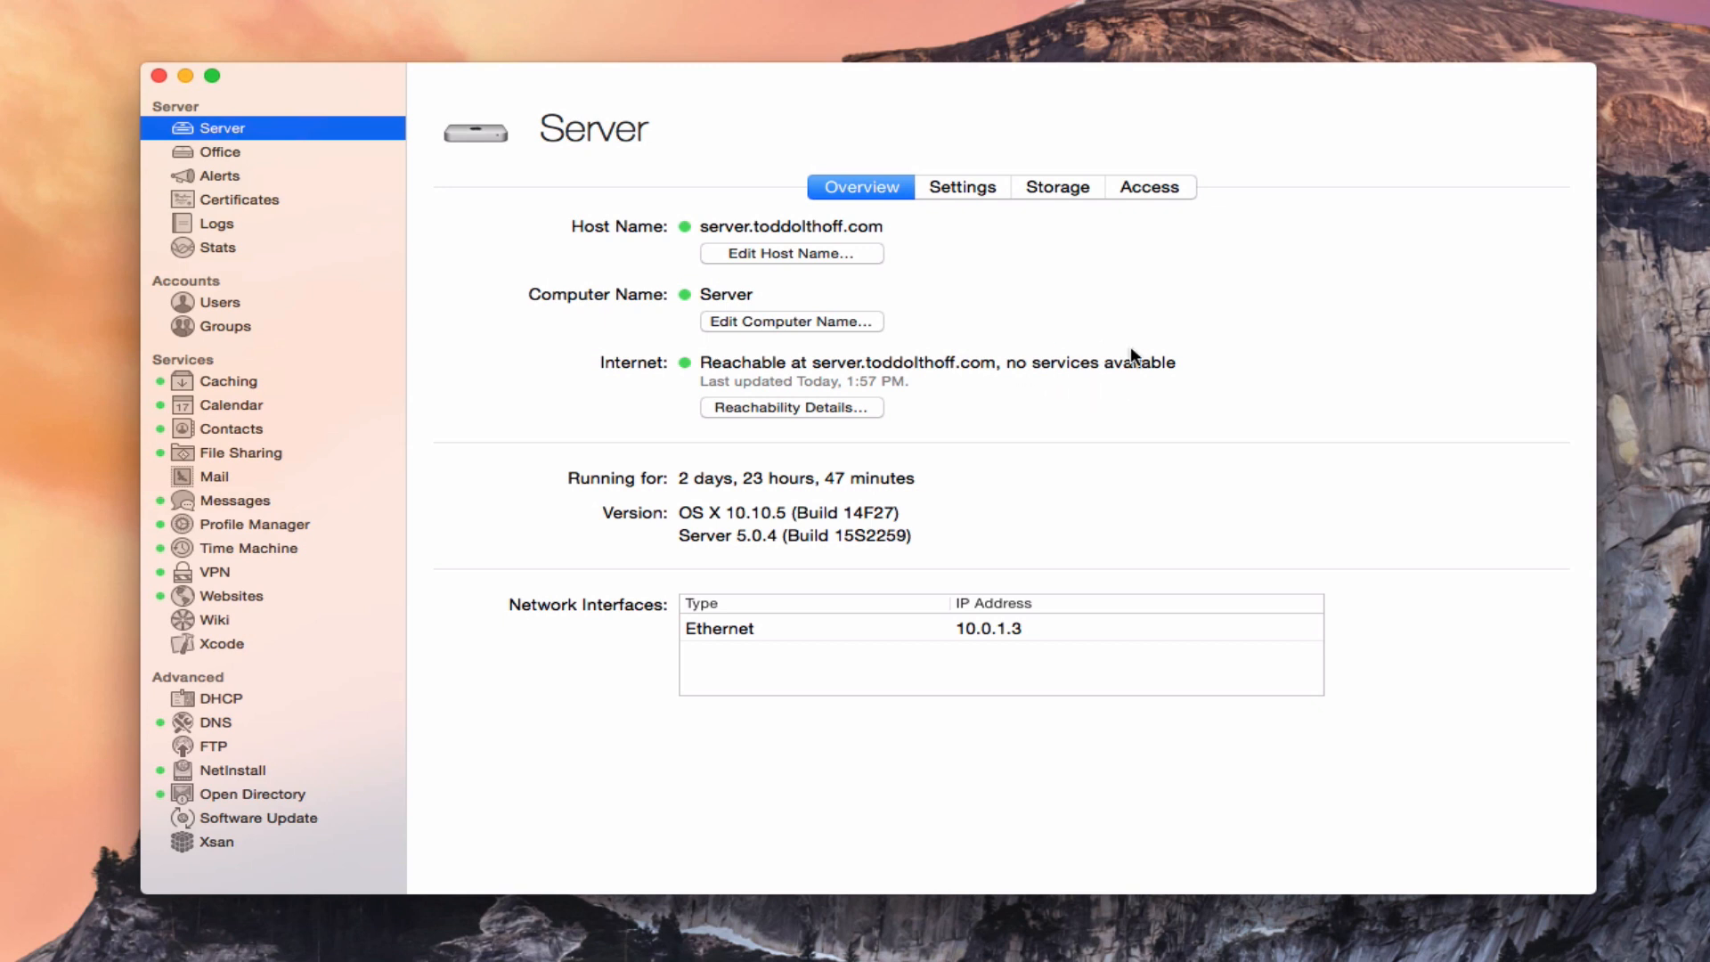
mouse_move(1038, 362)
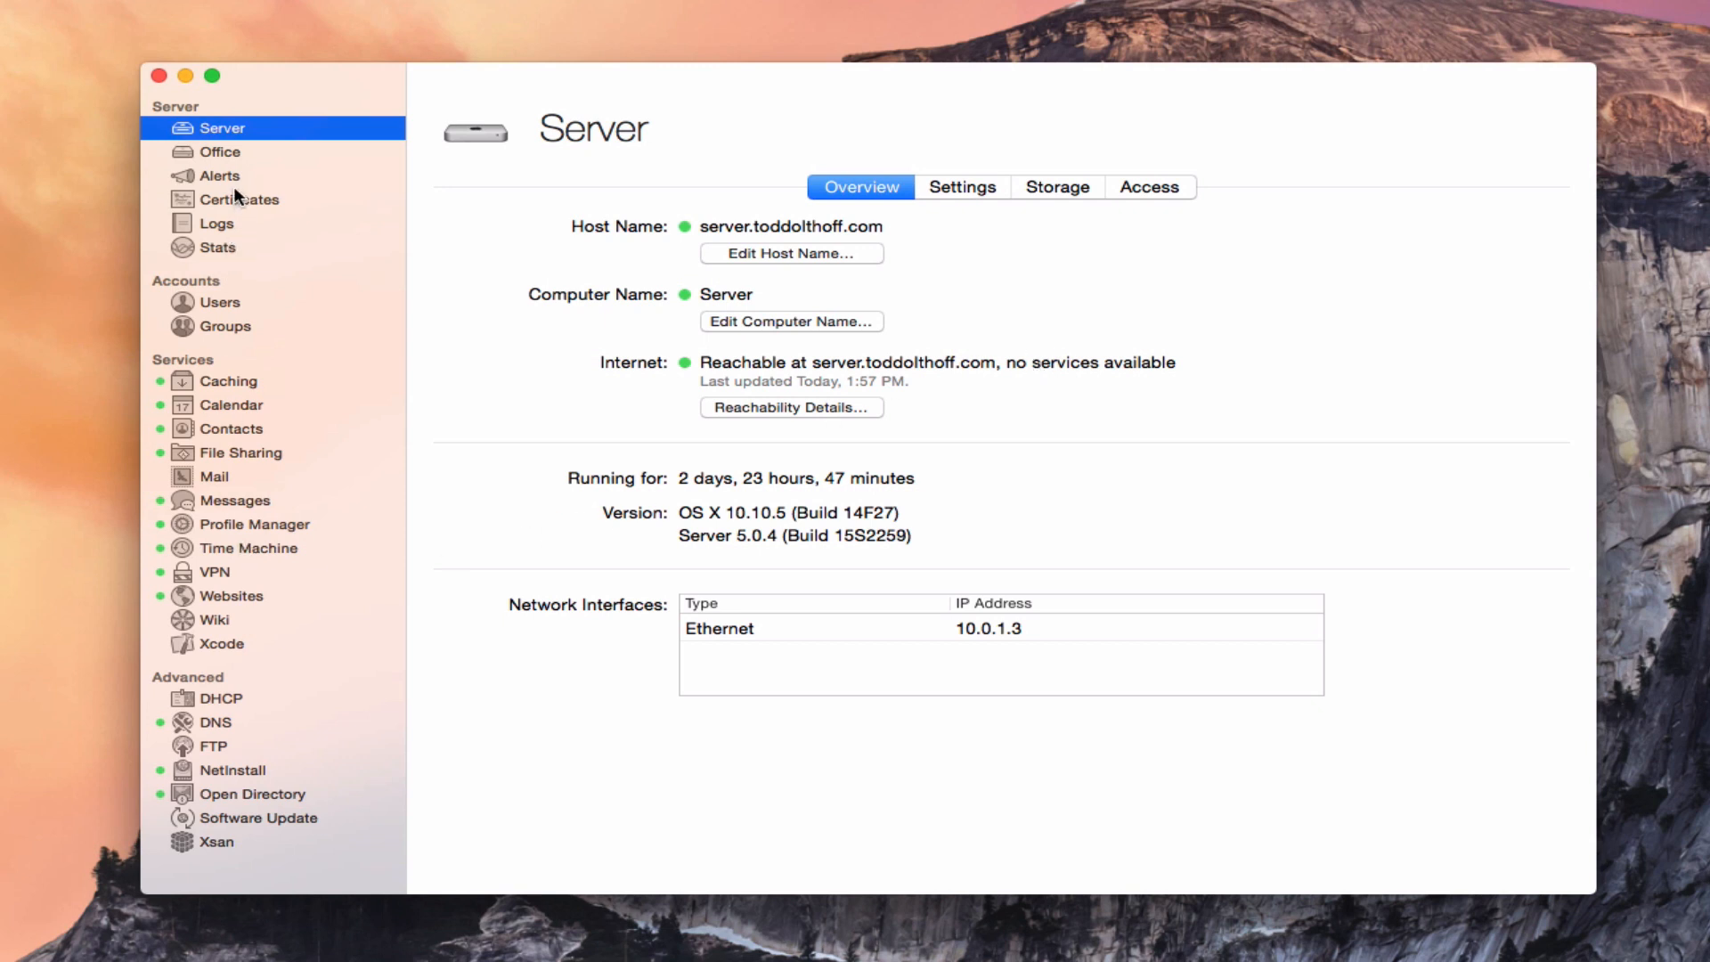
mouse_move(260, 889)
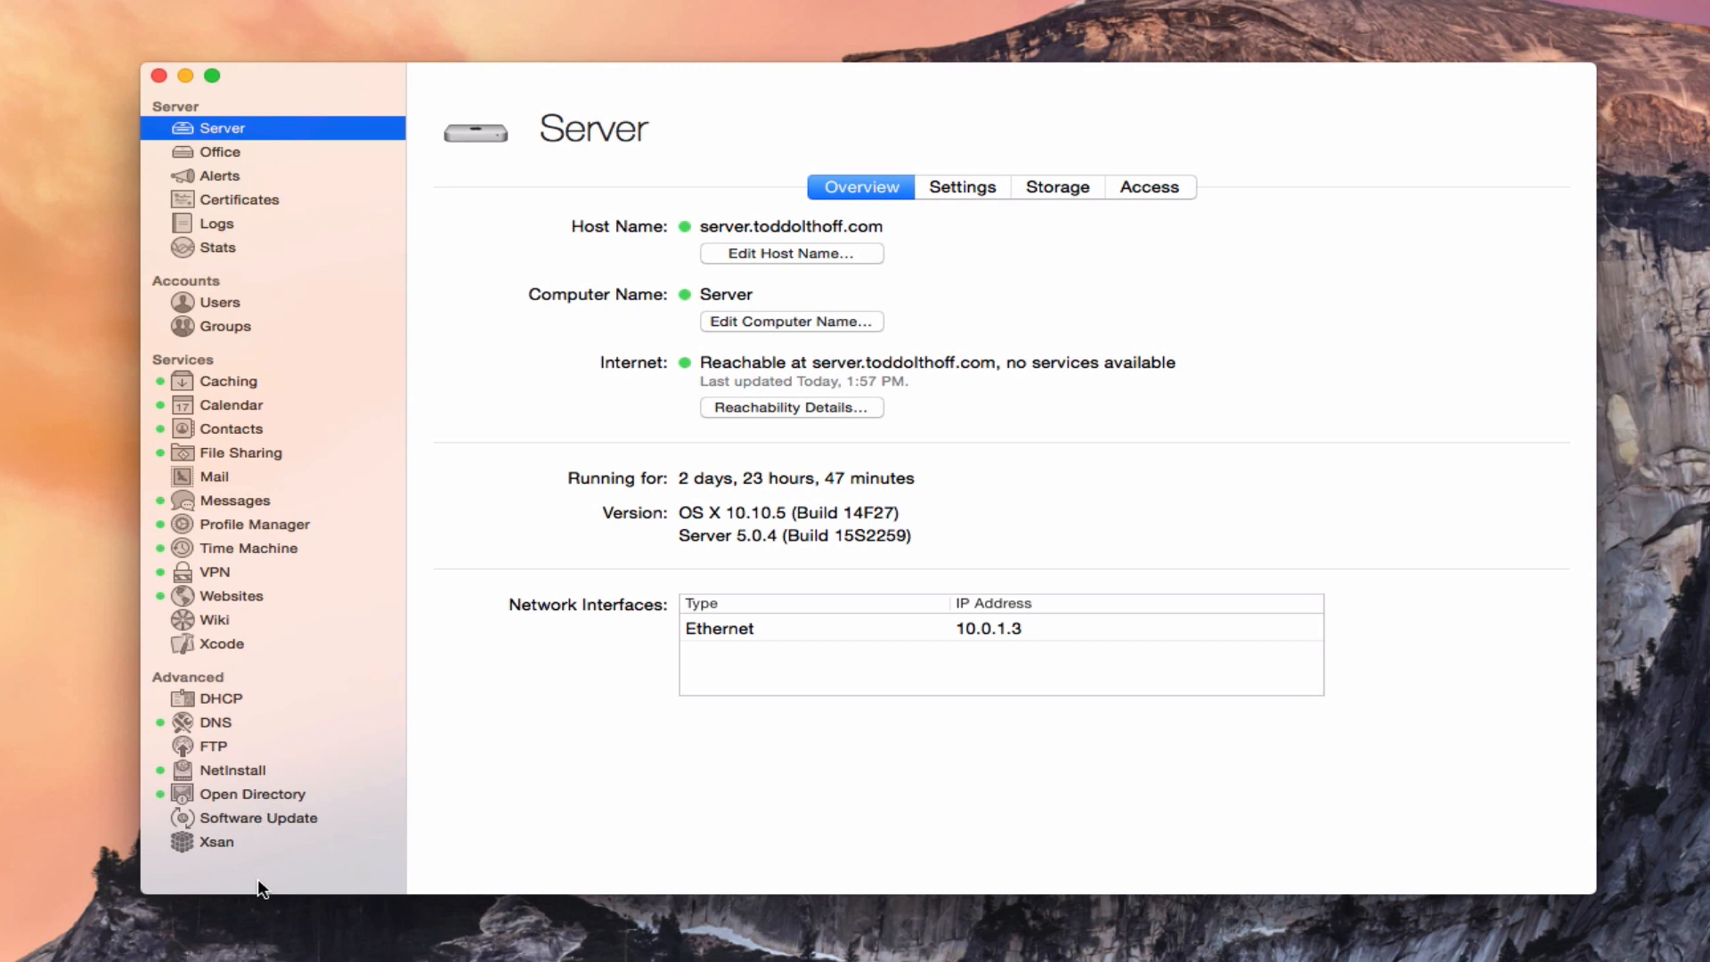
mouse_move(212, 848)
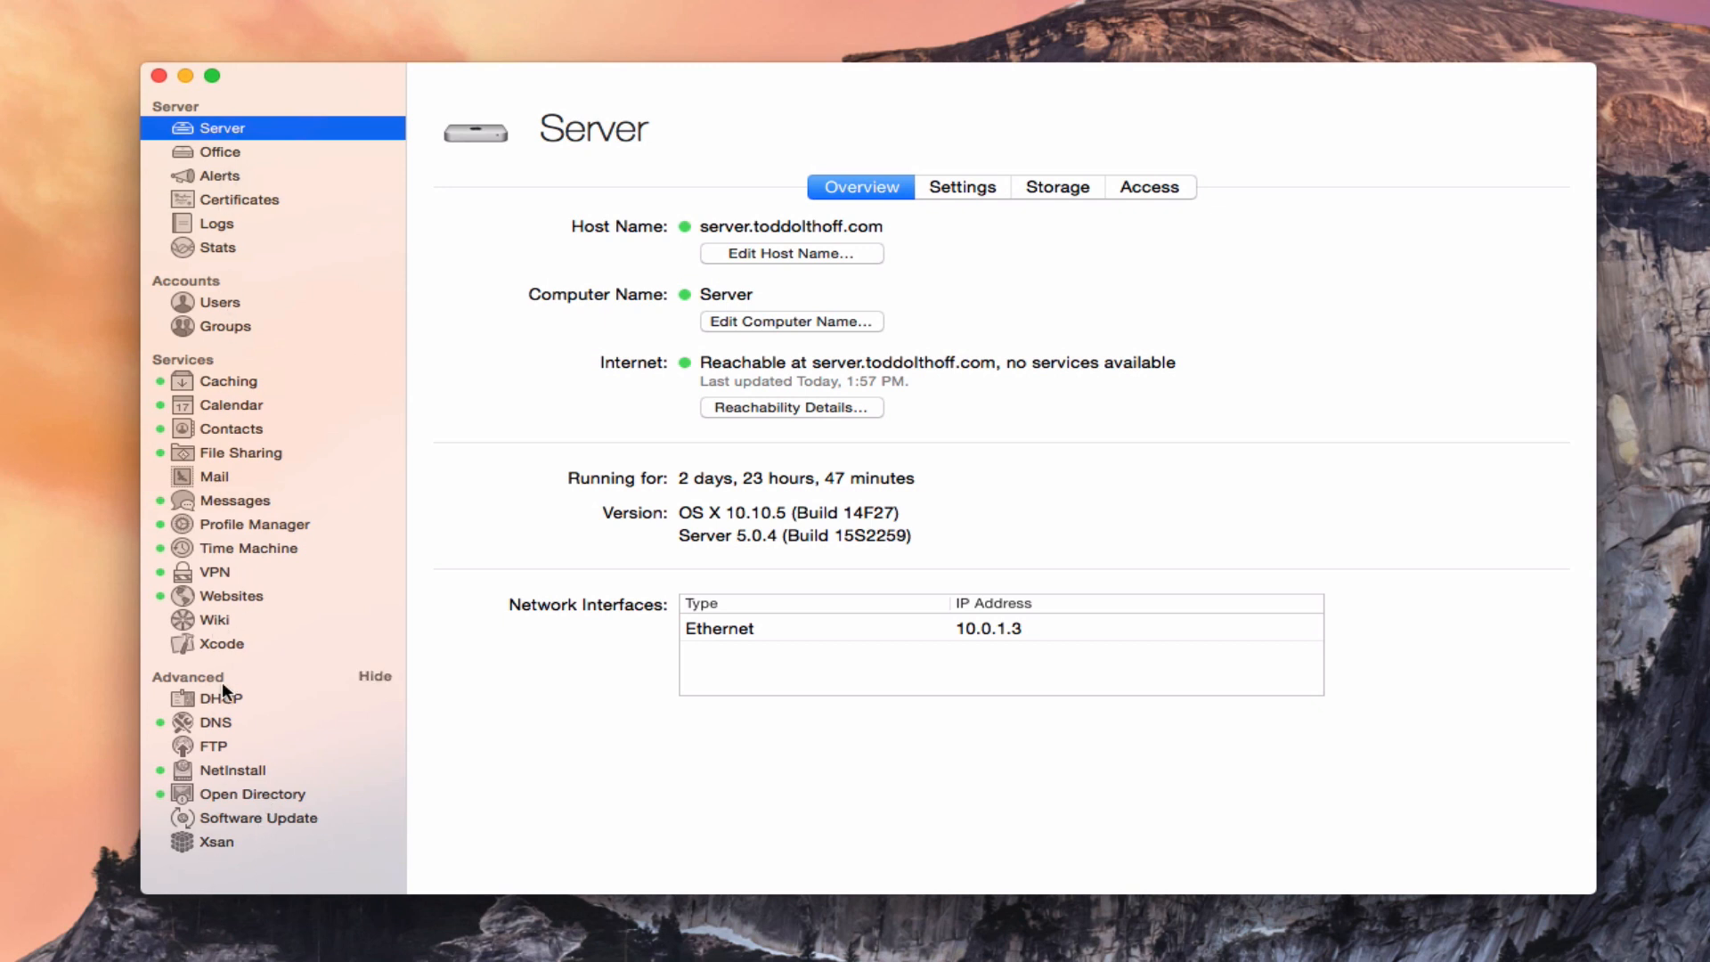
mouse_move(237, 554)
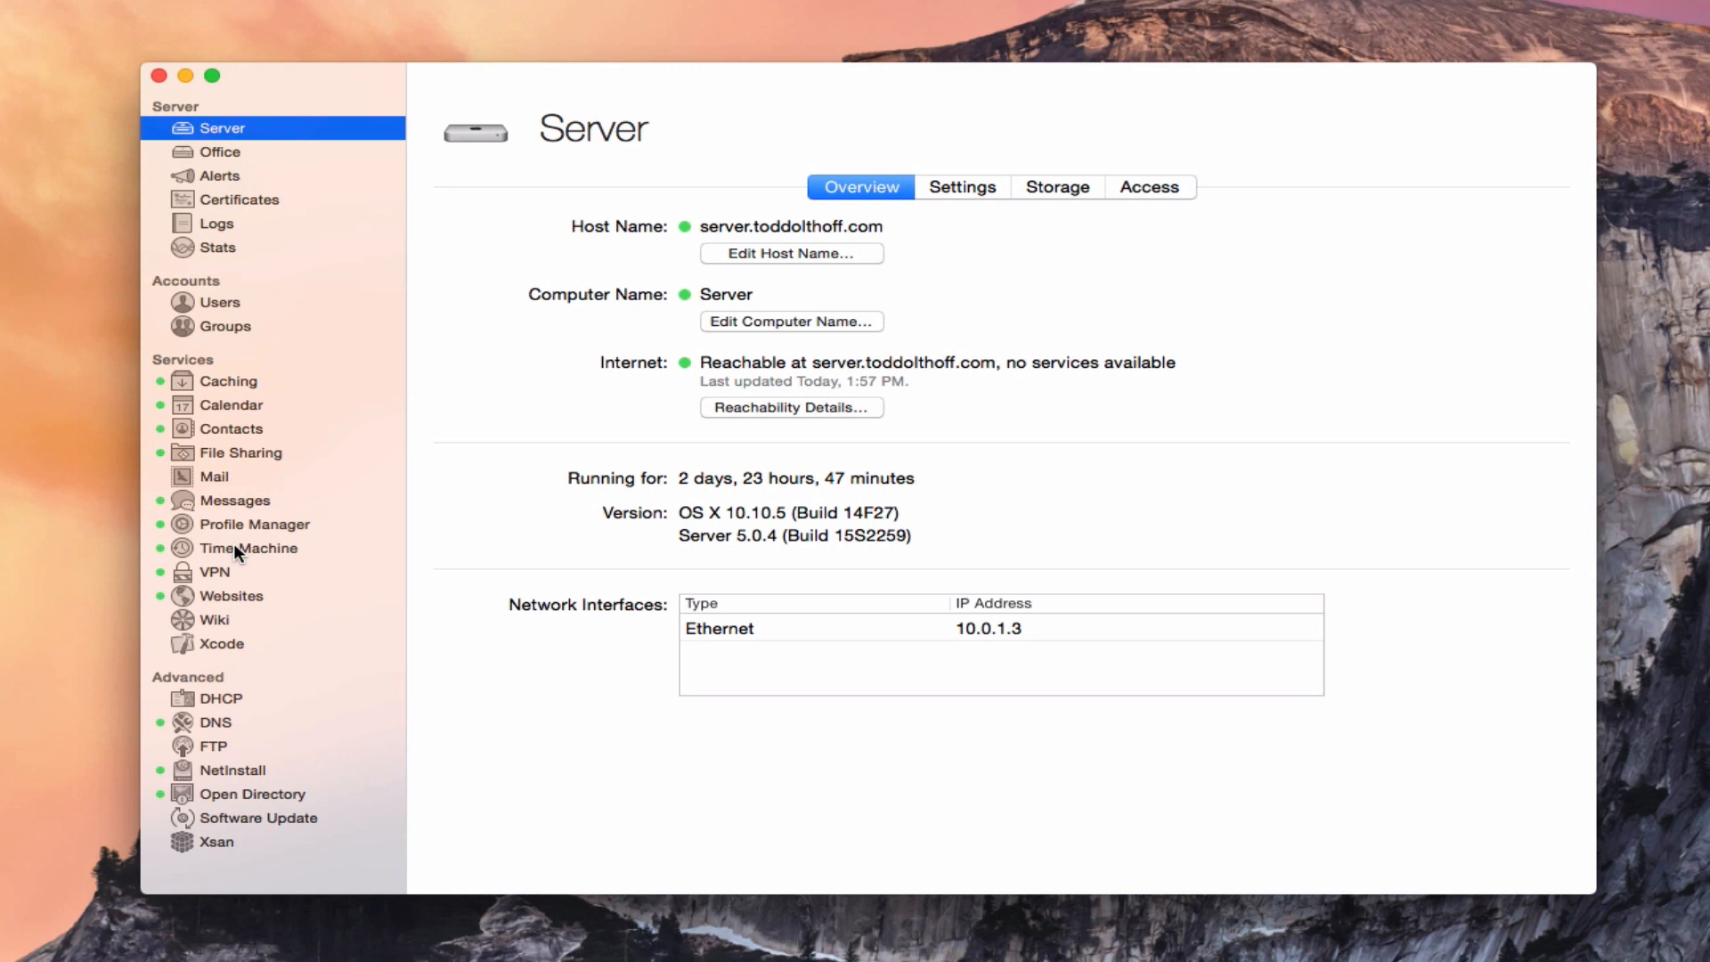
mouse_move(404, 306)
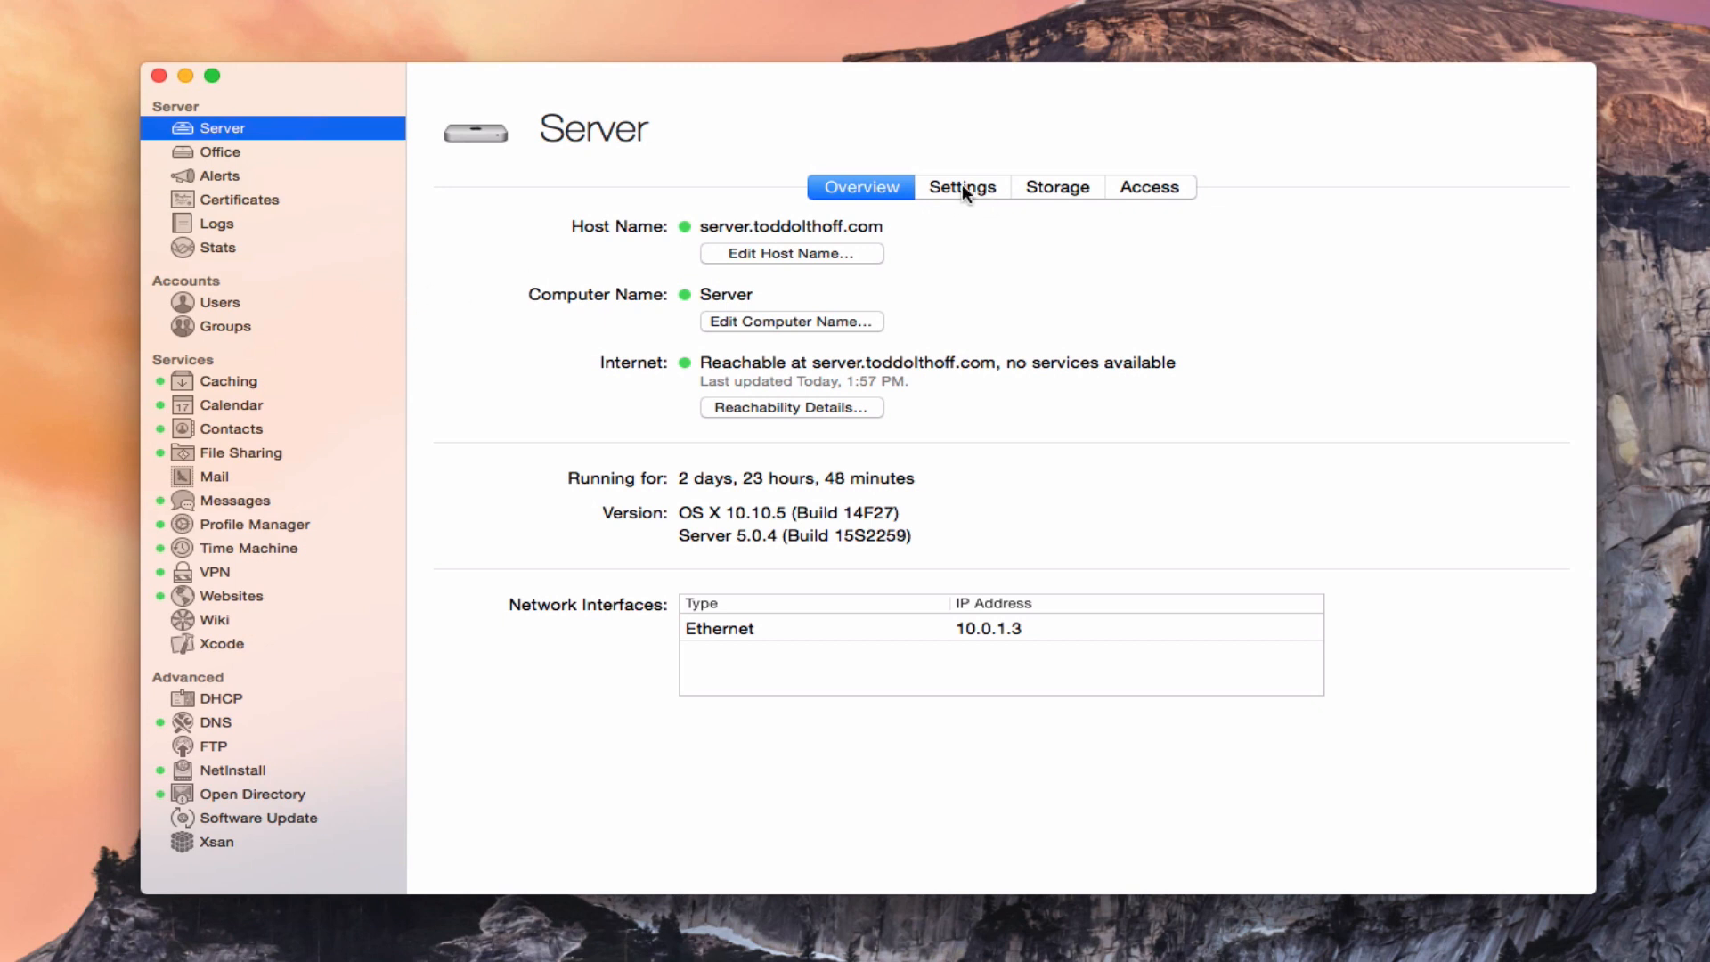
mouse_move(1153, 297)
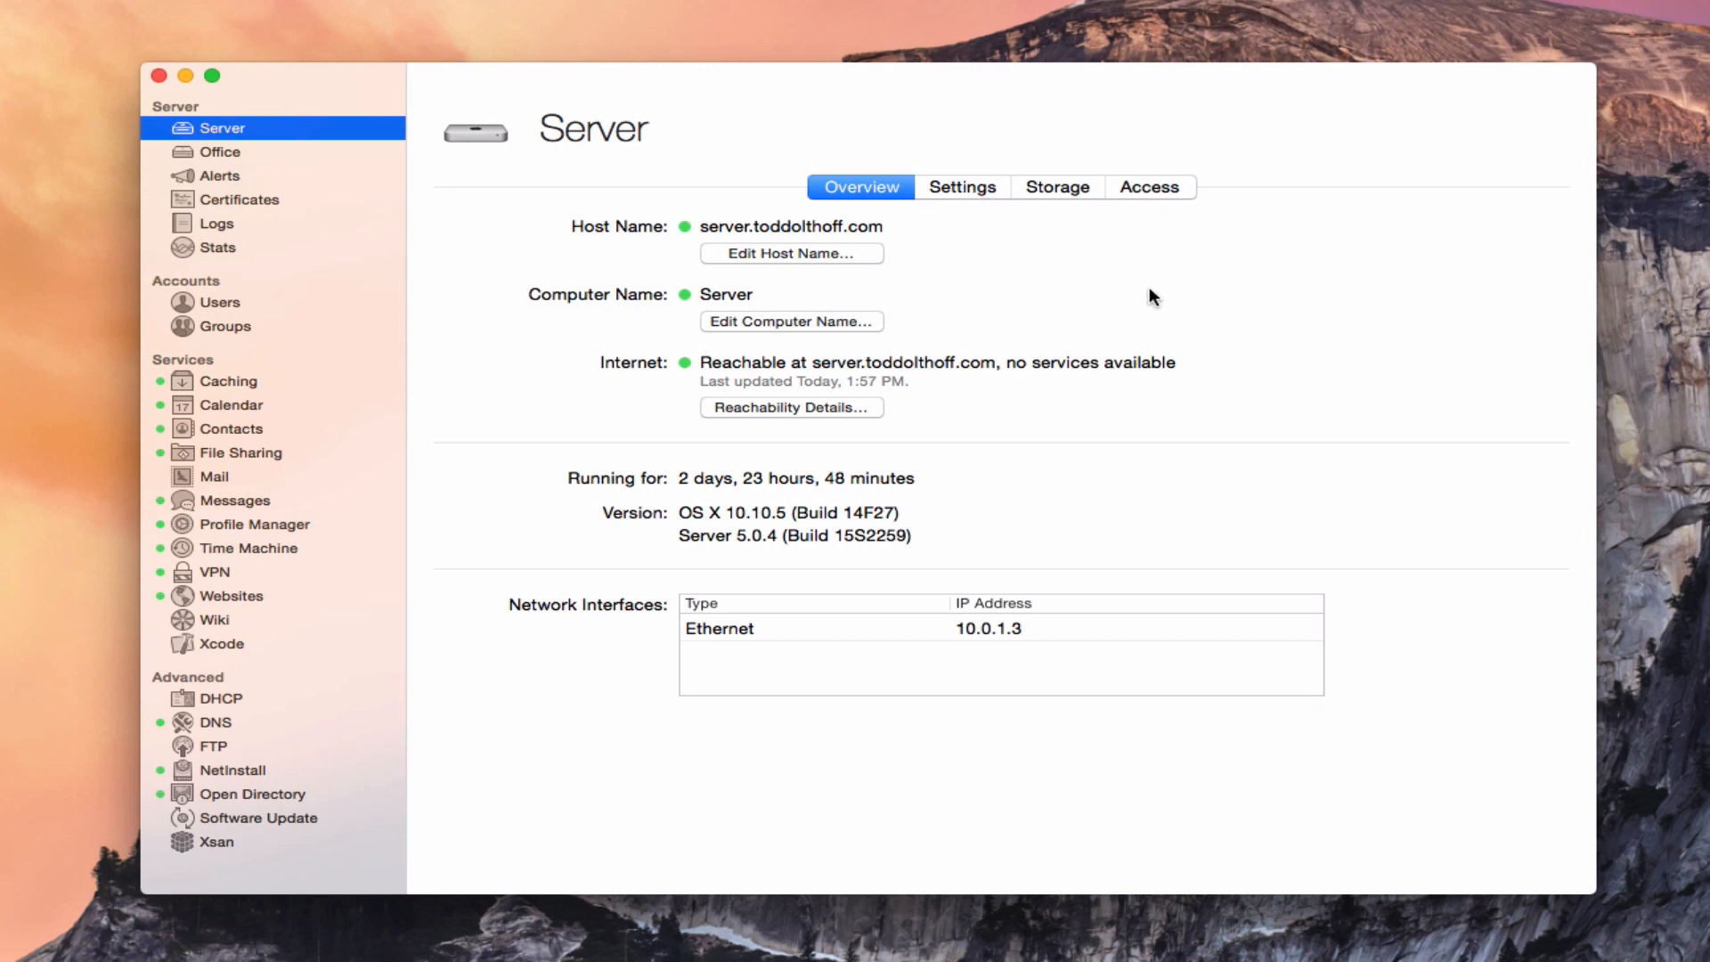
mouse_move(253, 171)
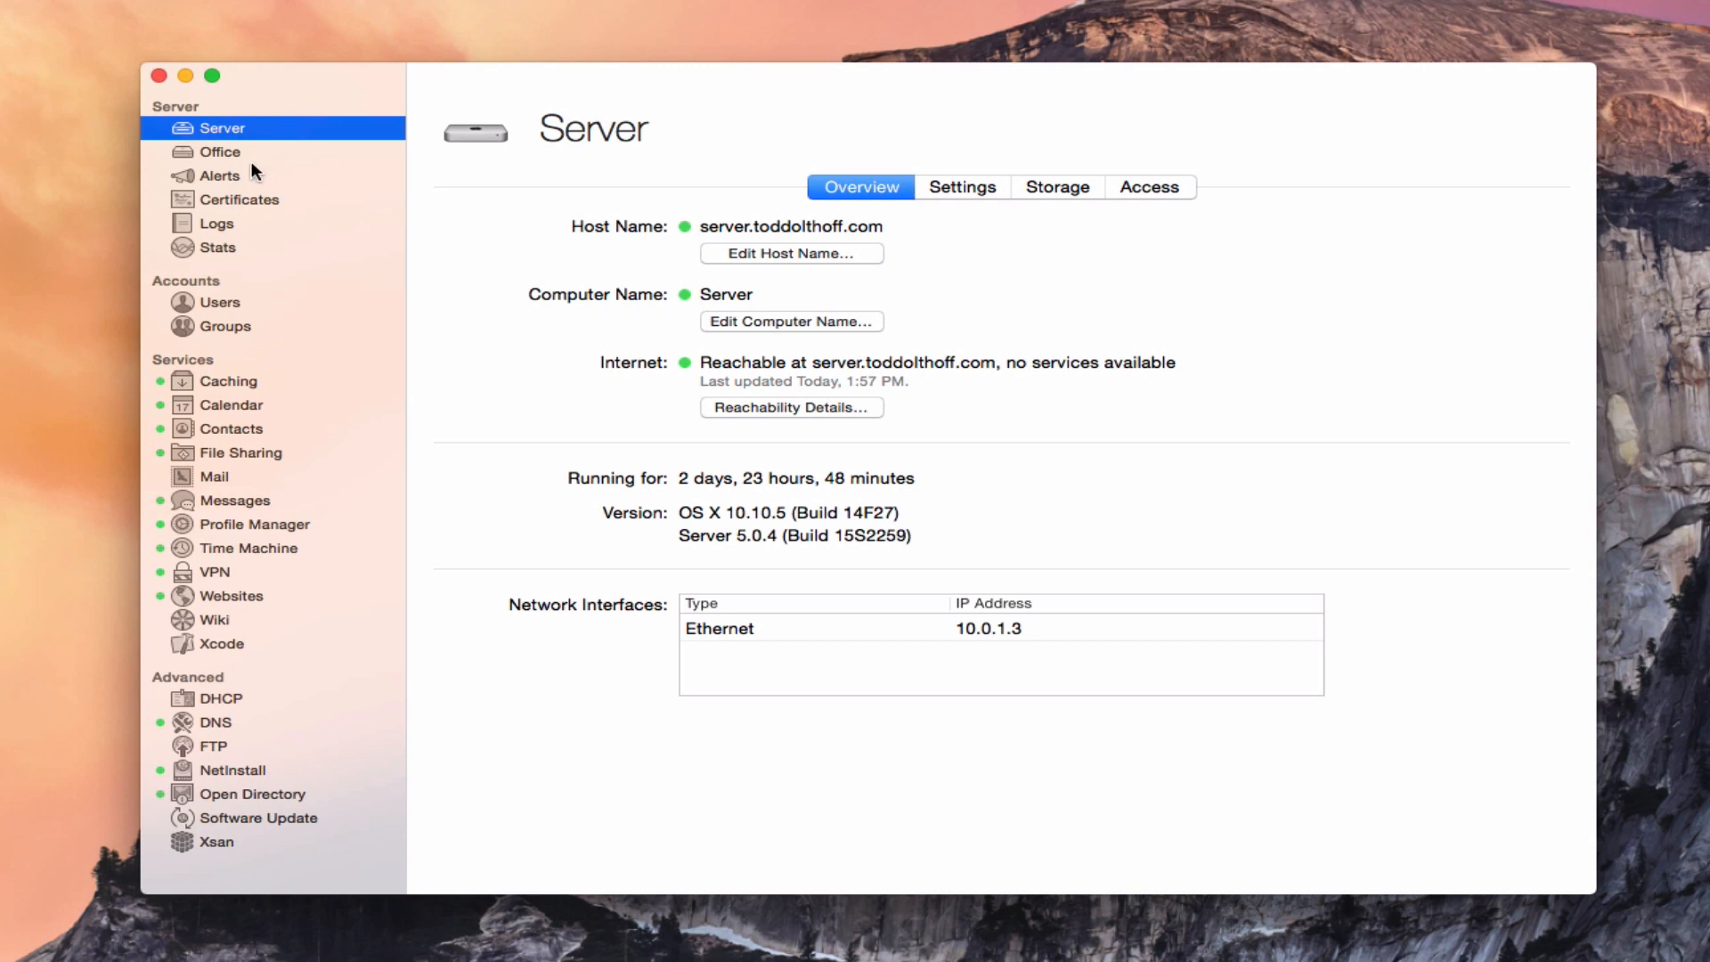
mouse_move(235, 304)
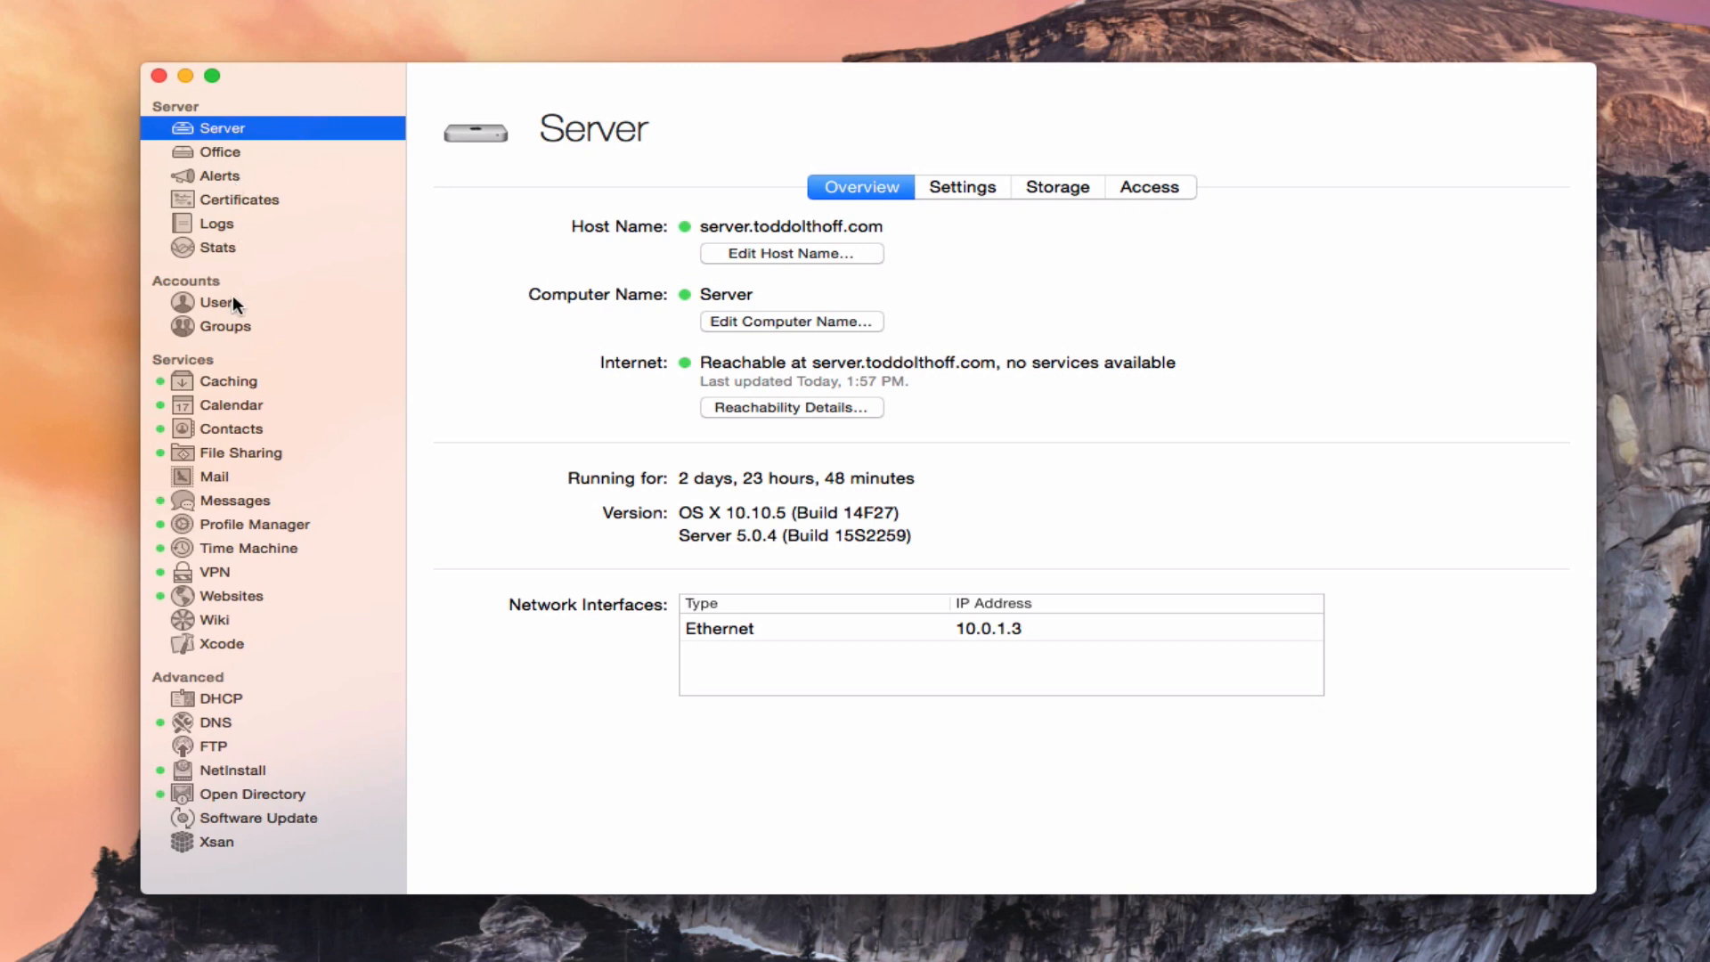
Select Caching under Services to show it on, cached on Drobo with 170.53 GB used
left_click(228, 381)
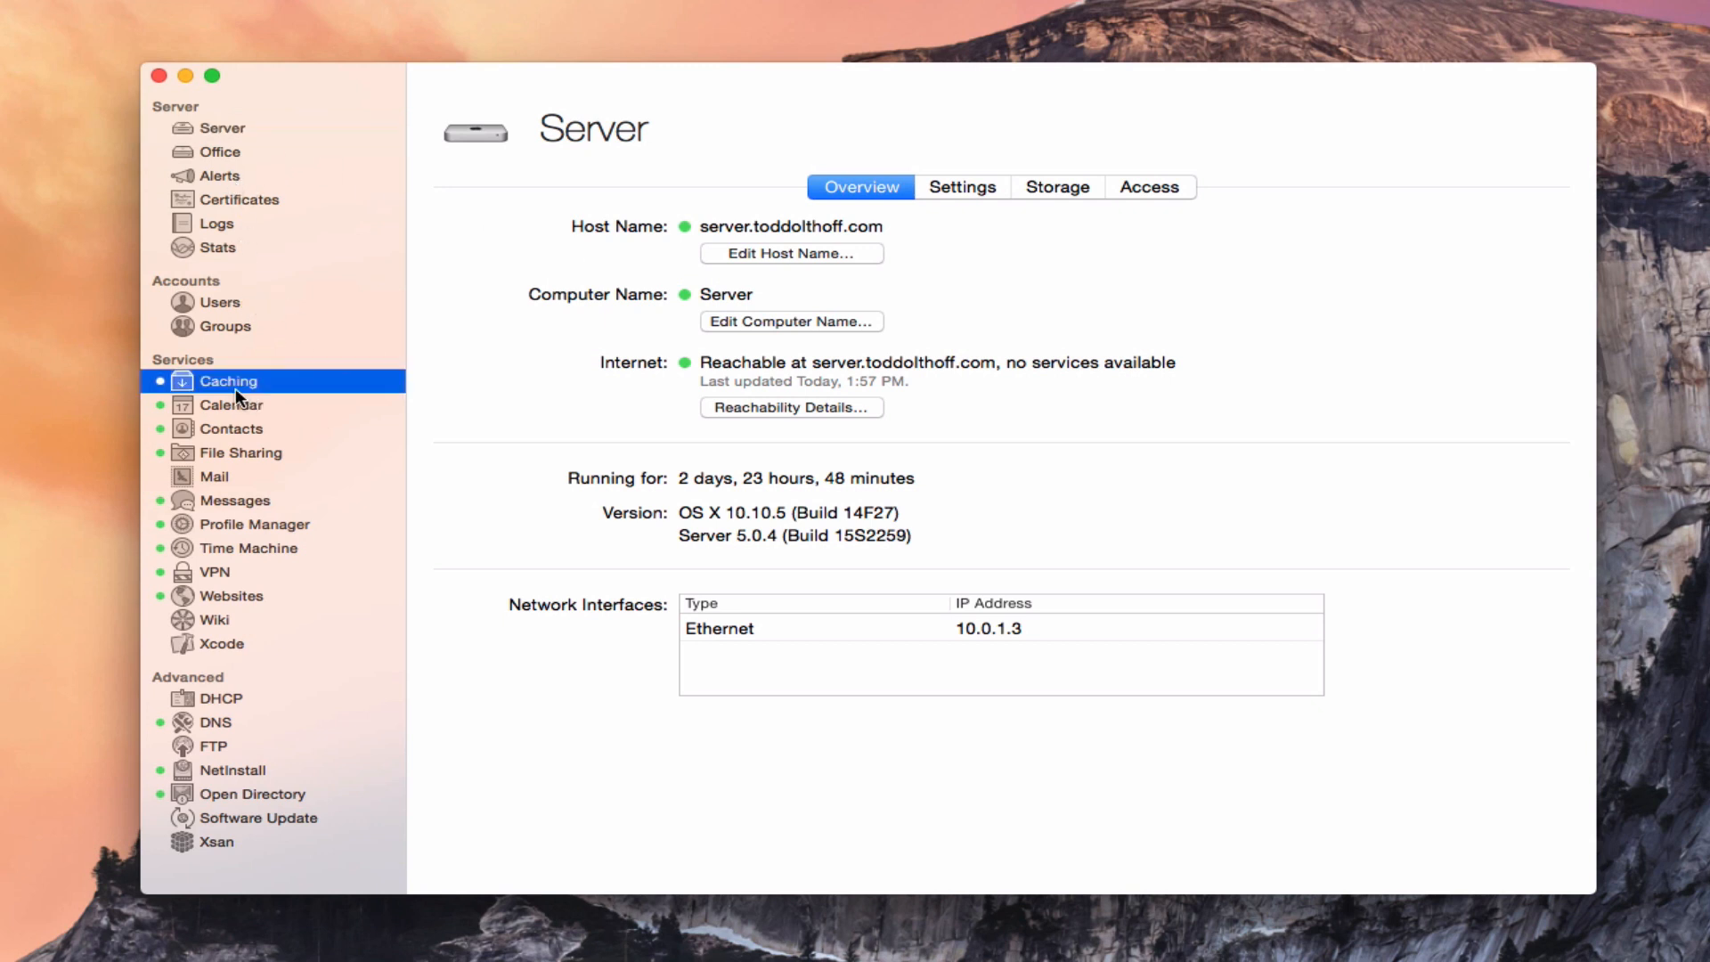
left_click(230, 382)
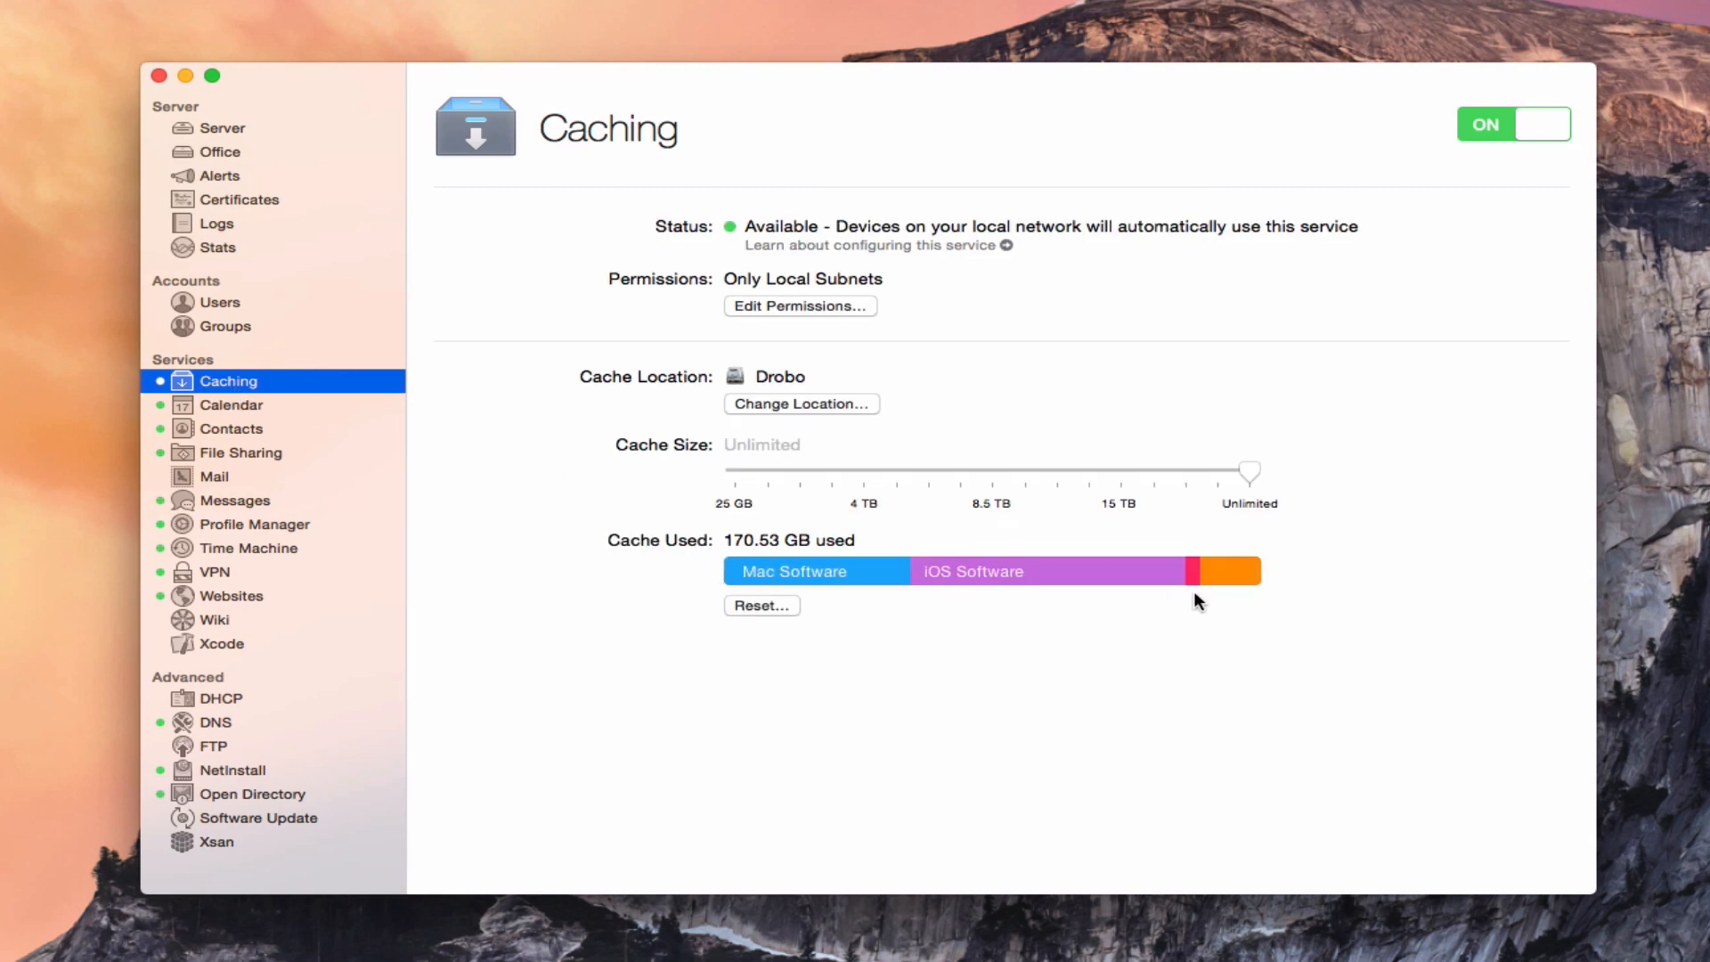
mouse_move(1031, 571)
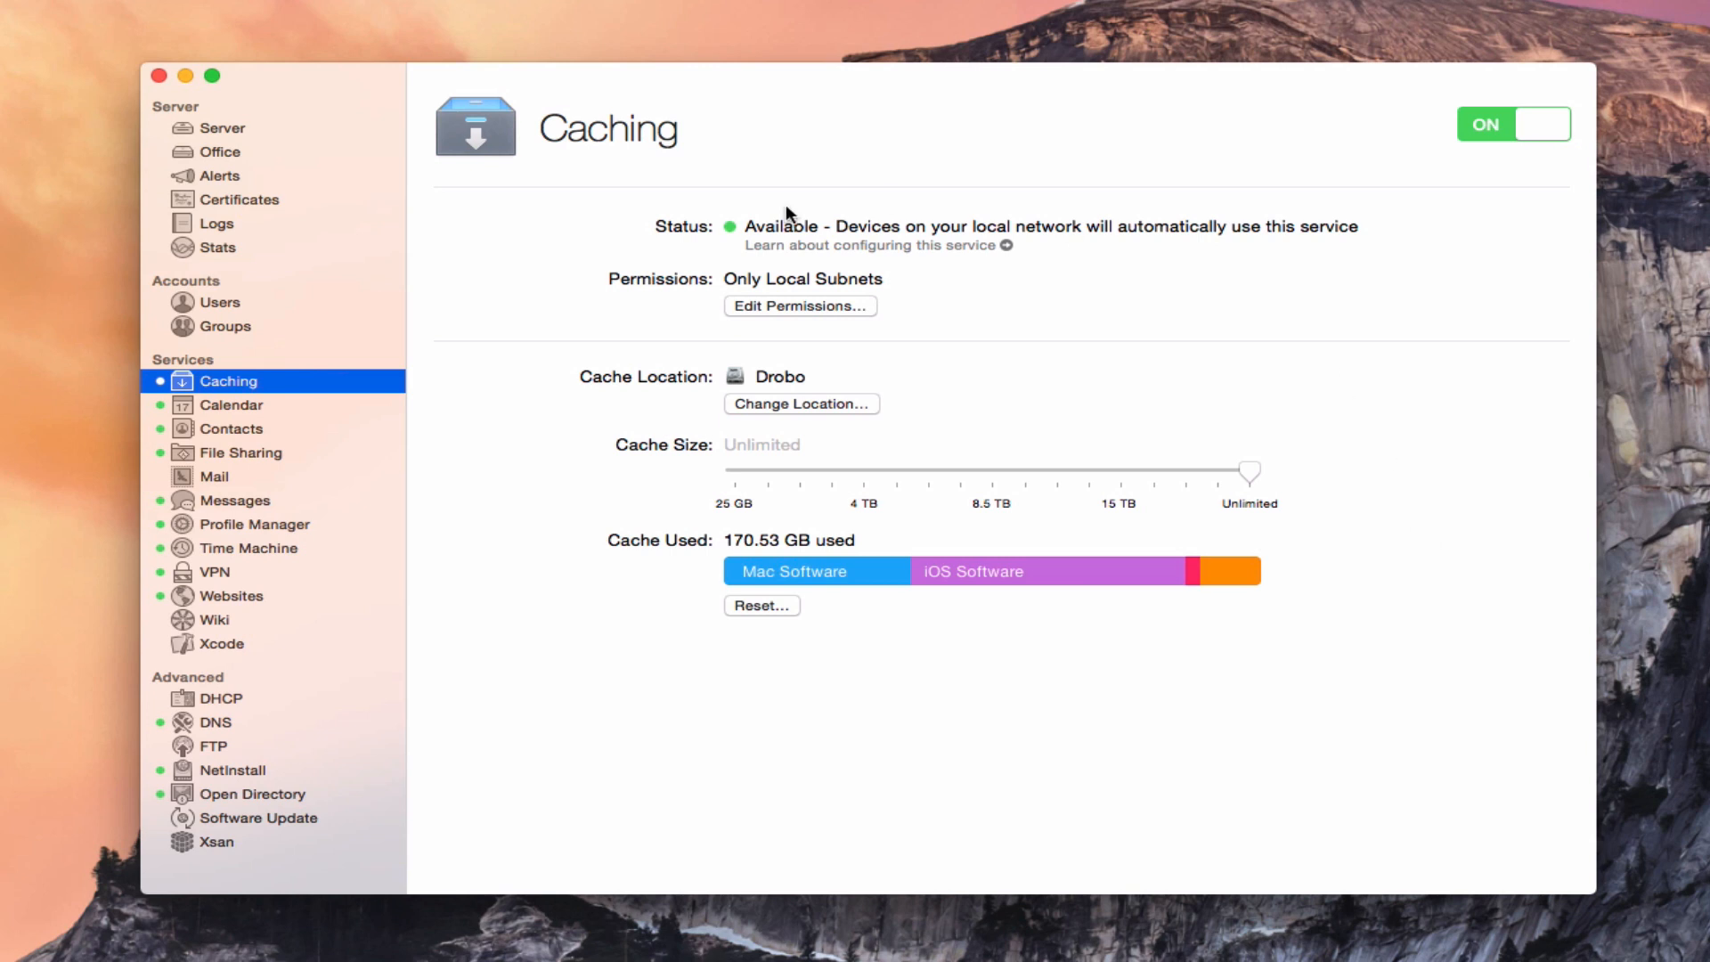
mouse_move(1366, 342)
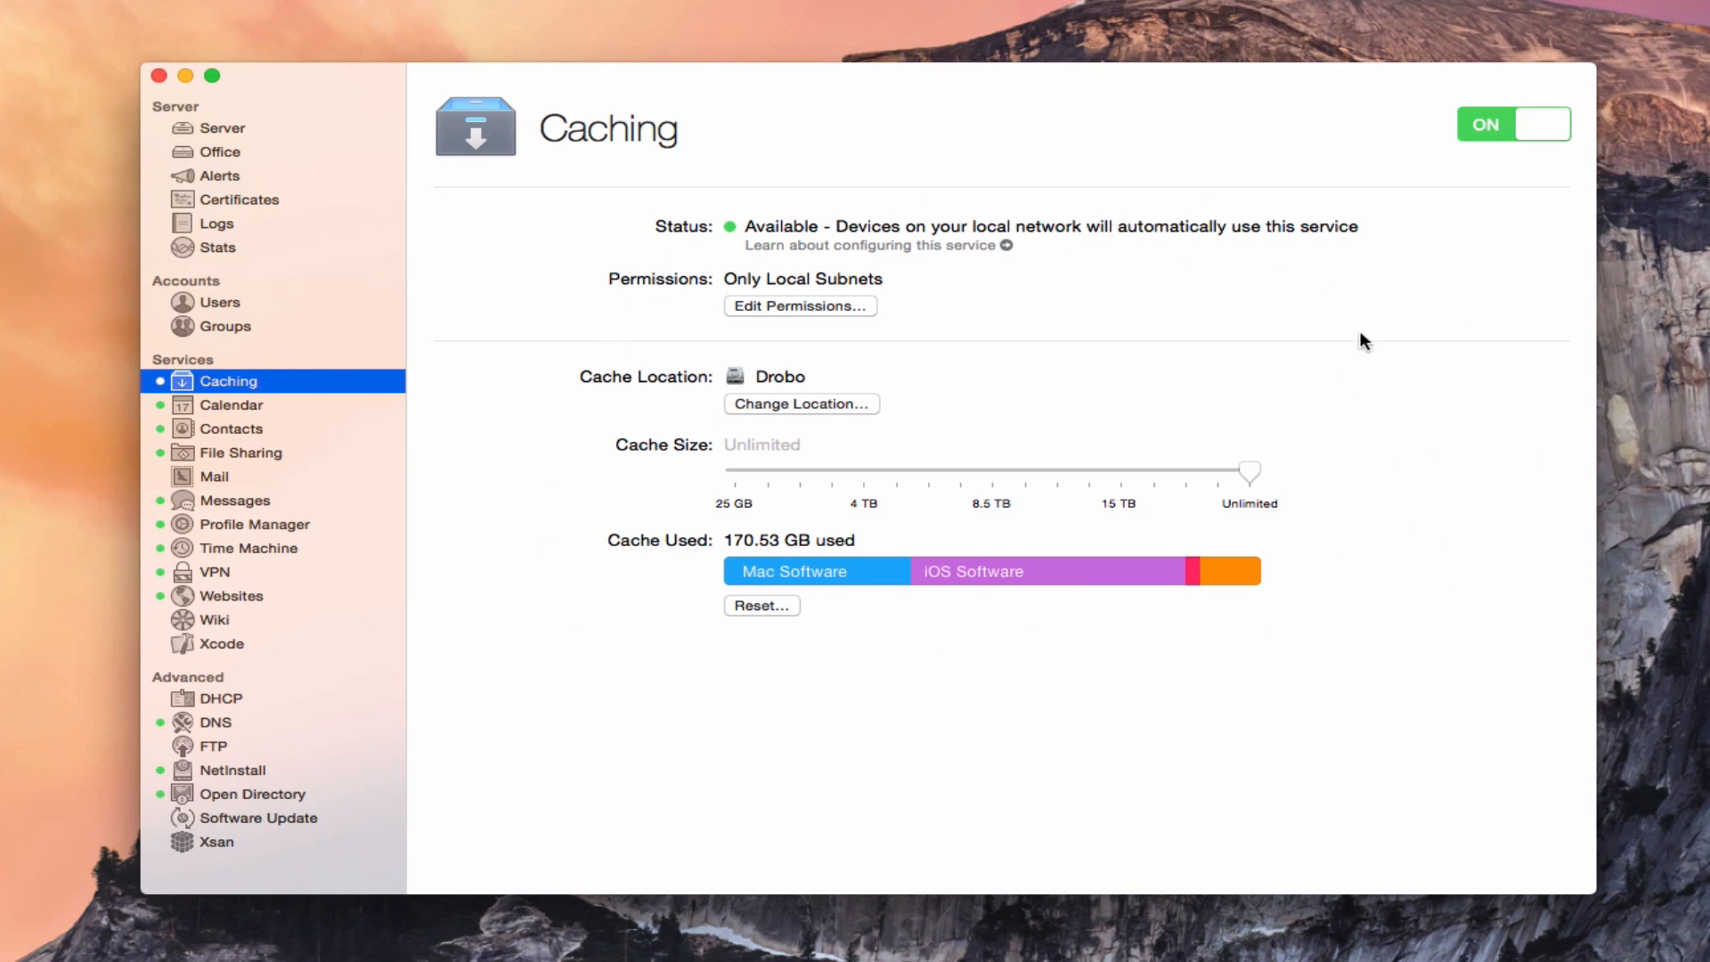
mouse_move(1331, 404)
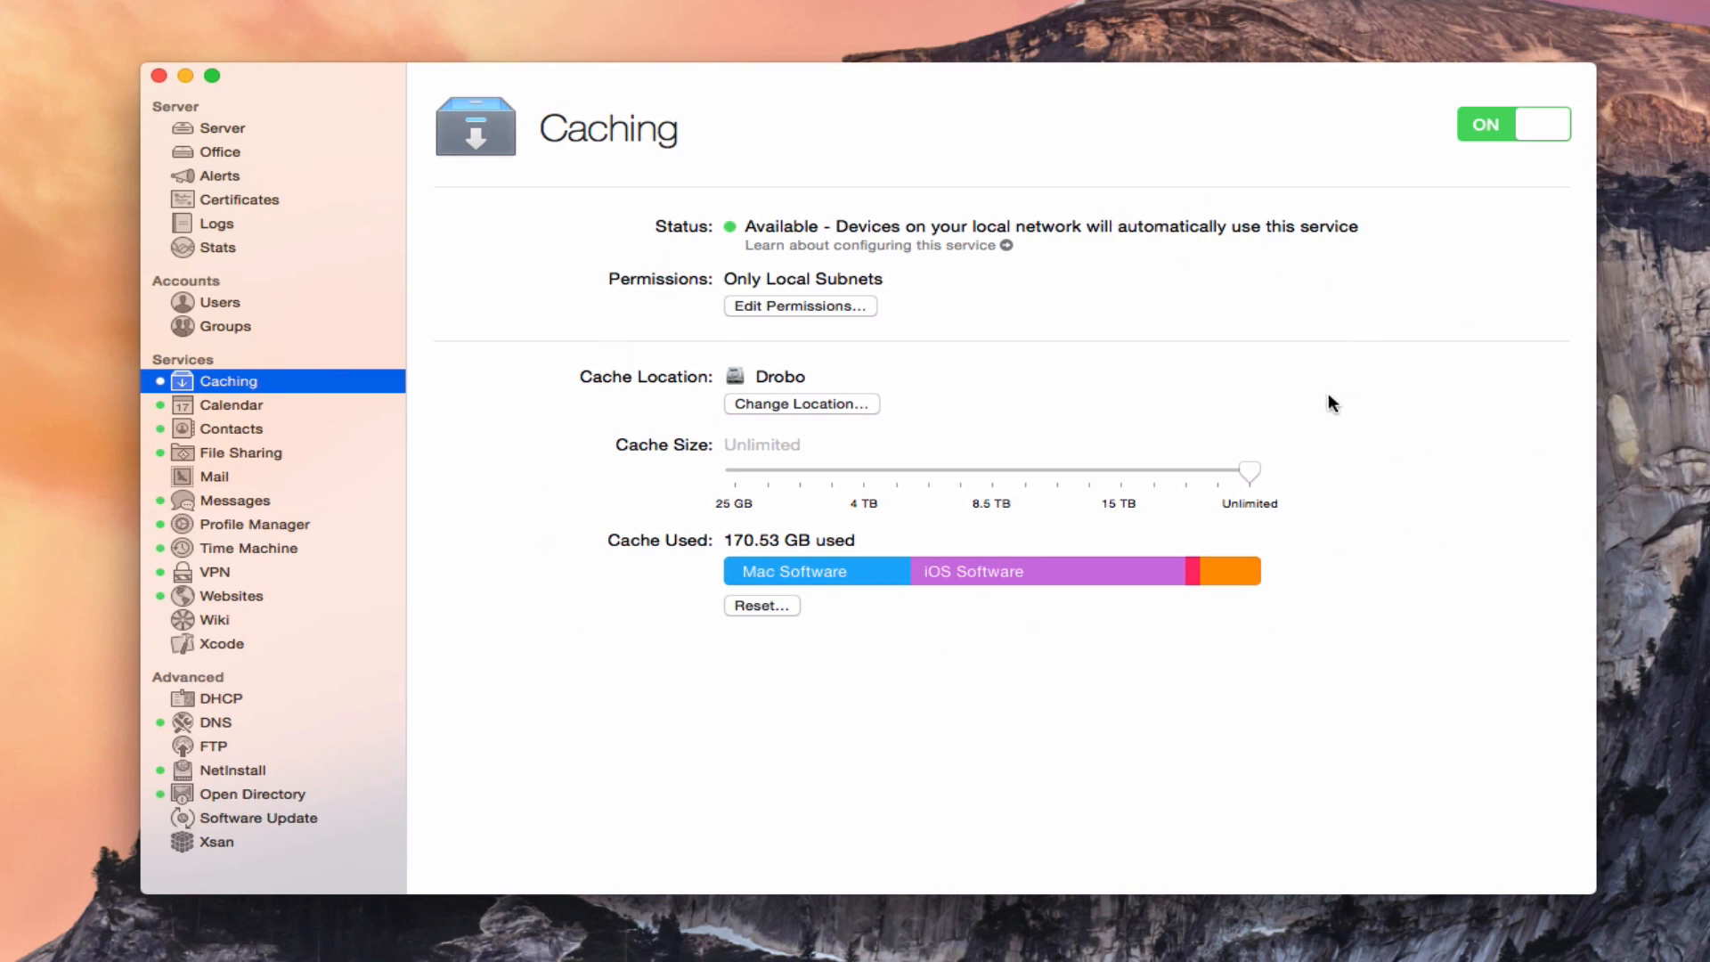
mouse_move(929, 358)
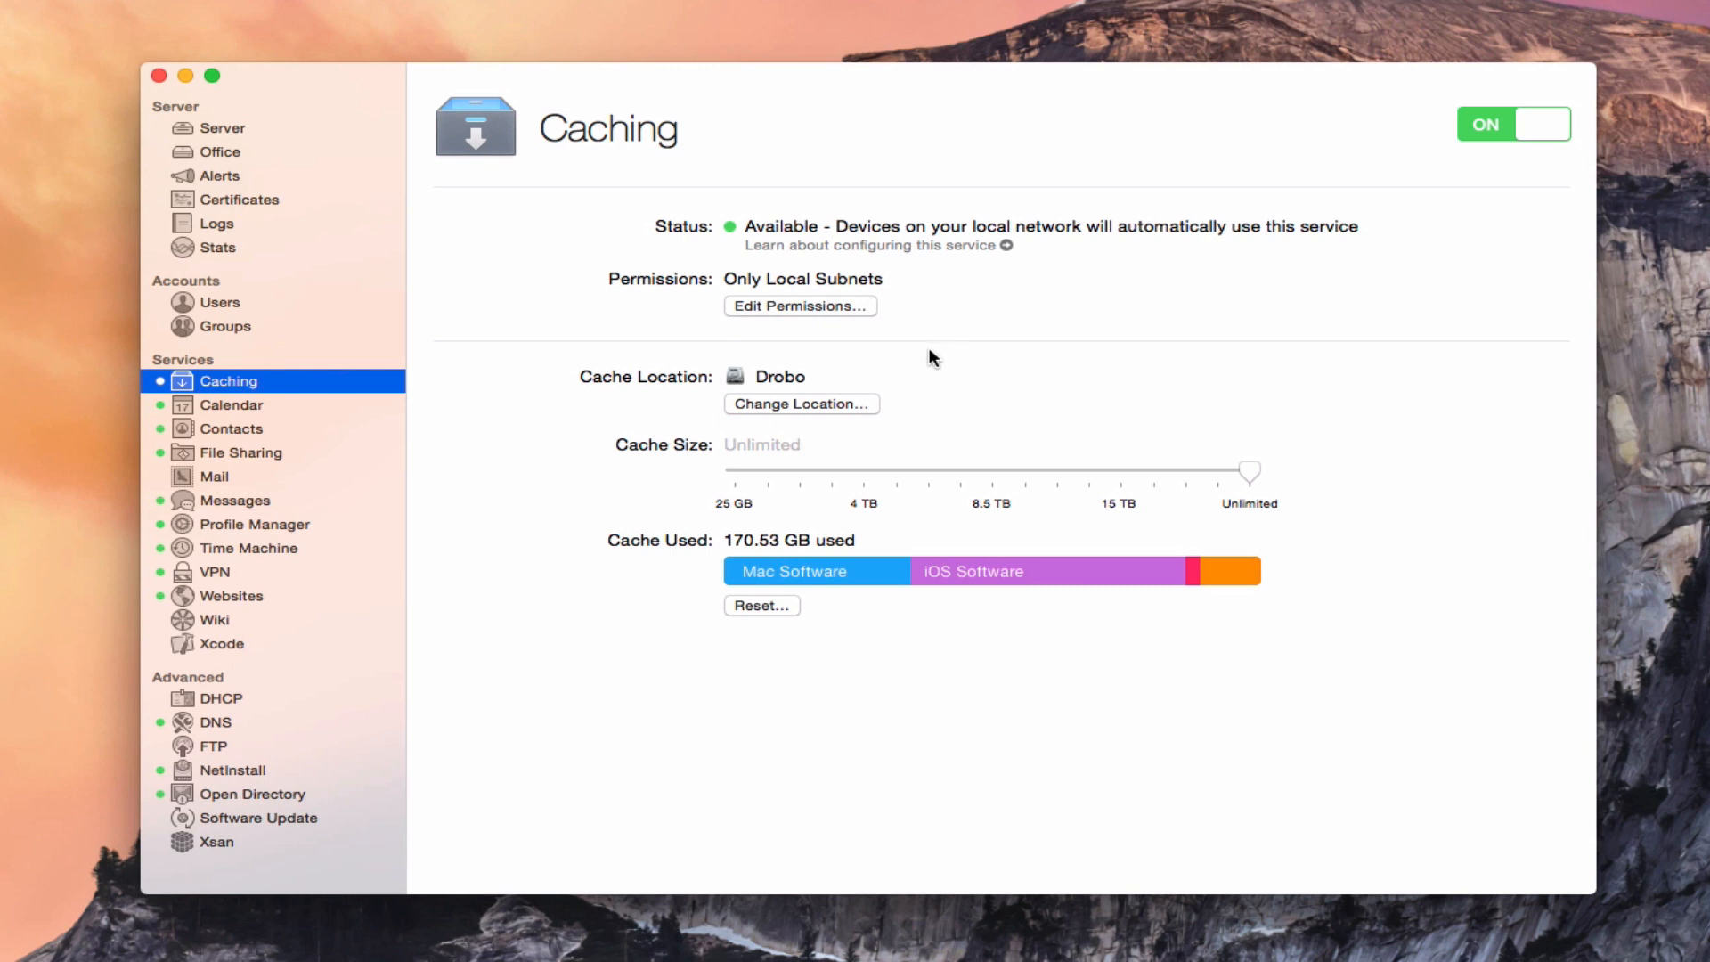
mouse_move(242, 137)
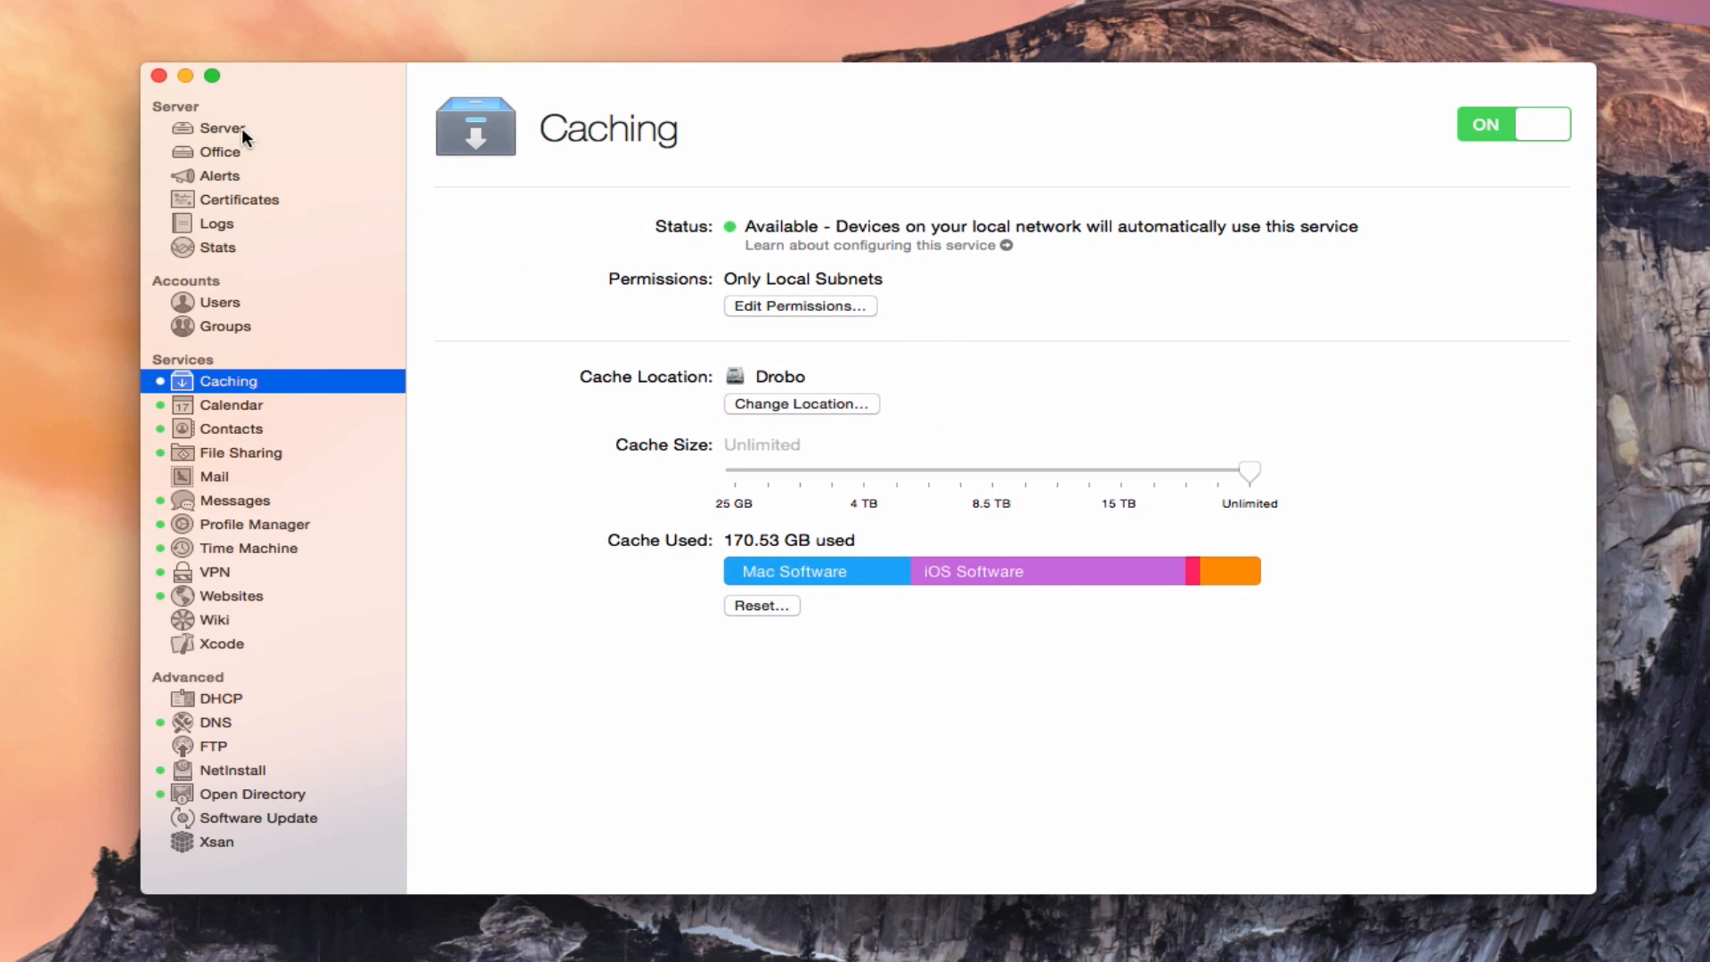
mouse_move(994, 116)
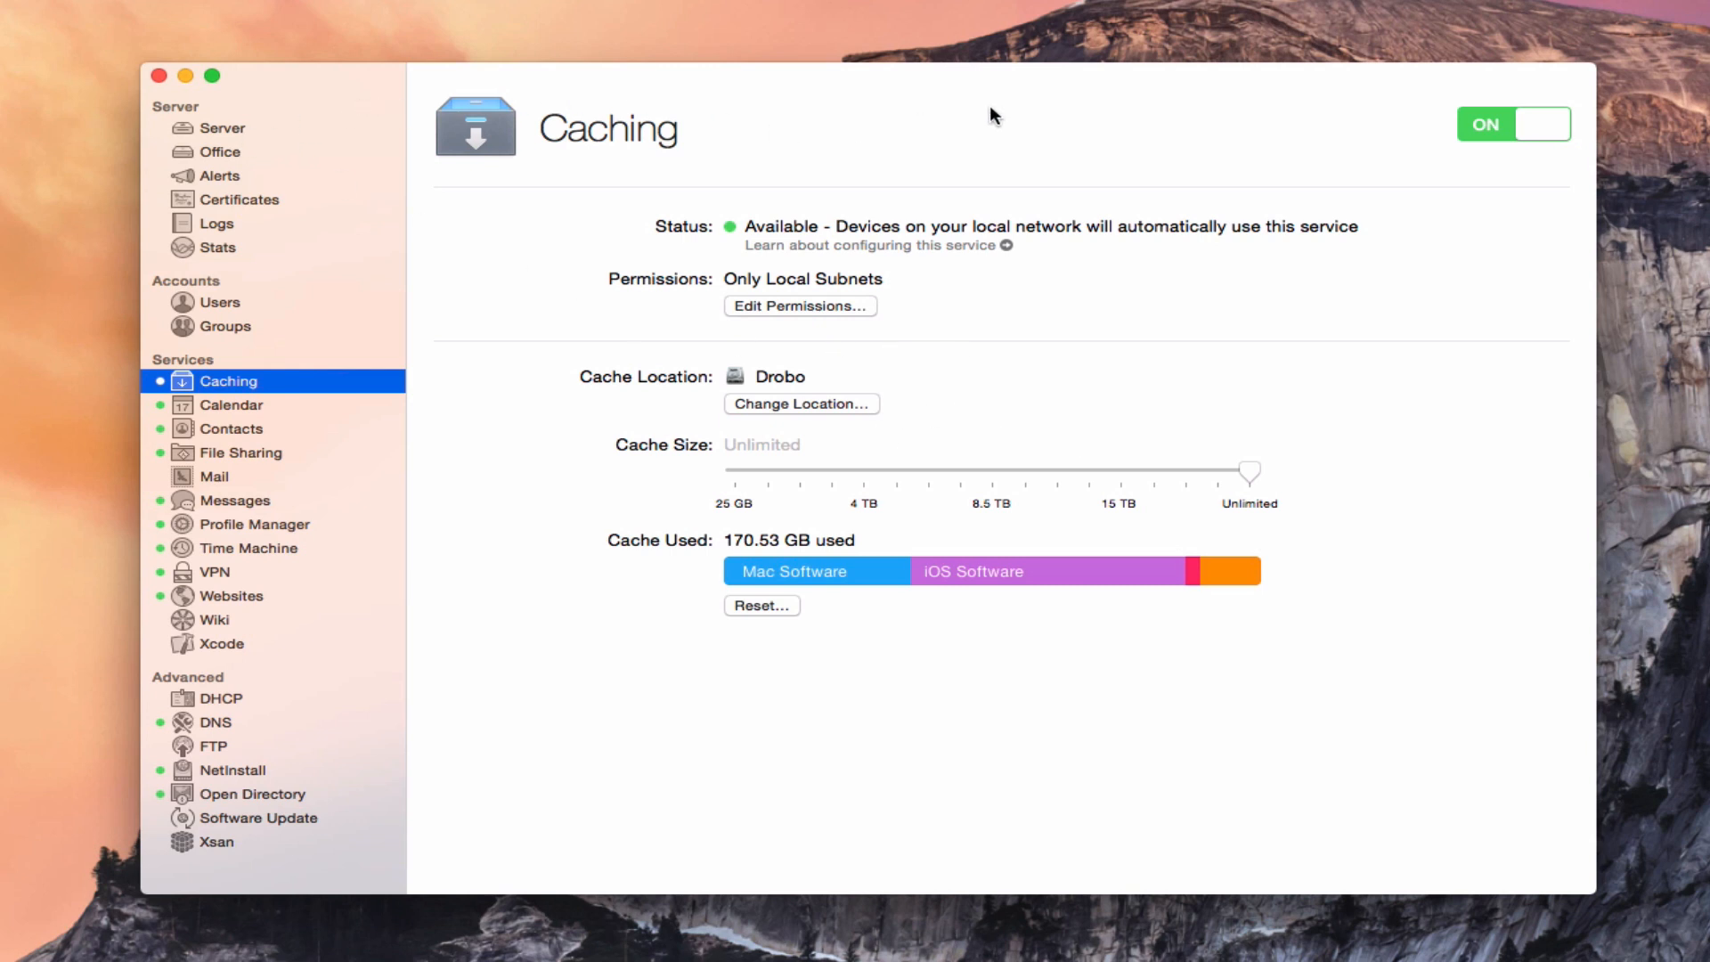